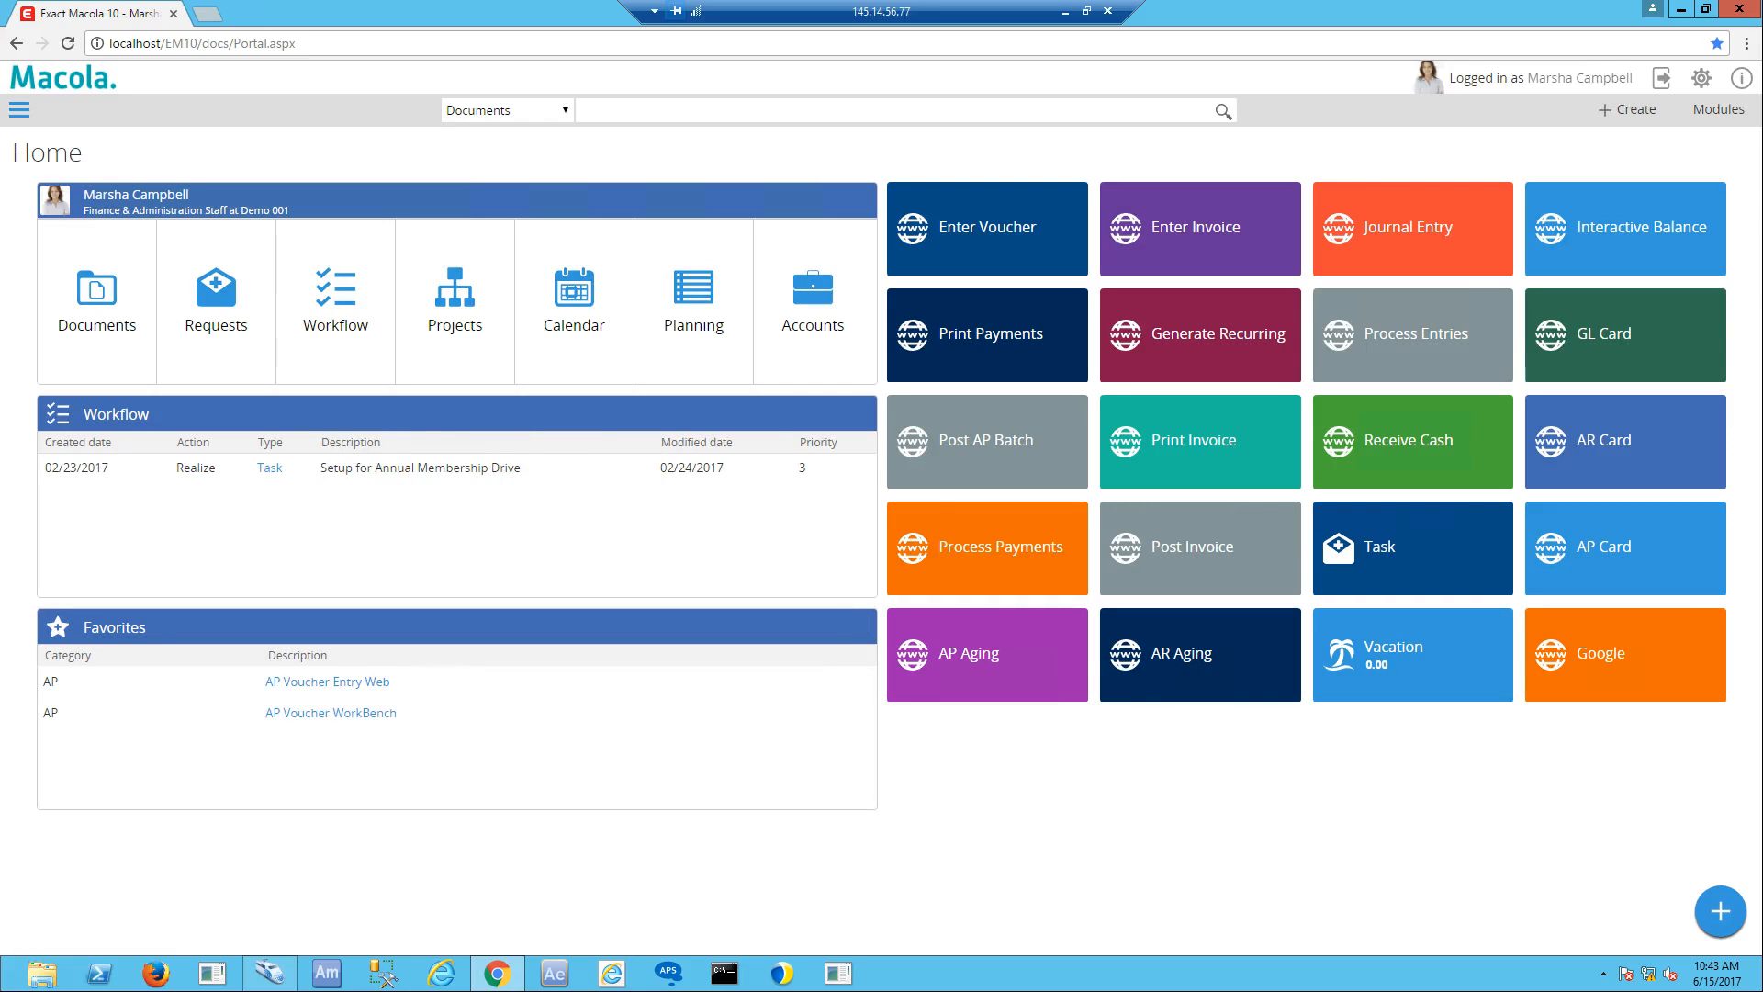
Switch from the Macola portal to the Kofax Express scanning window via the taskbar
left_click(268, 973)
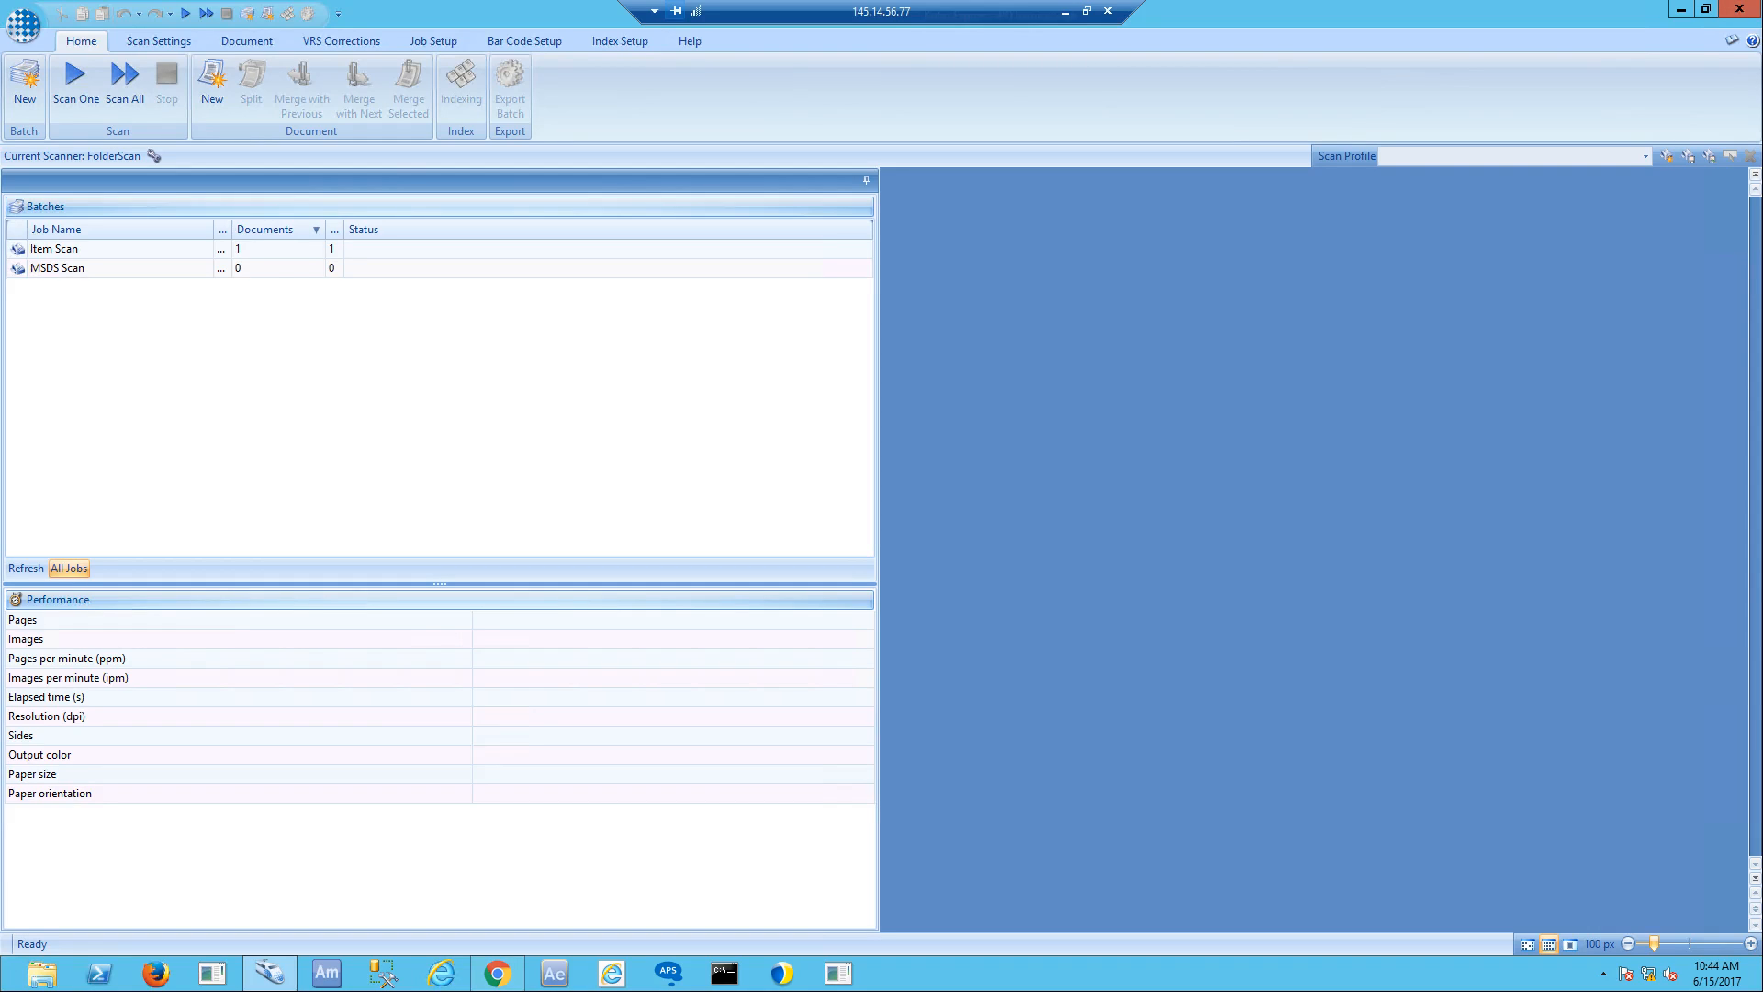
Show the scan image correction settings with deskew, auto crop and edge cleanup enabled
left_click(155, 154)
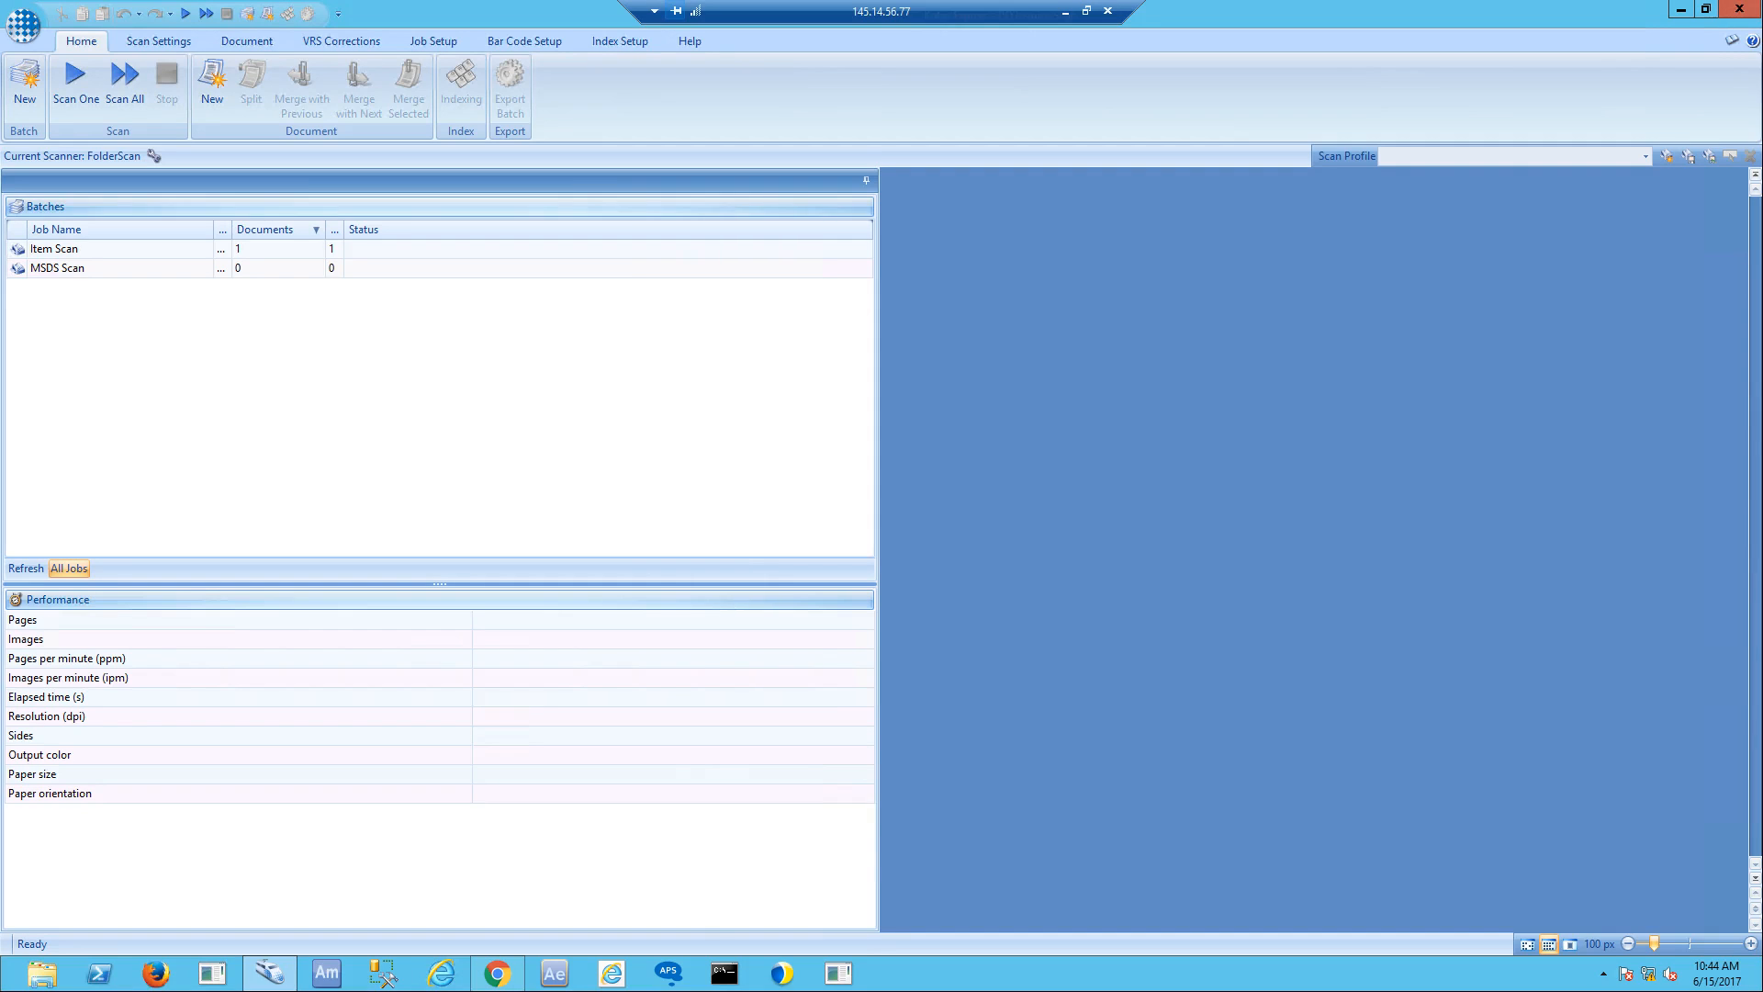
left_click(158, 42)
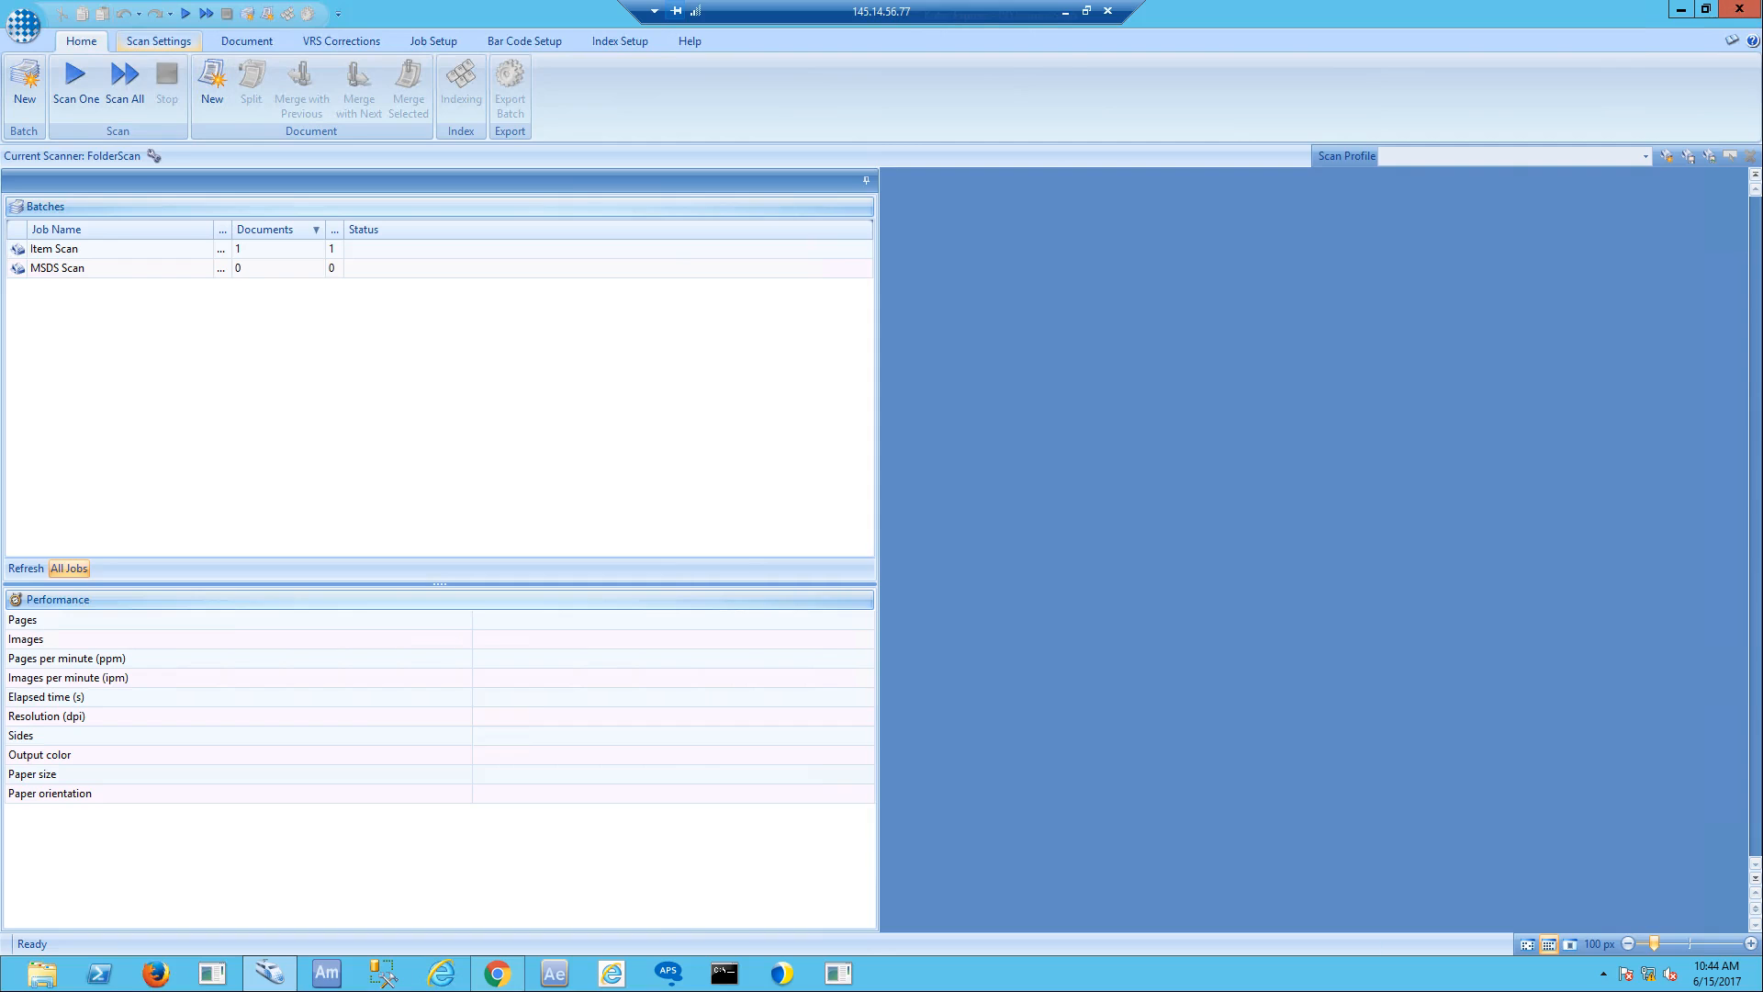
left_click(158, 40)
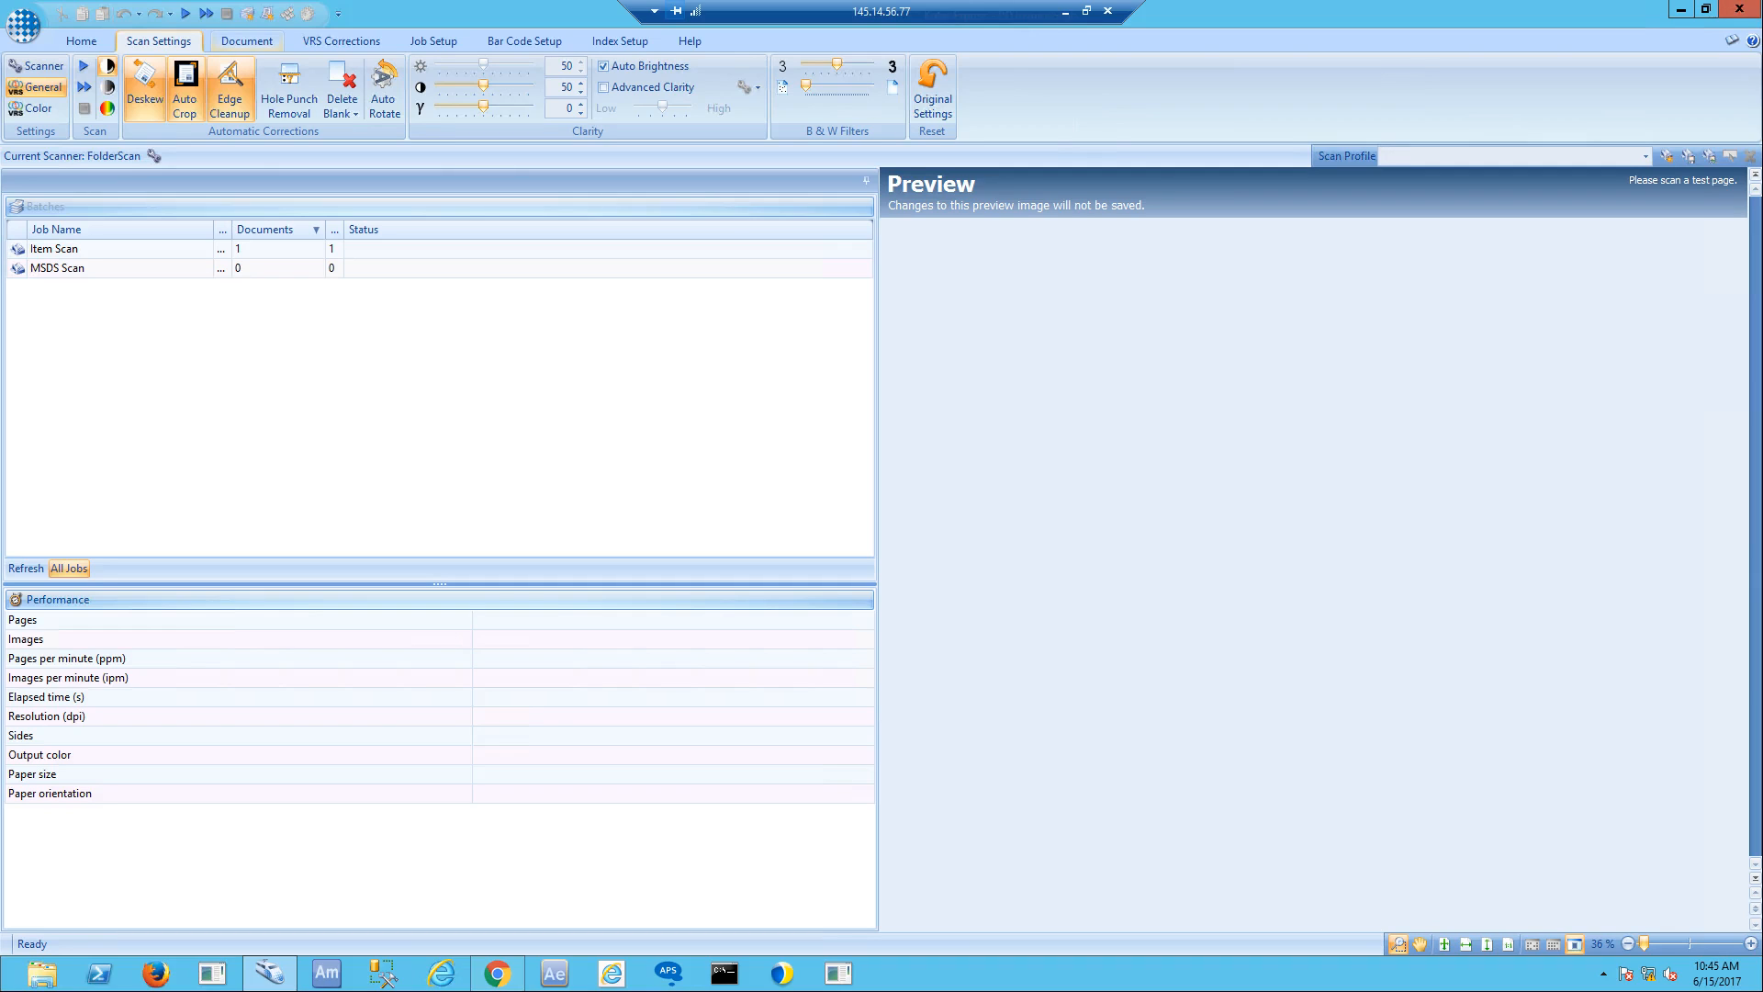
Review the PO Invoice Scan job's Synergy Export setup and Invoice Number index fields, then return Home
left_click(434, 40)
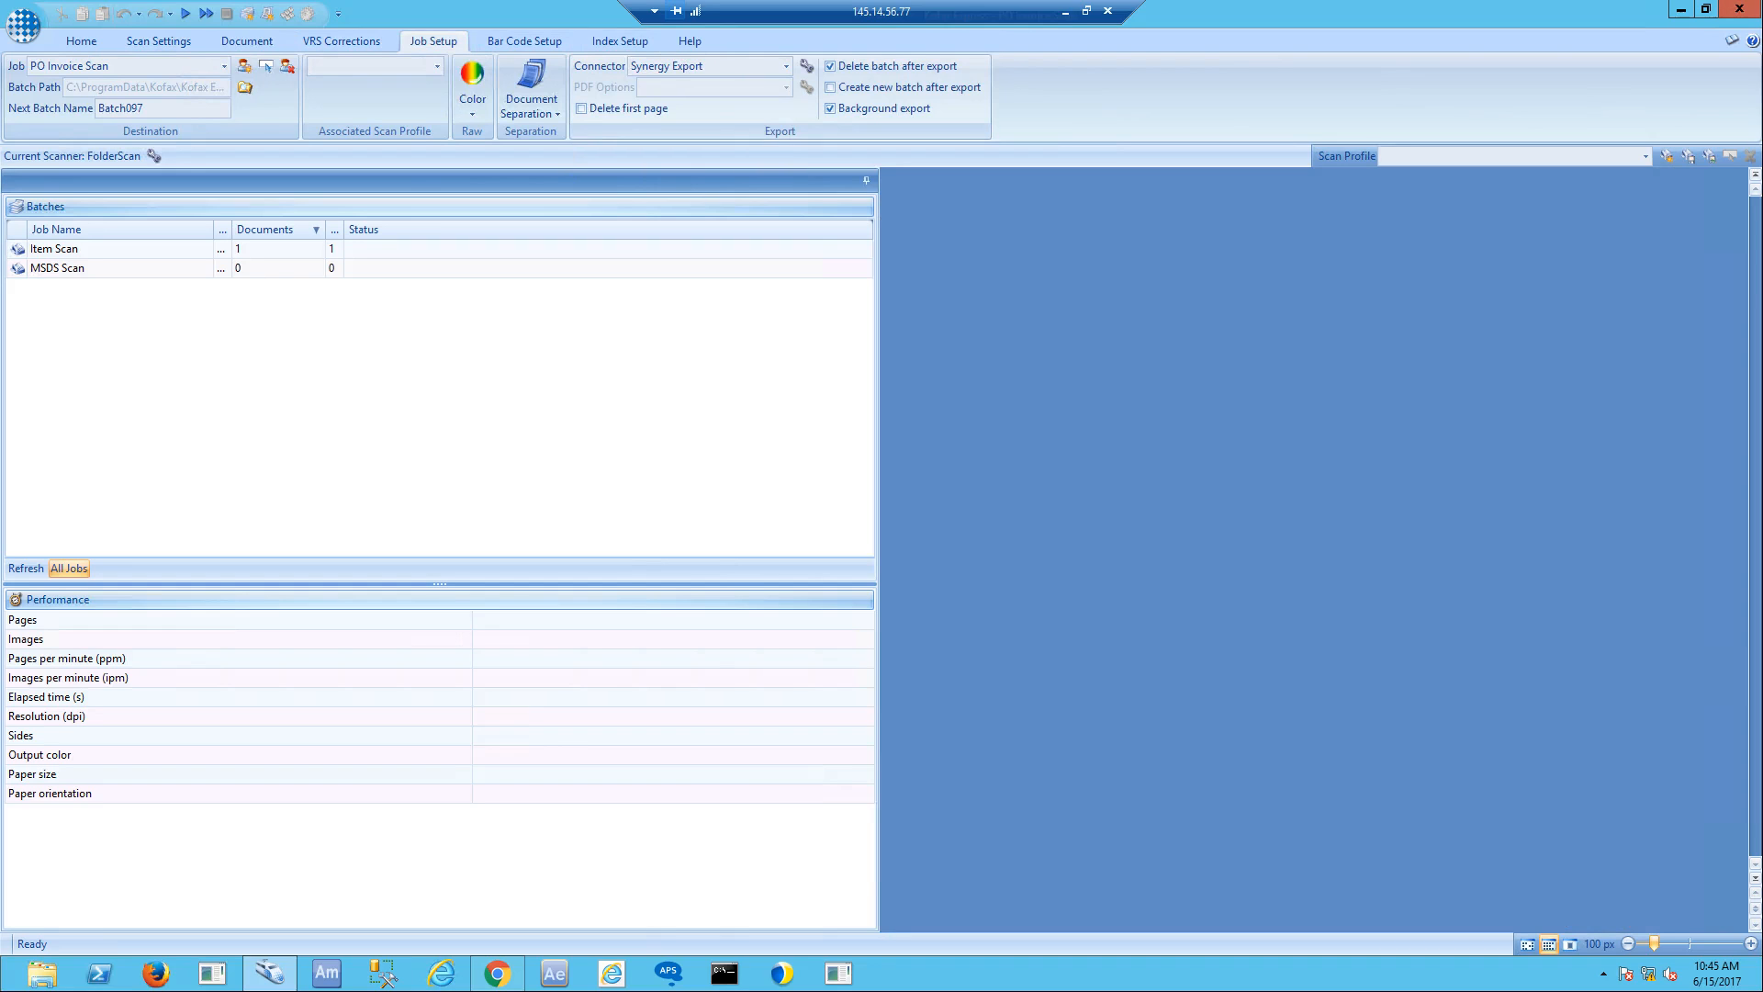
left_click(619, 41)
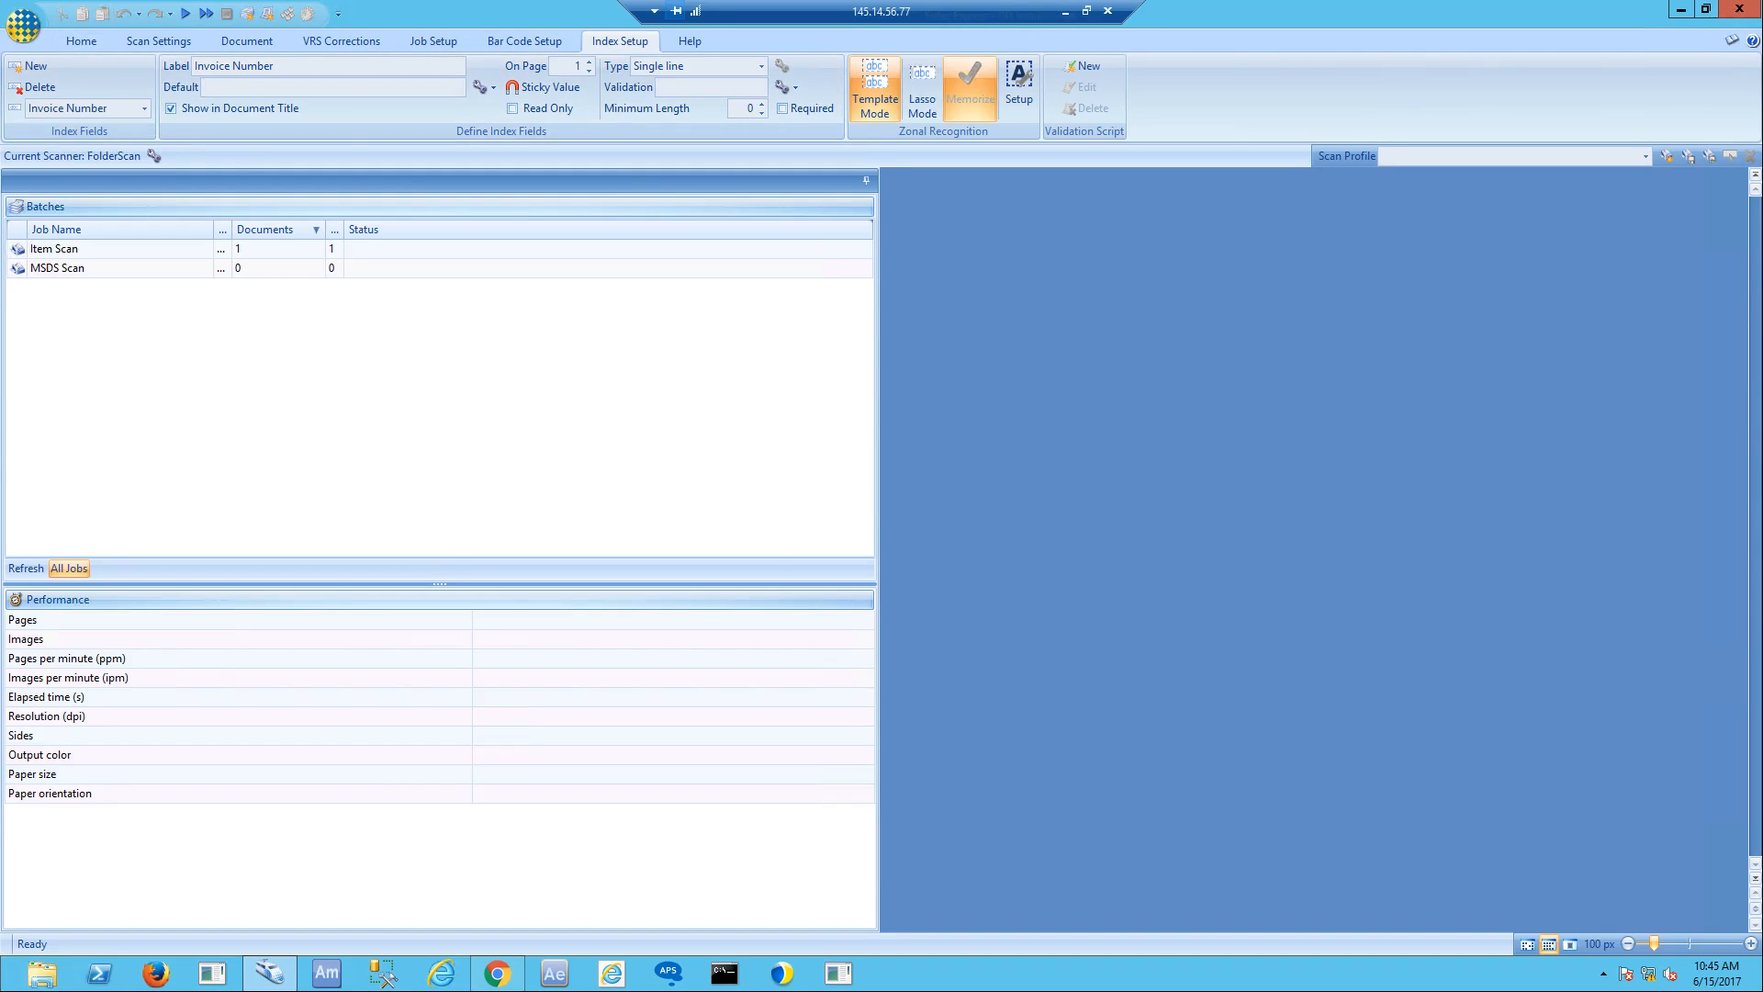
left_click(22, 21)
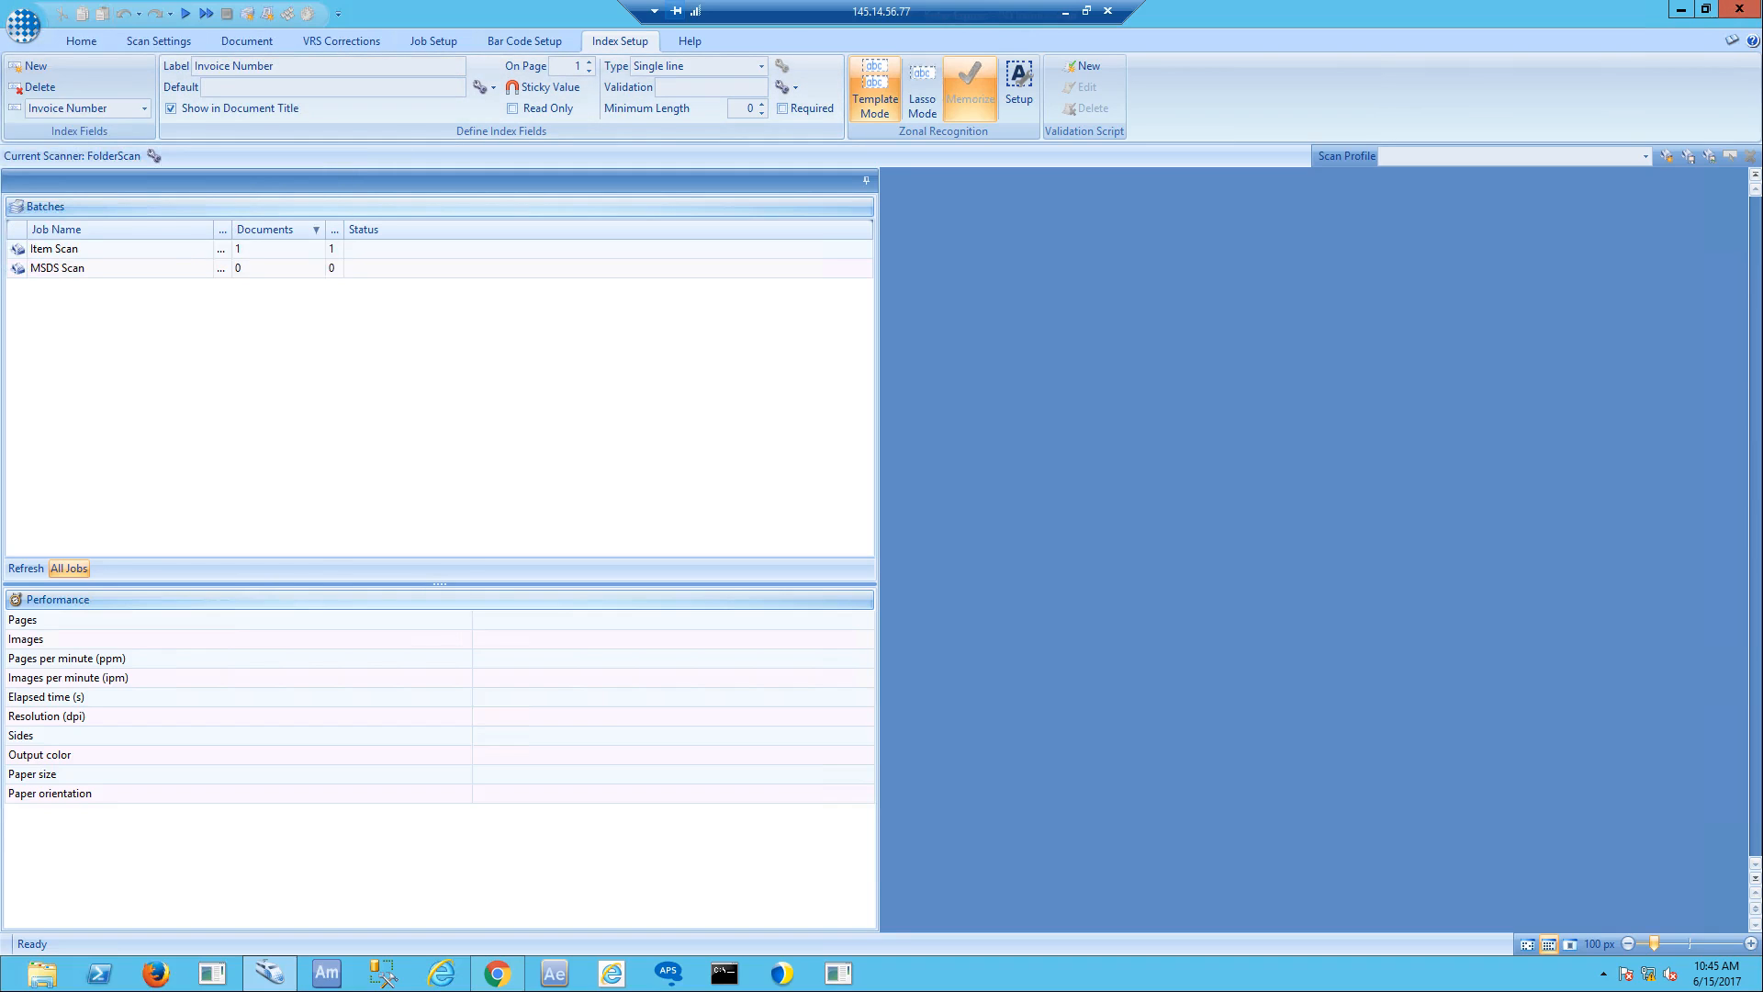
left_click(81, 40)
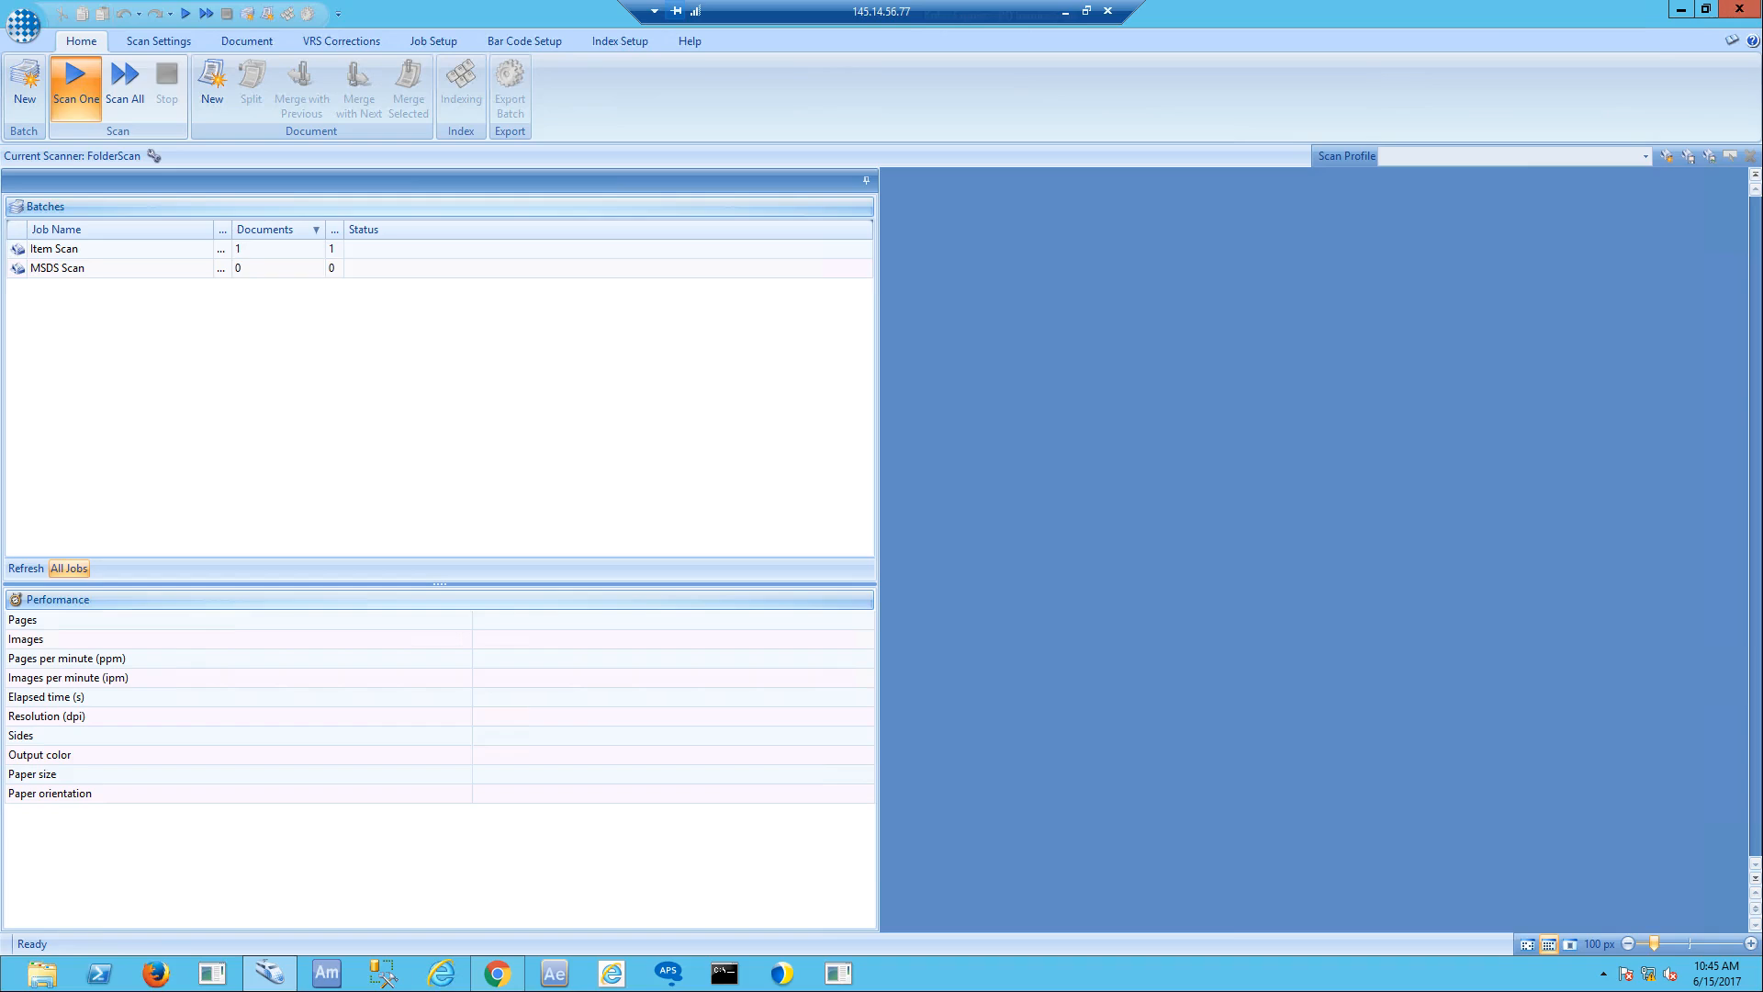
Scan one invoice page into a new PO Invoice Scan batch
left_click(75, 86)
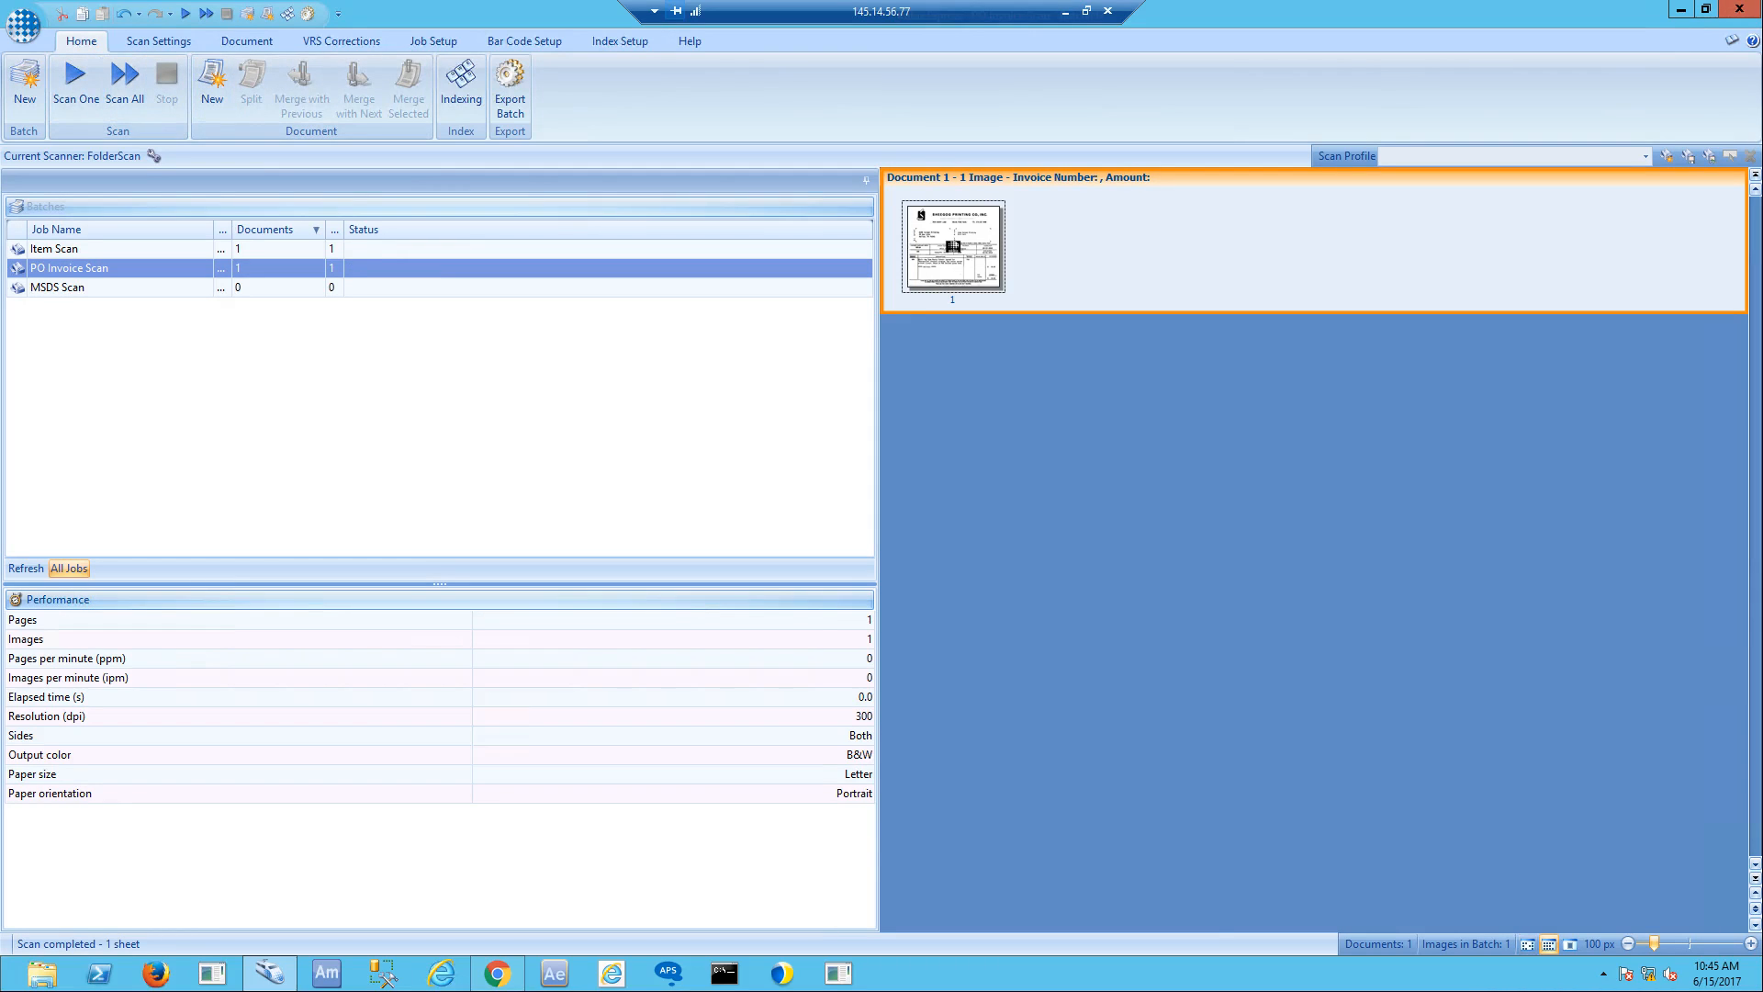
mouse_move(1625, 944)
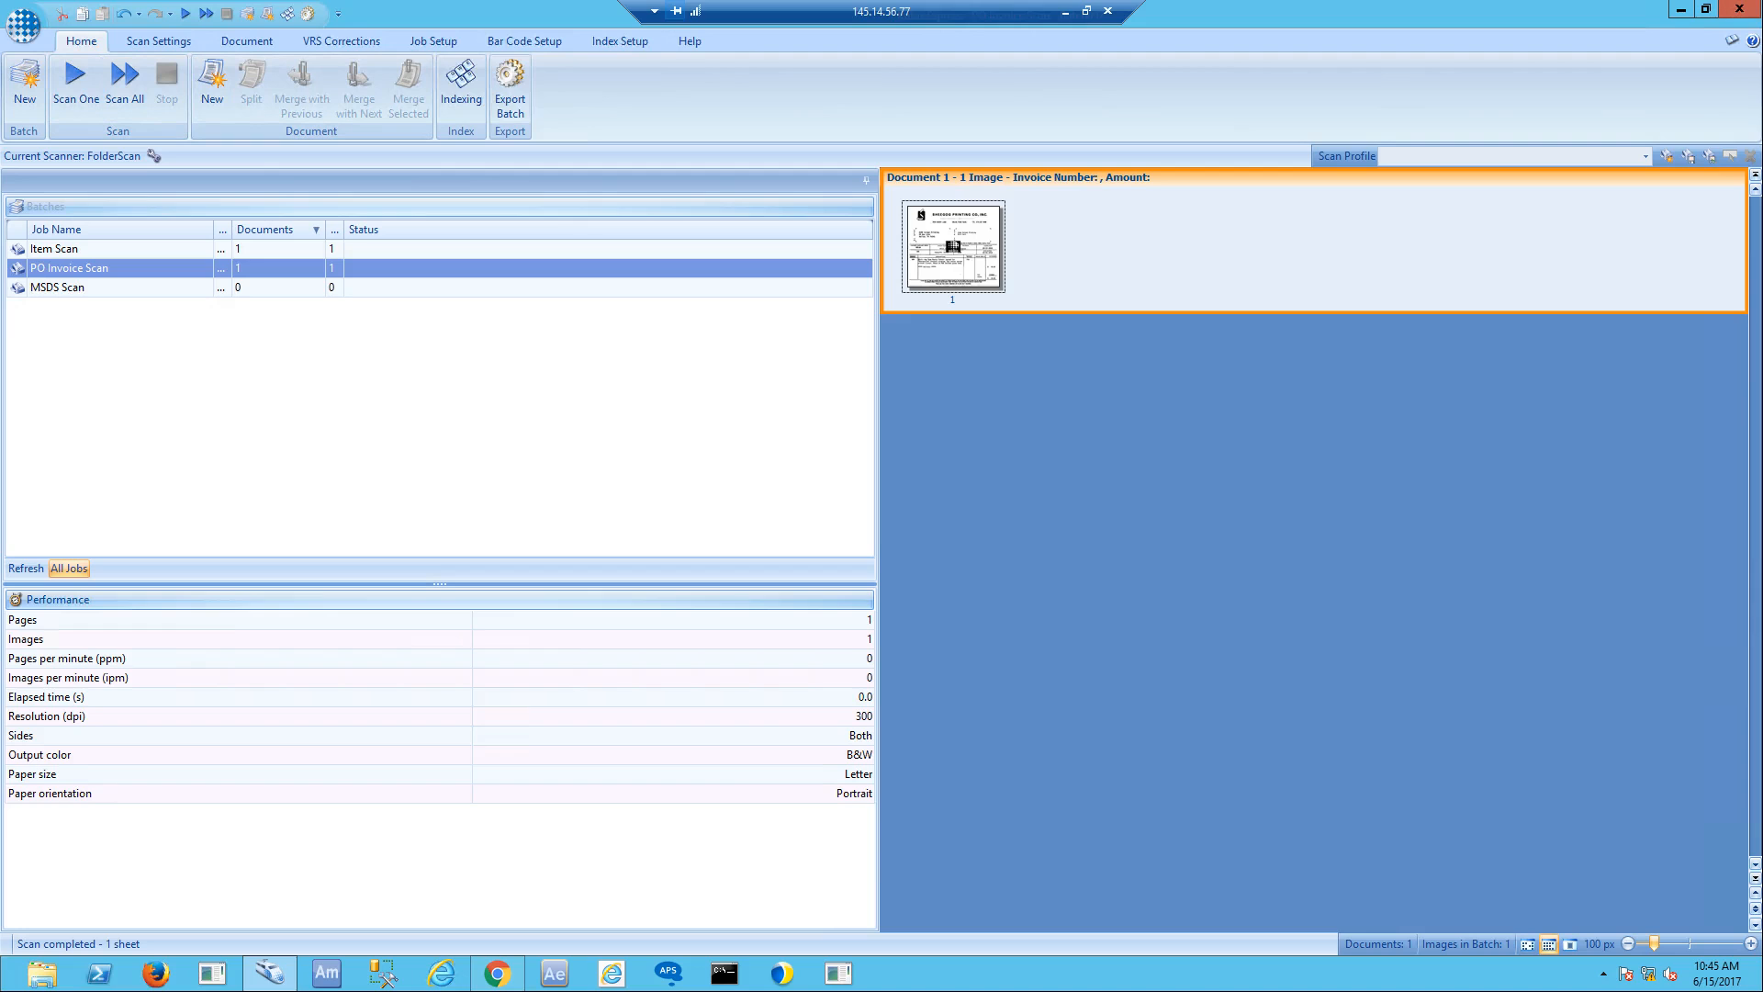
mouse_move(459, 84)
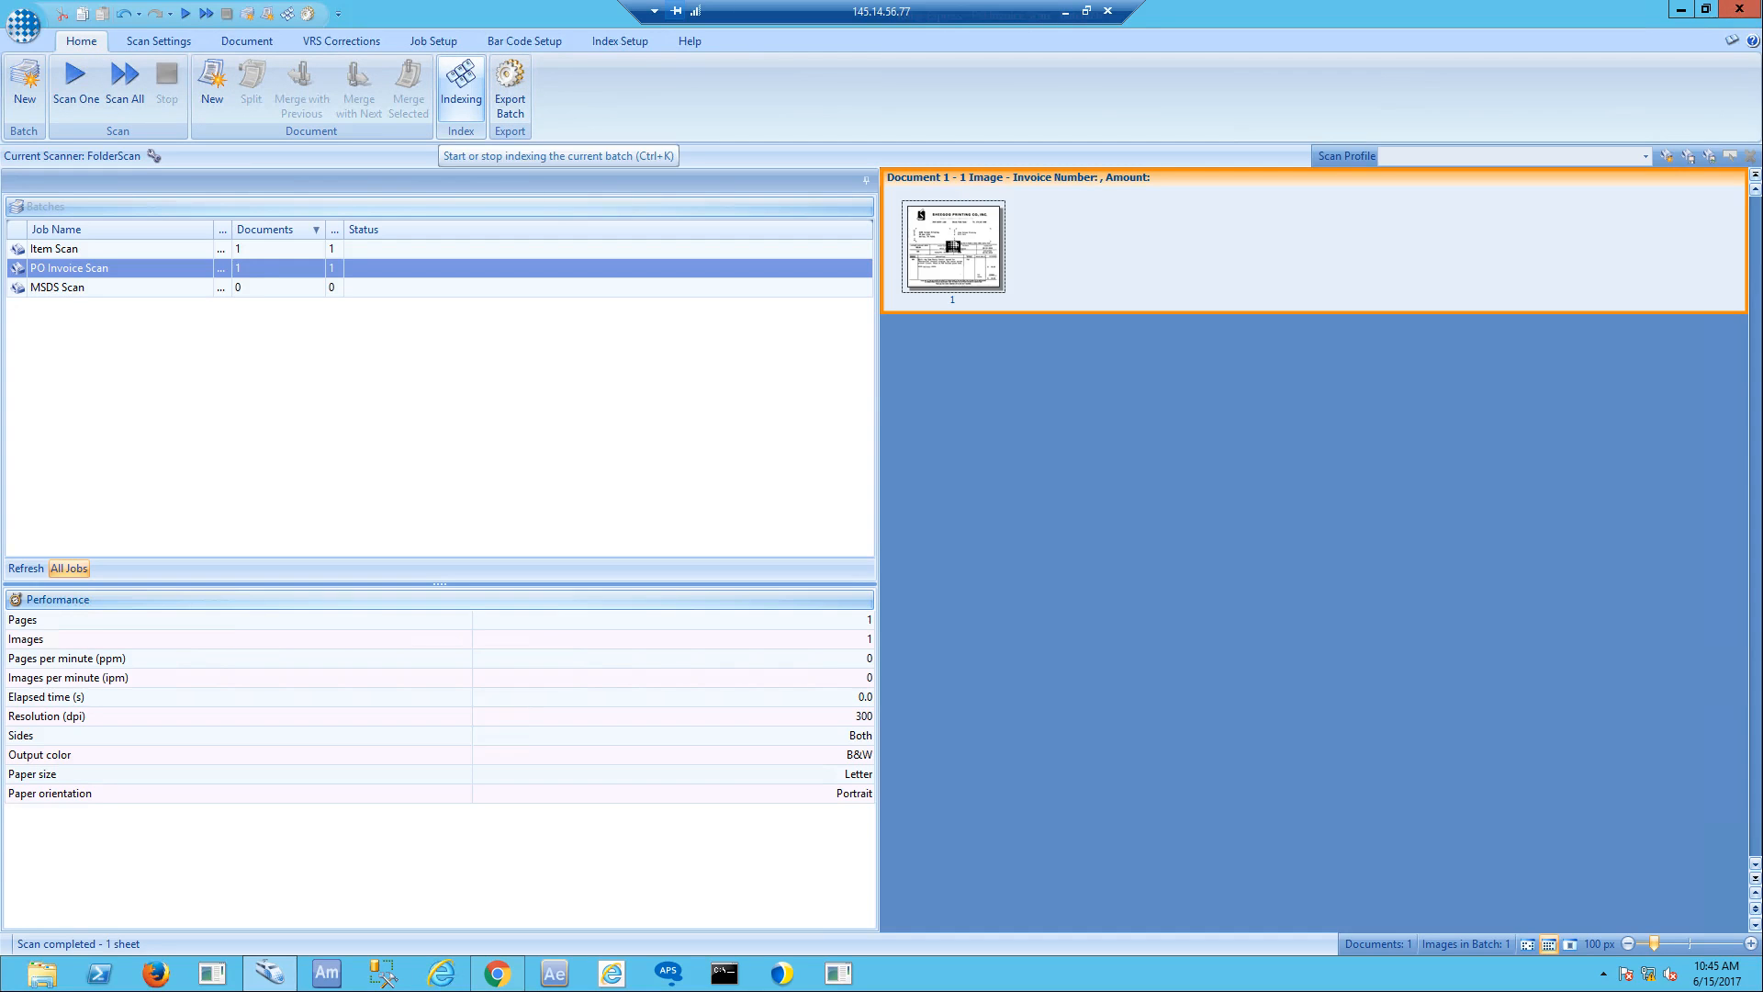
Index the batch with invoice 4912 and amount 18.00, then export it with confirmation
left_click(459, 85)
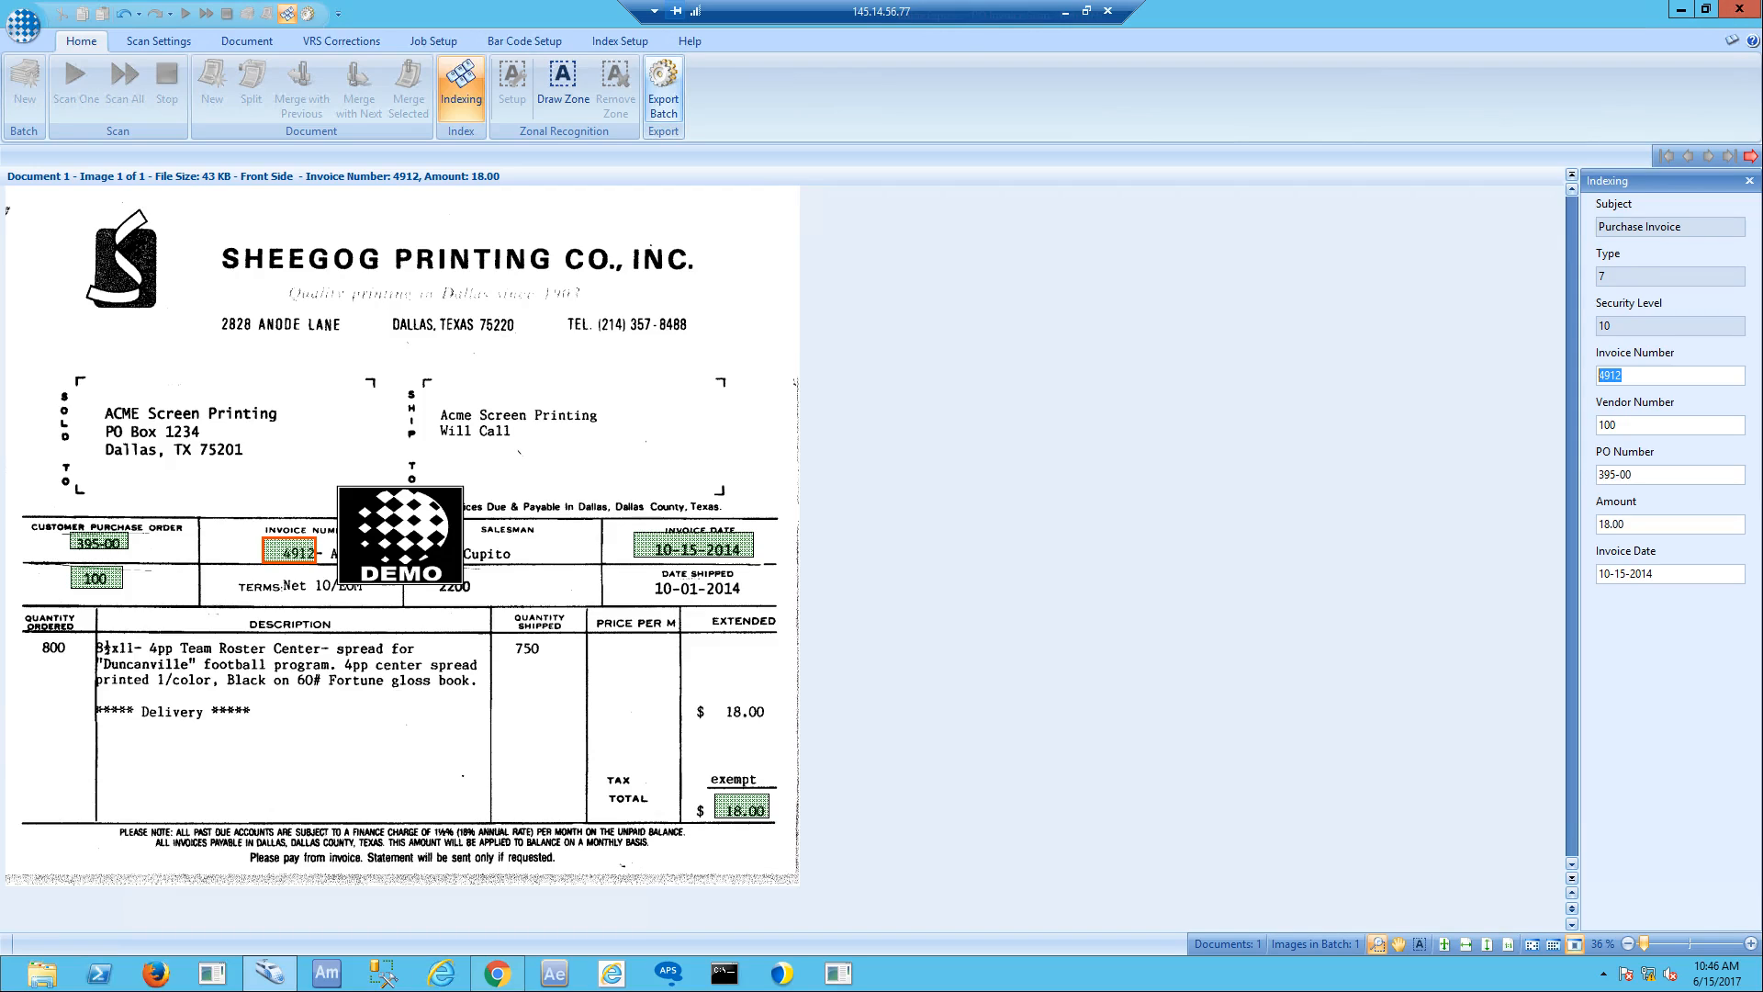
left_click(663, 84)
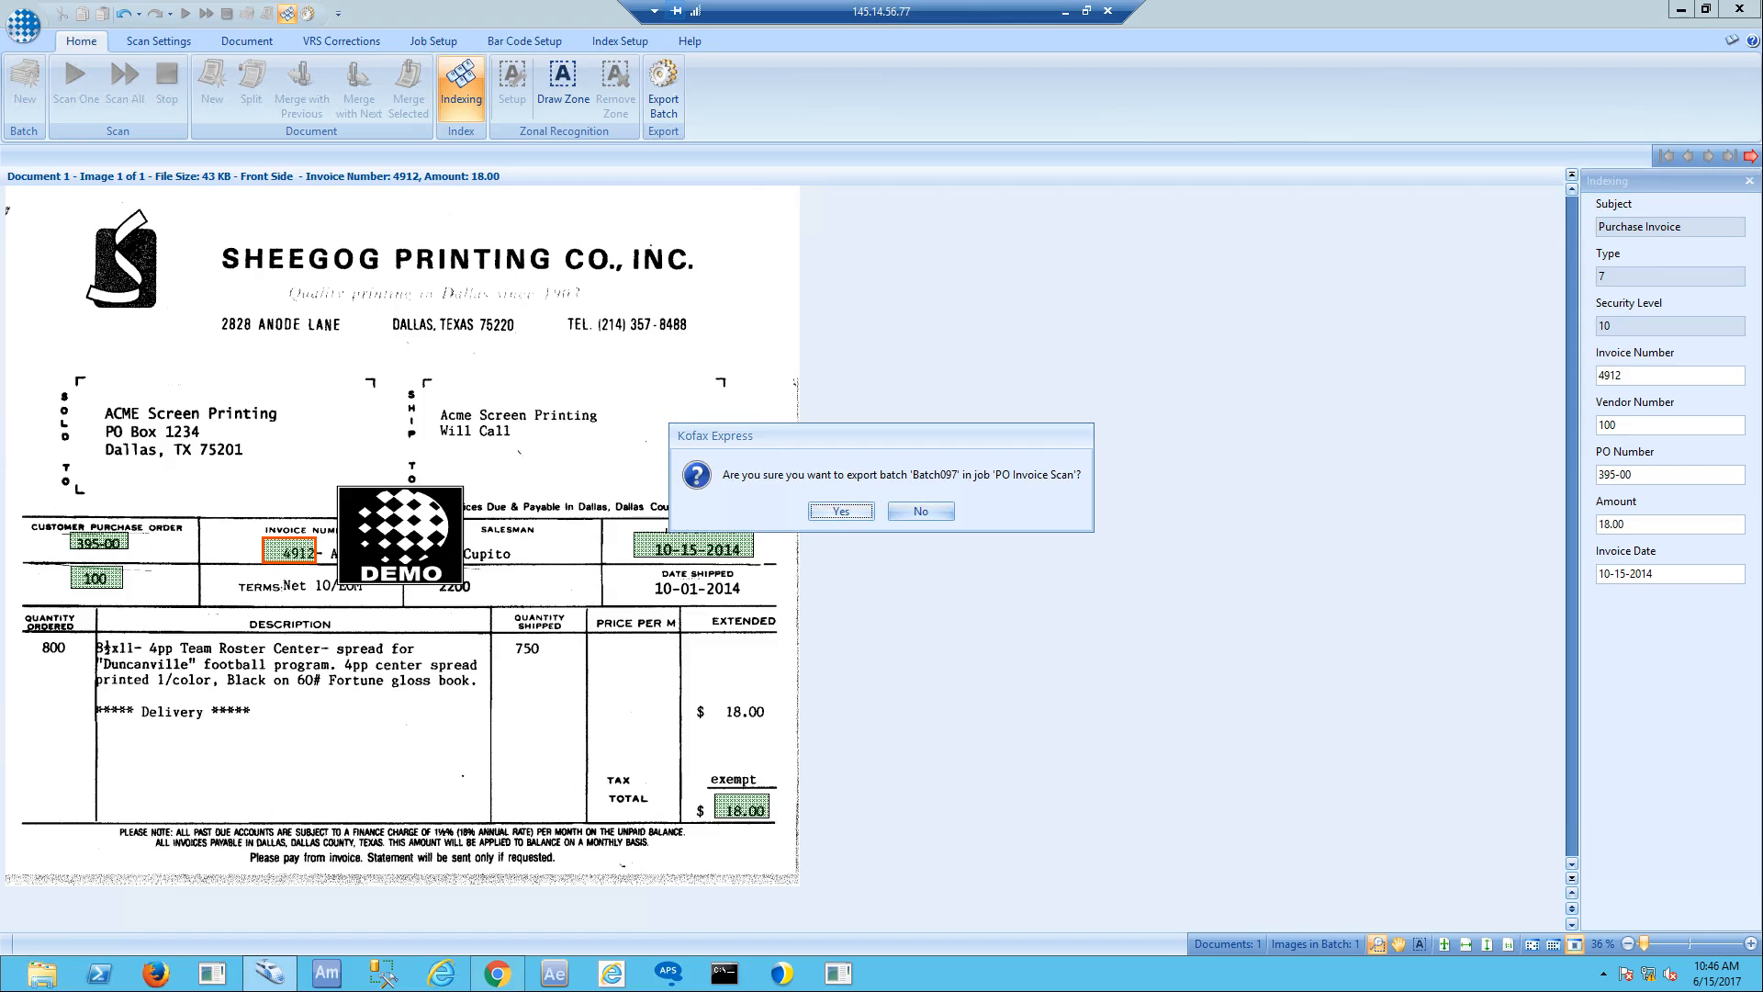
left_click(840, 510)
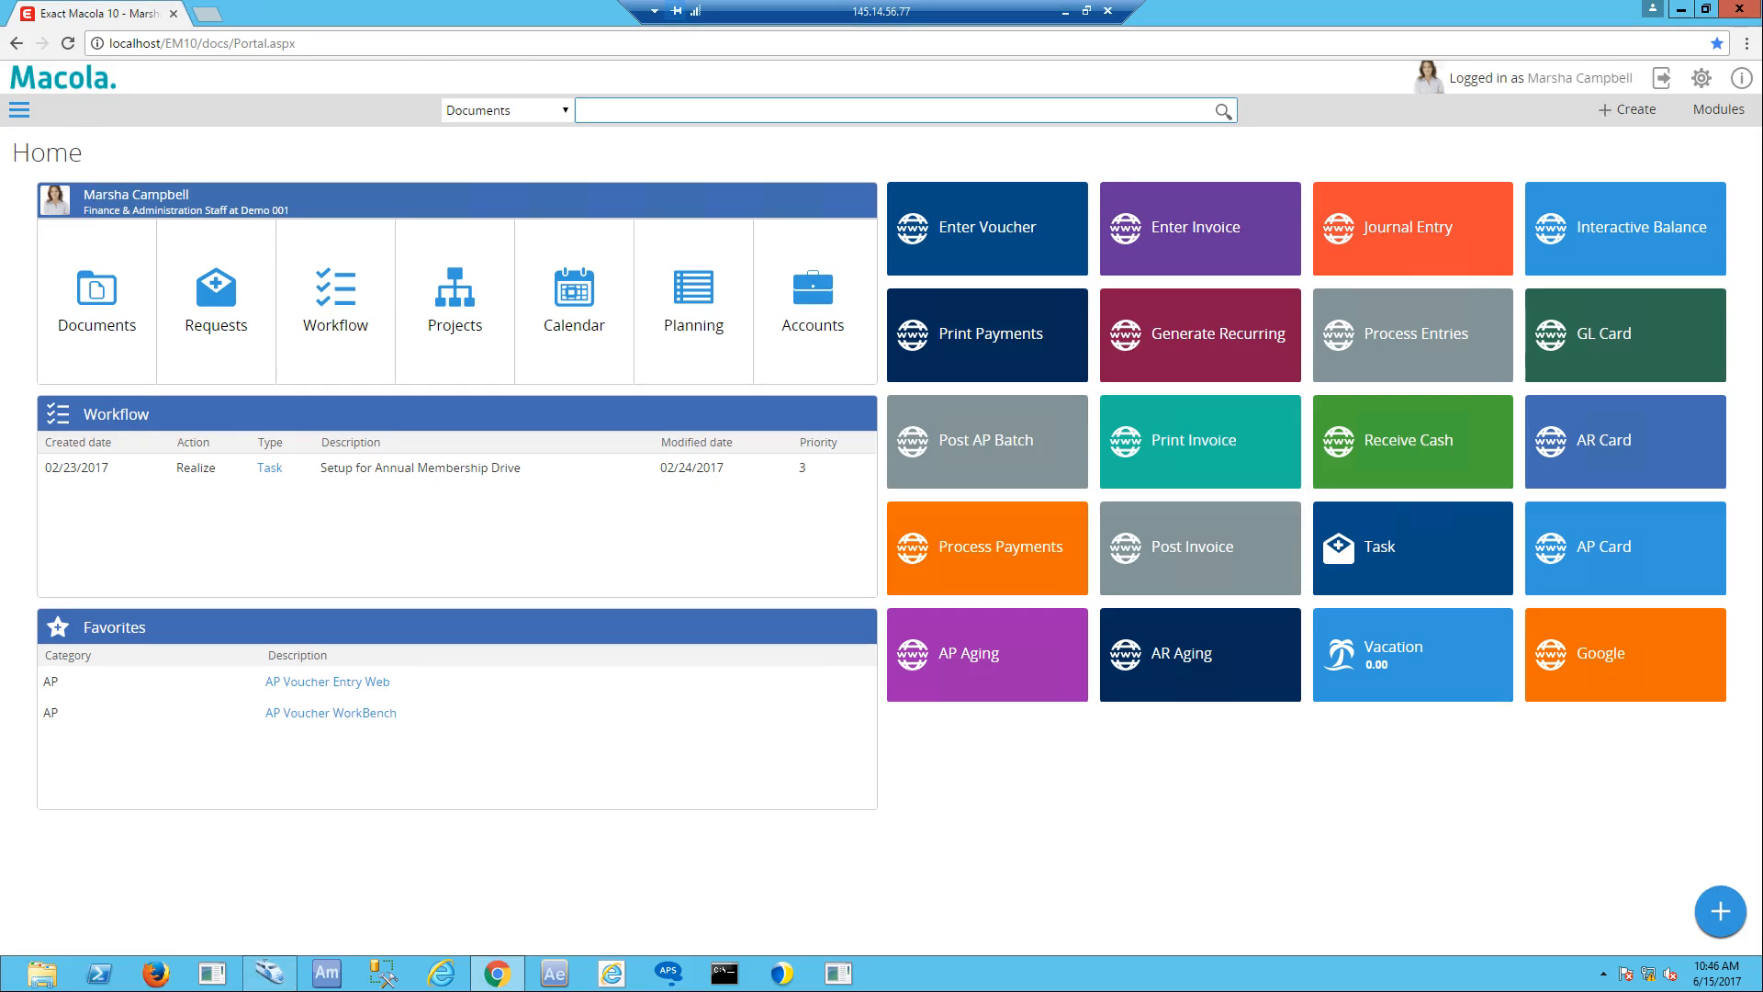
Search documents and view the newest Purchase Invoice 00.016.992 with its attached PDF
left_click(900, 108)
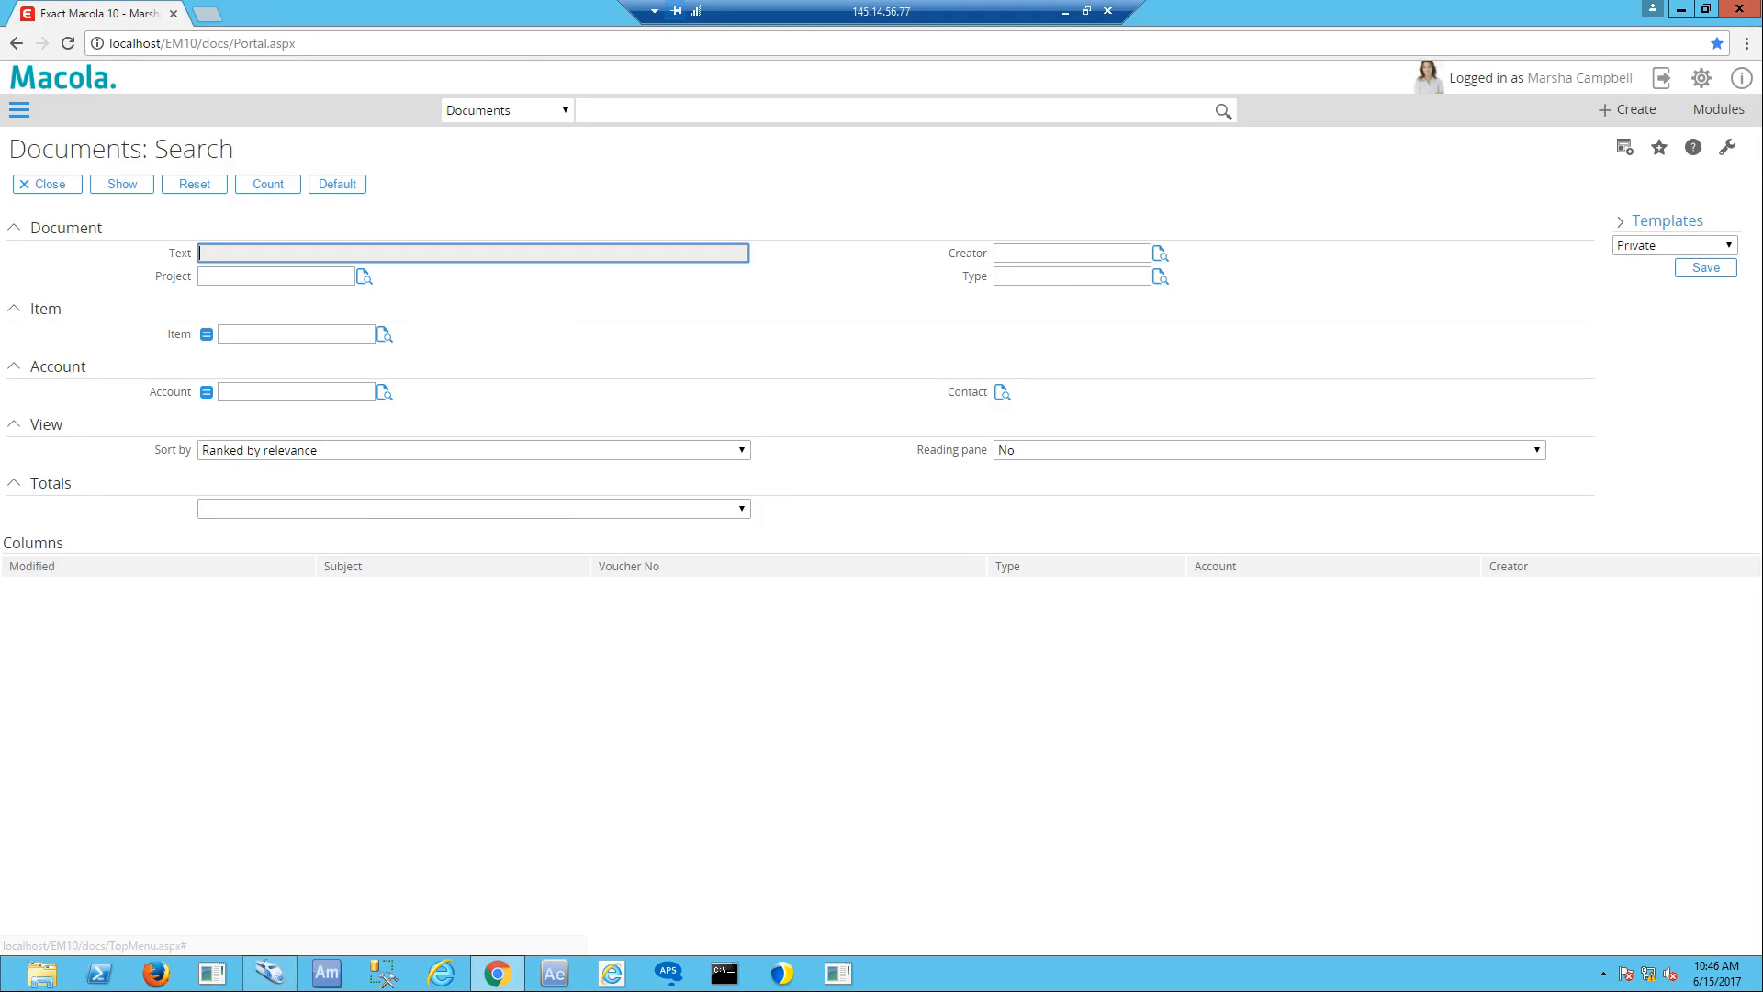
left_click(121, 183)
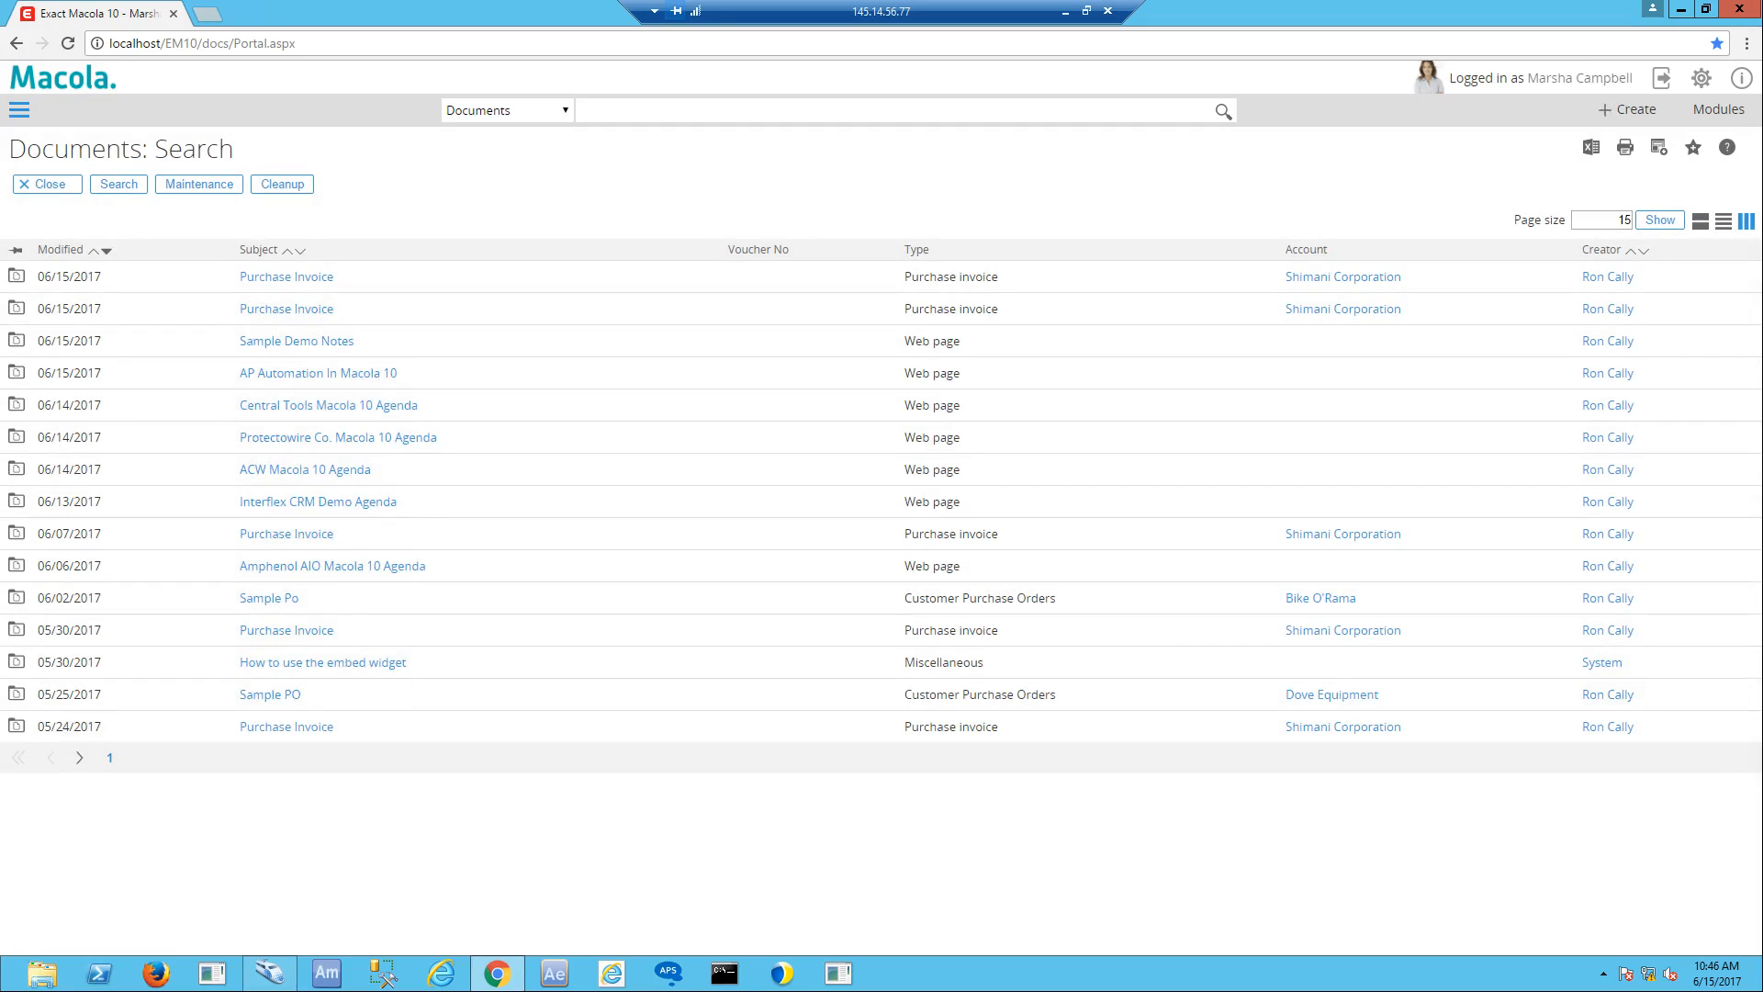
mouse_move(287, 277)
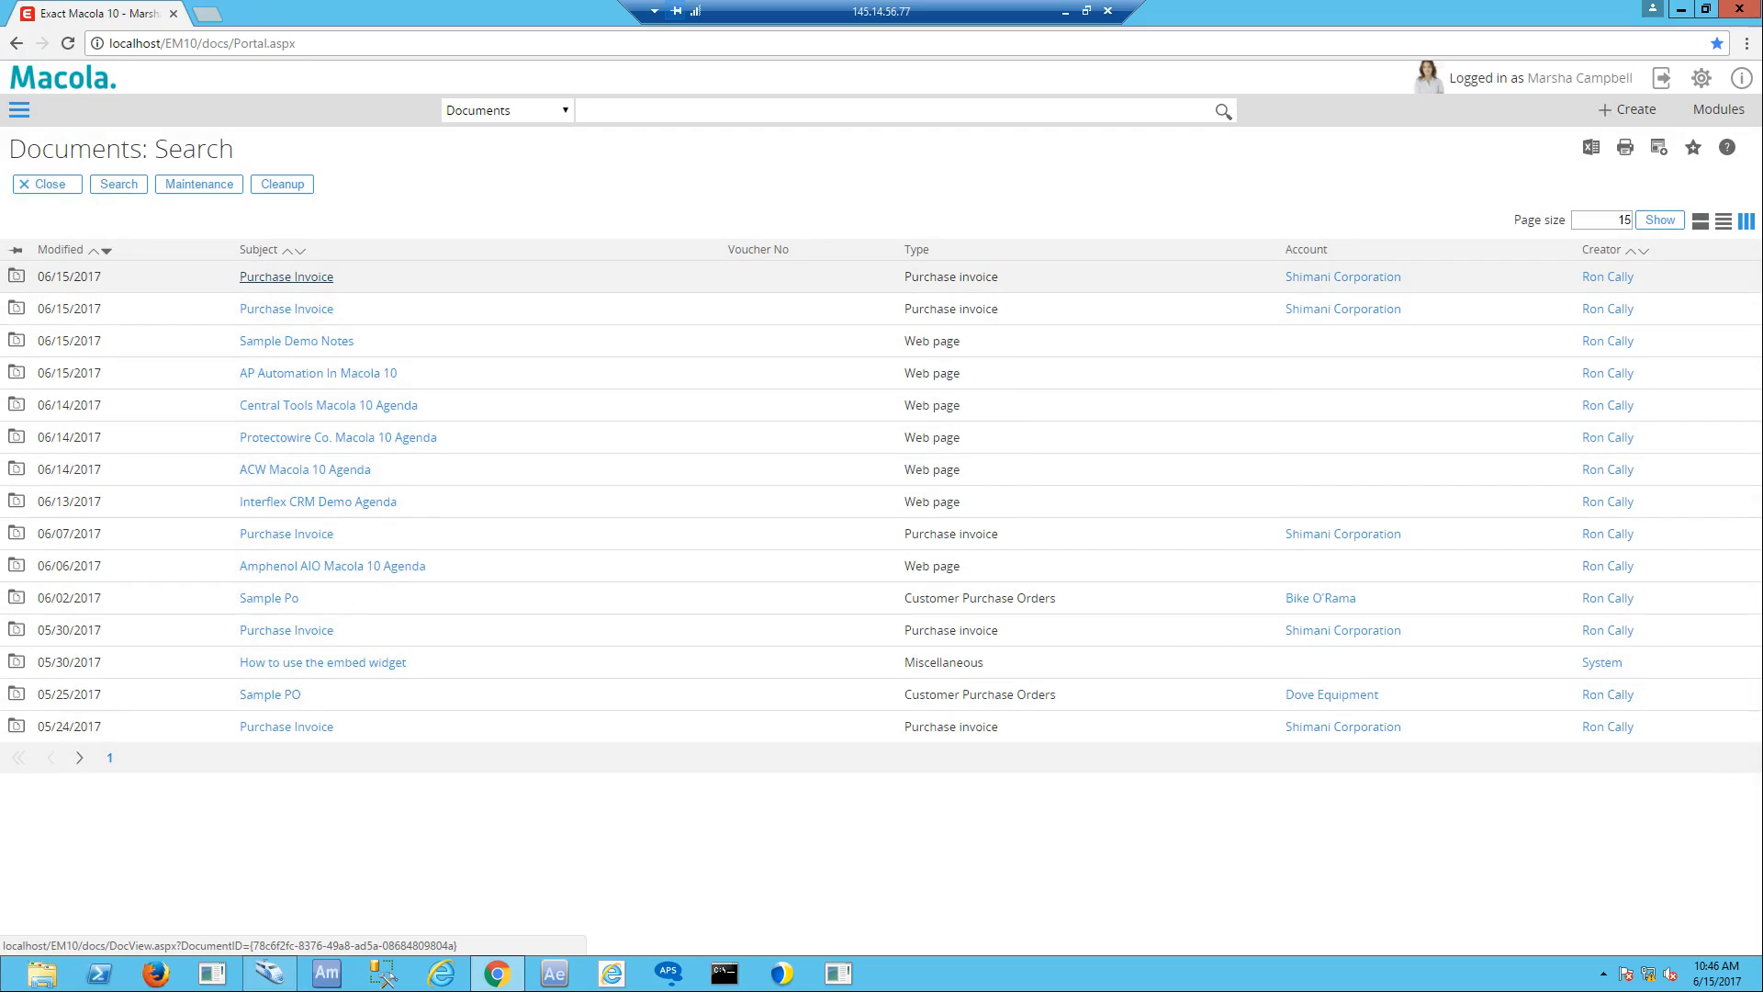
left_click(286, 275)
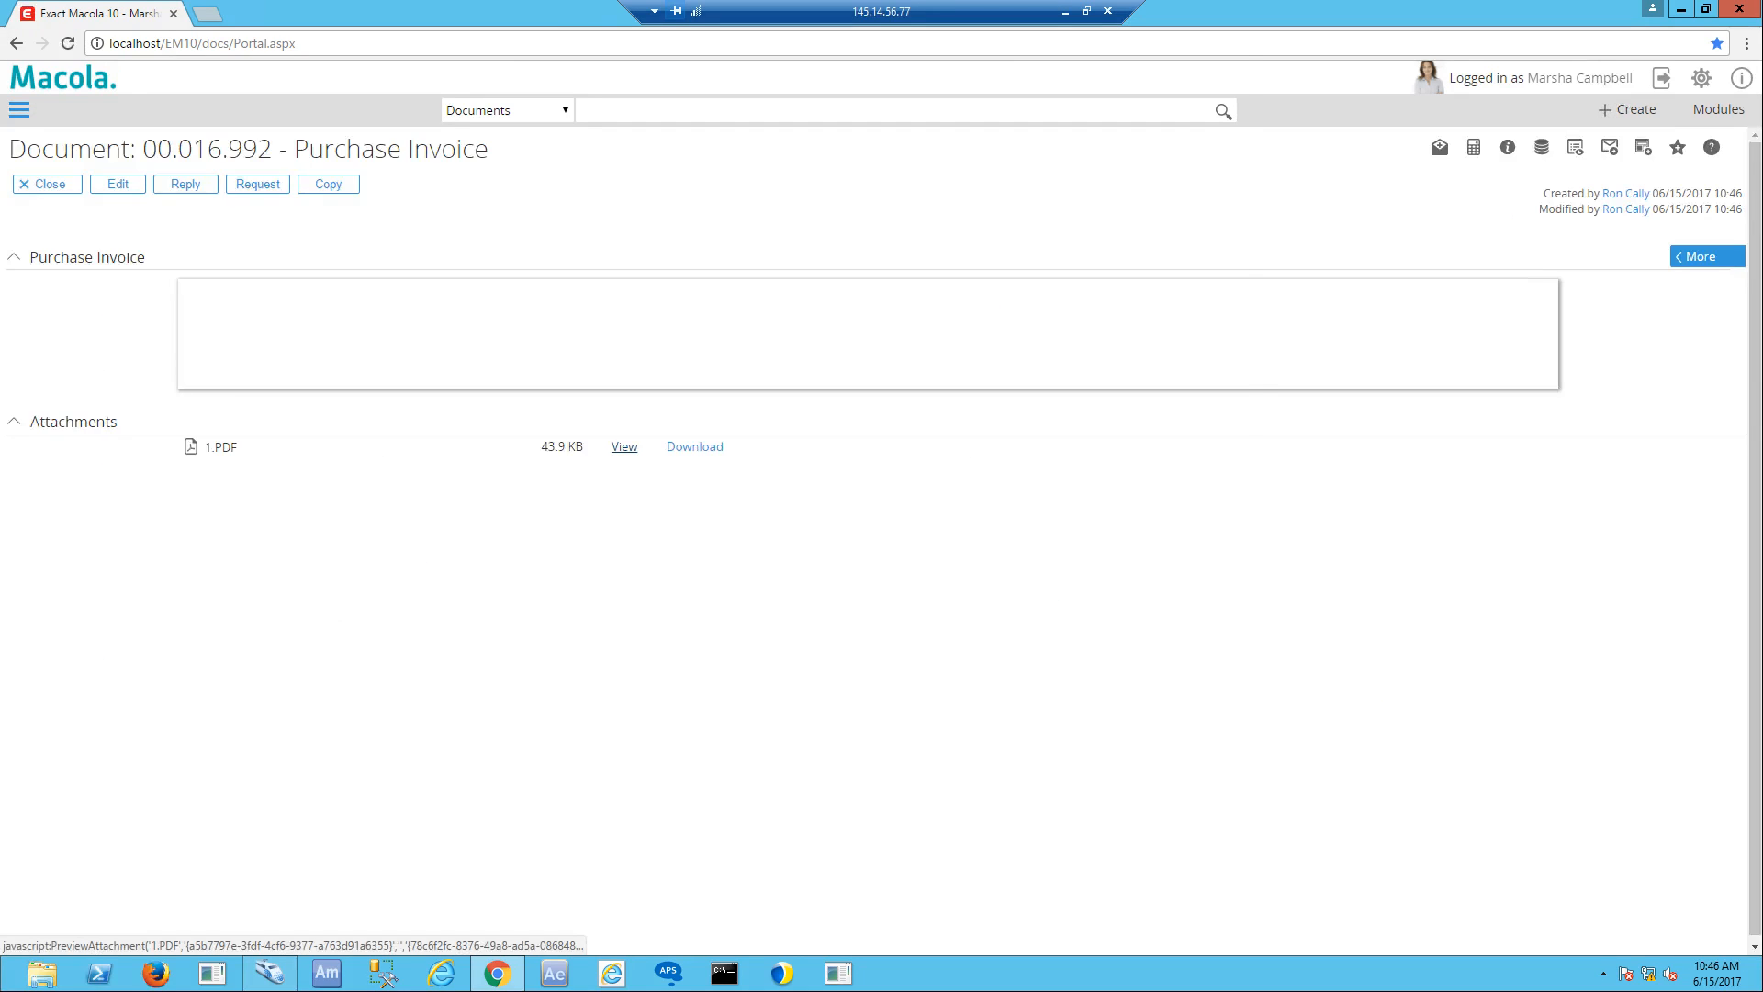
left_click(622, 446)
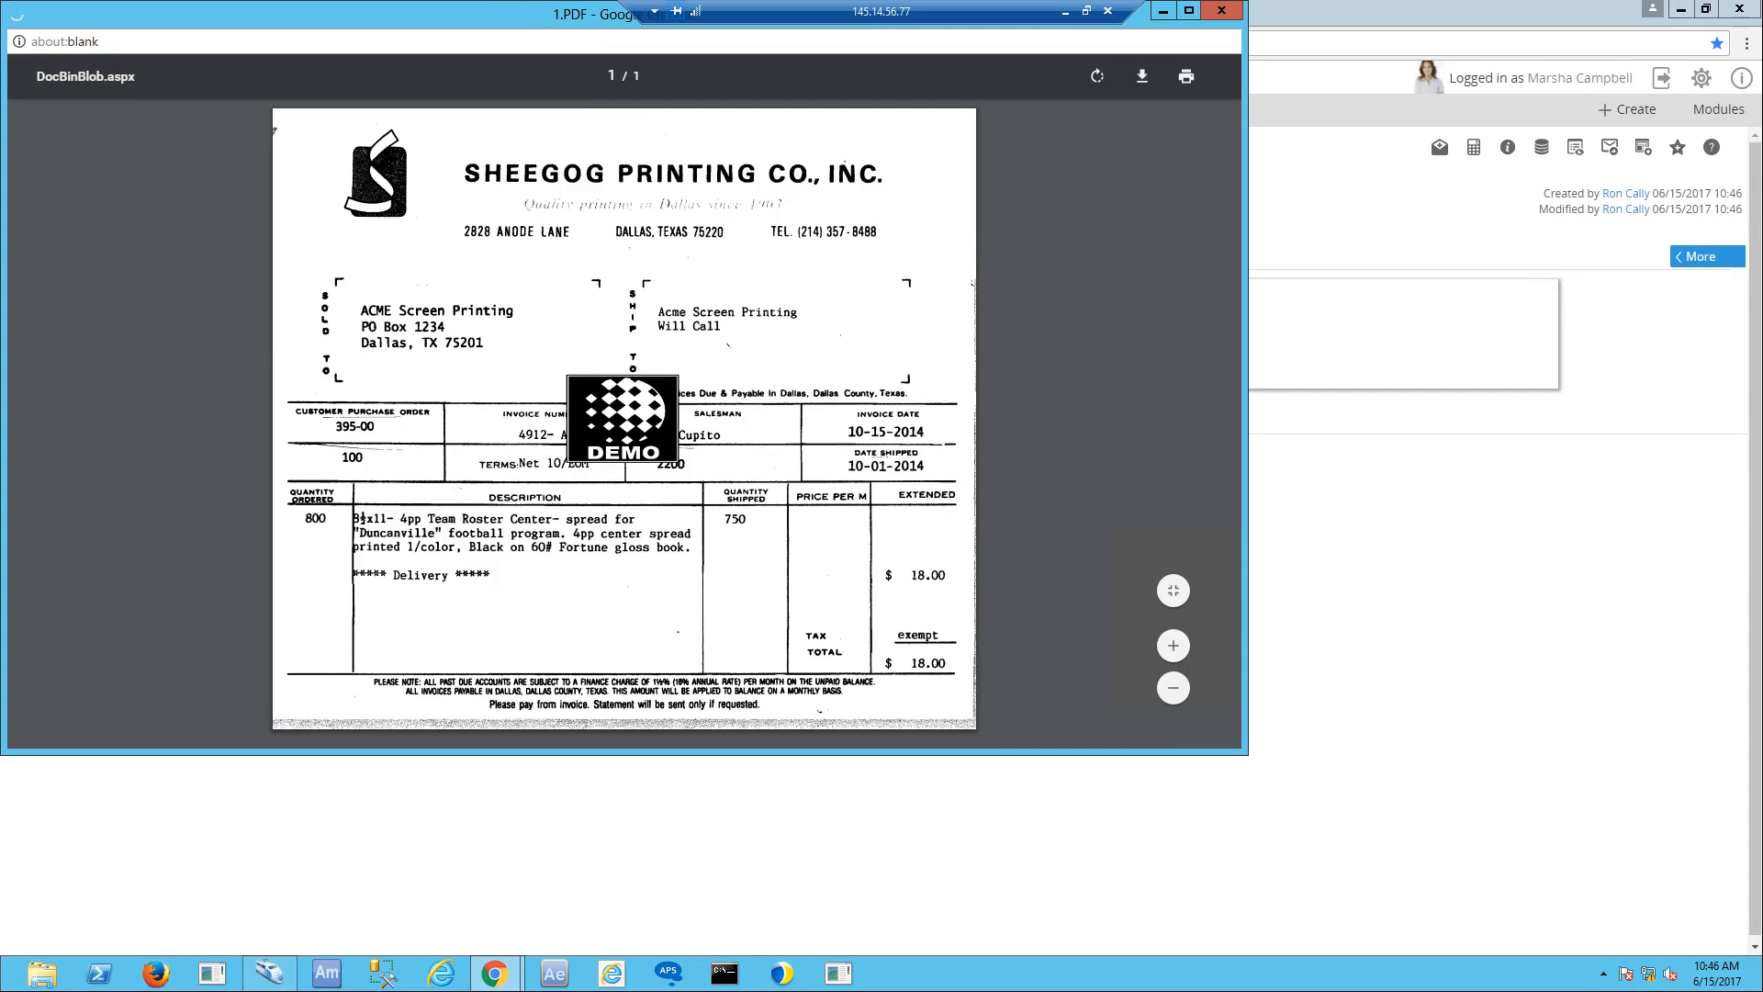
left_click(1105, 11)
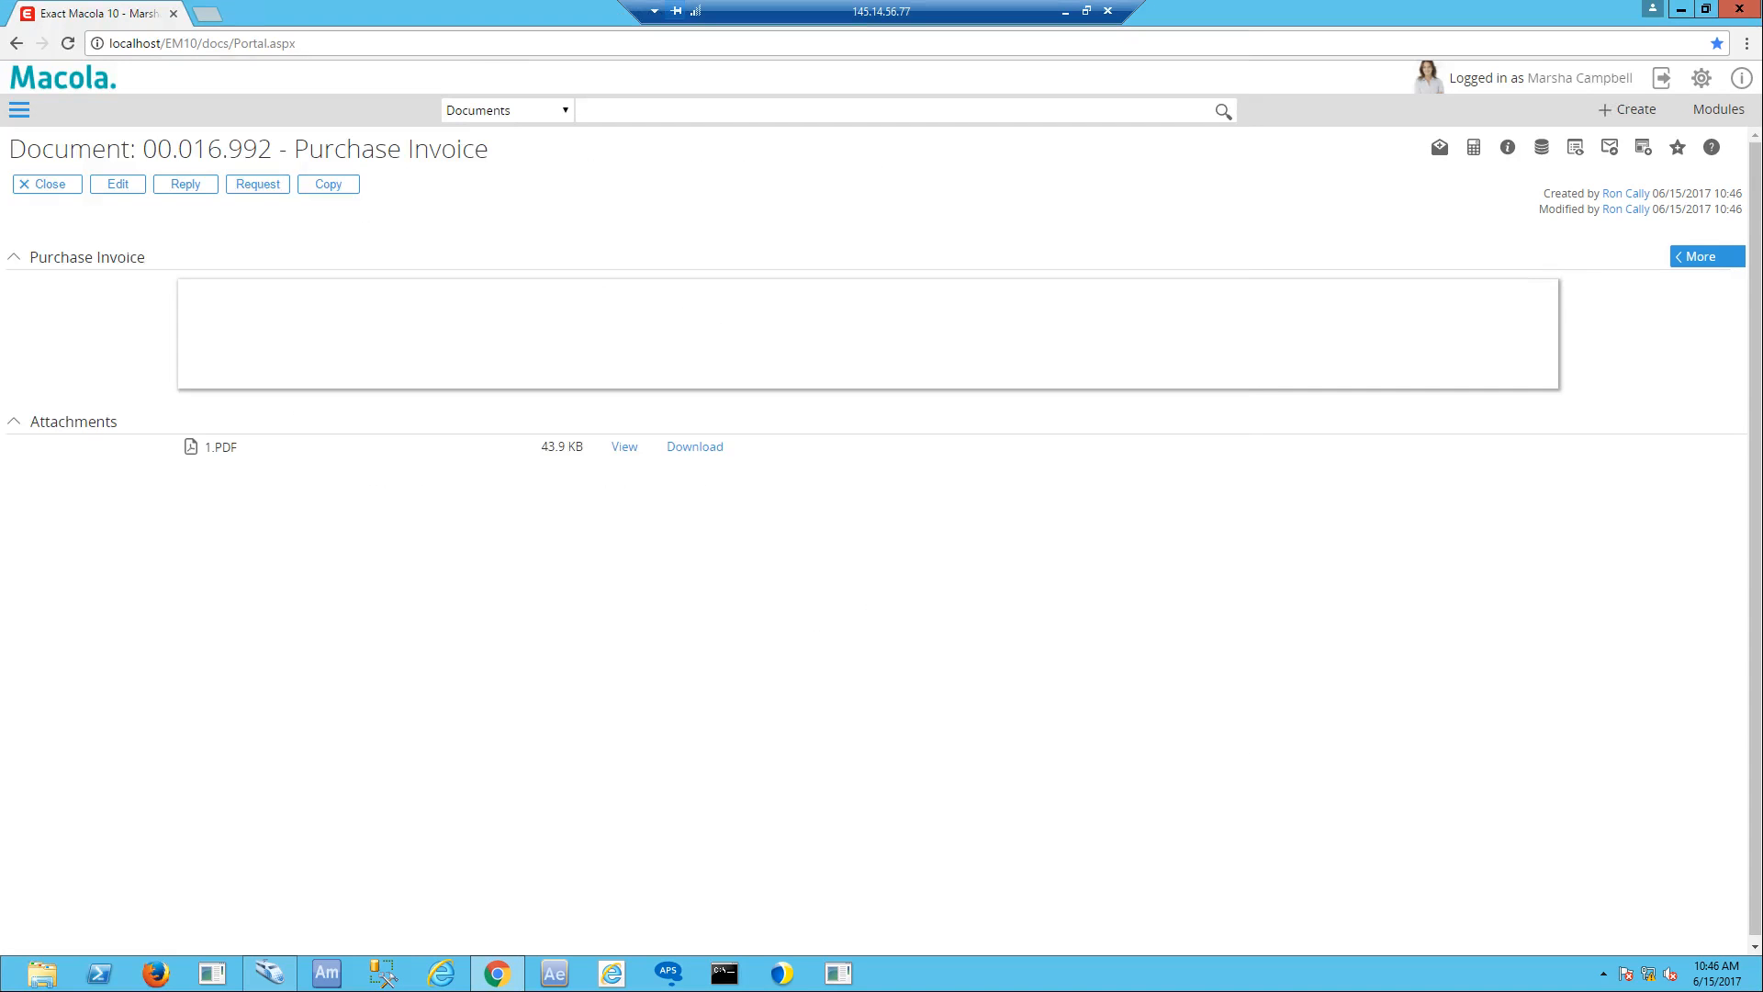
mouse_move(694, 446)
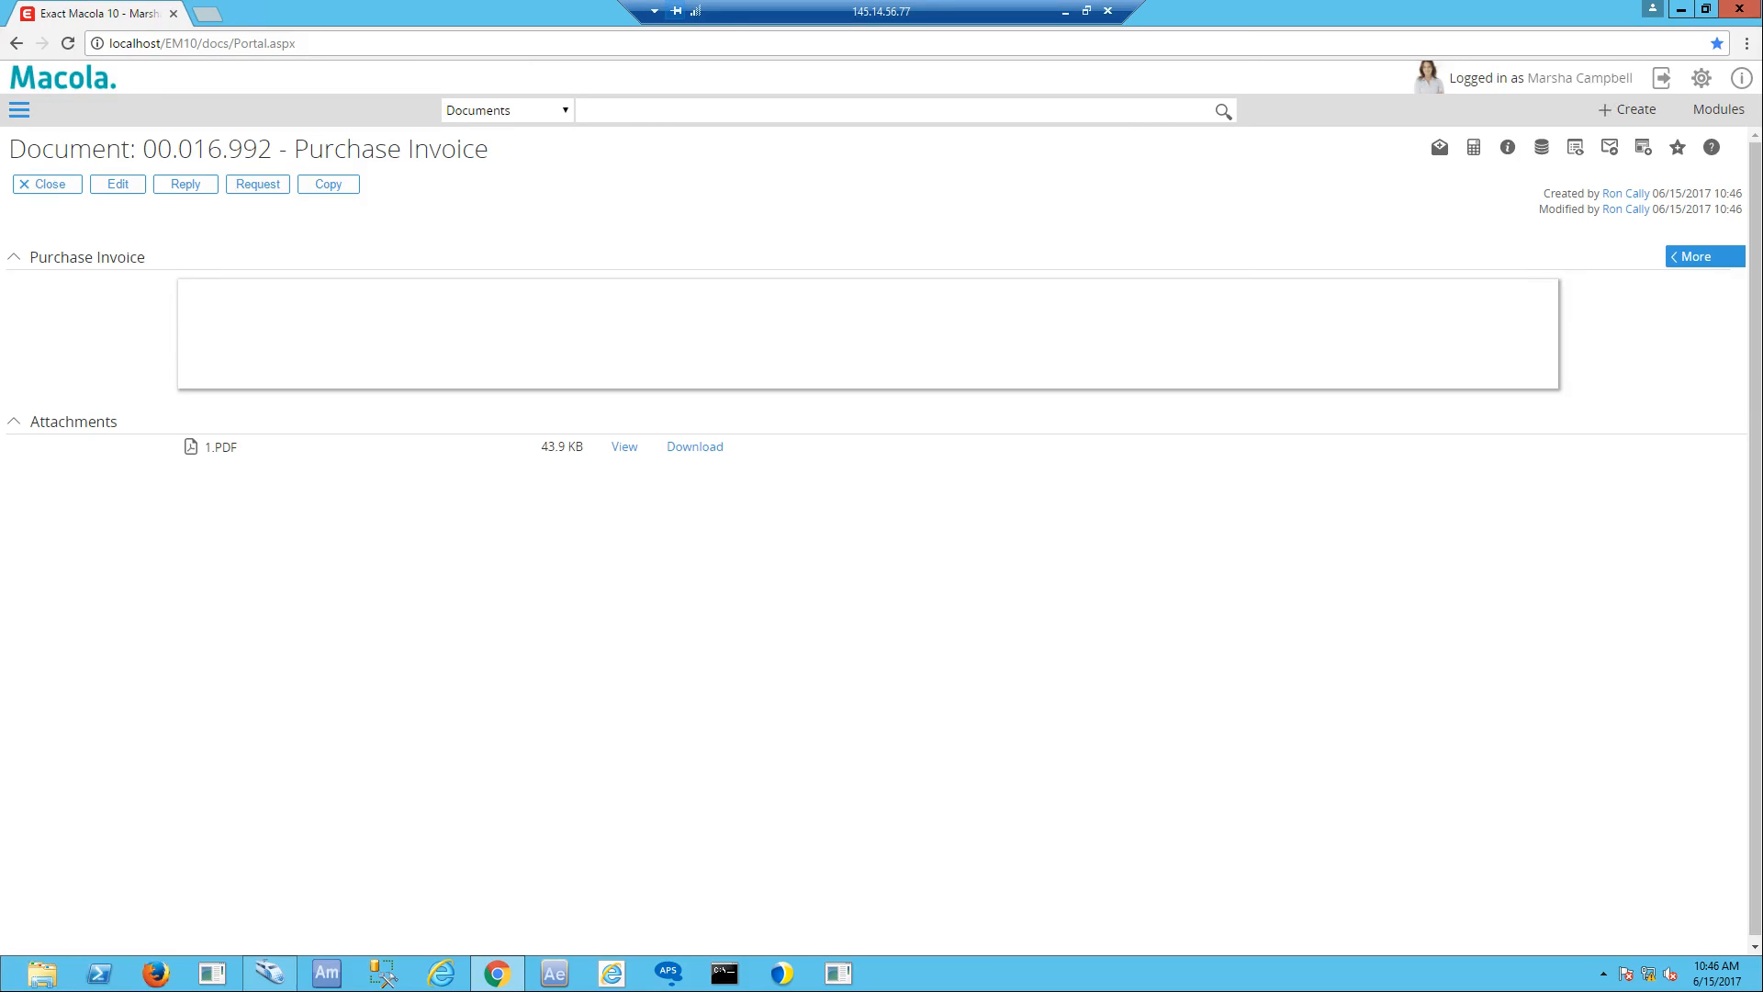
Review the captured Document Extra fields, PO 395-00 and invoice 4912, then close back to home
left_click(1704, 256)
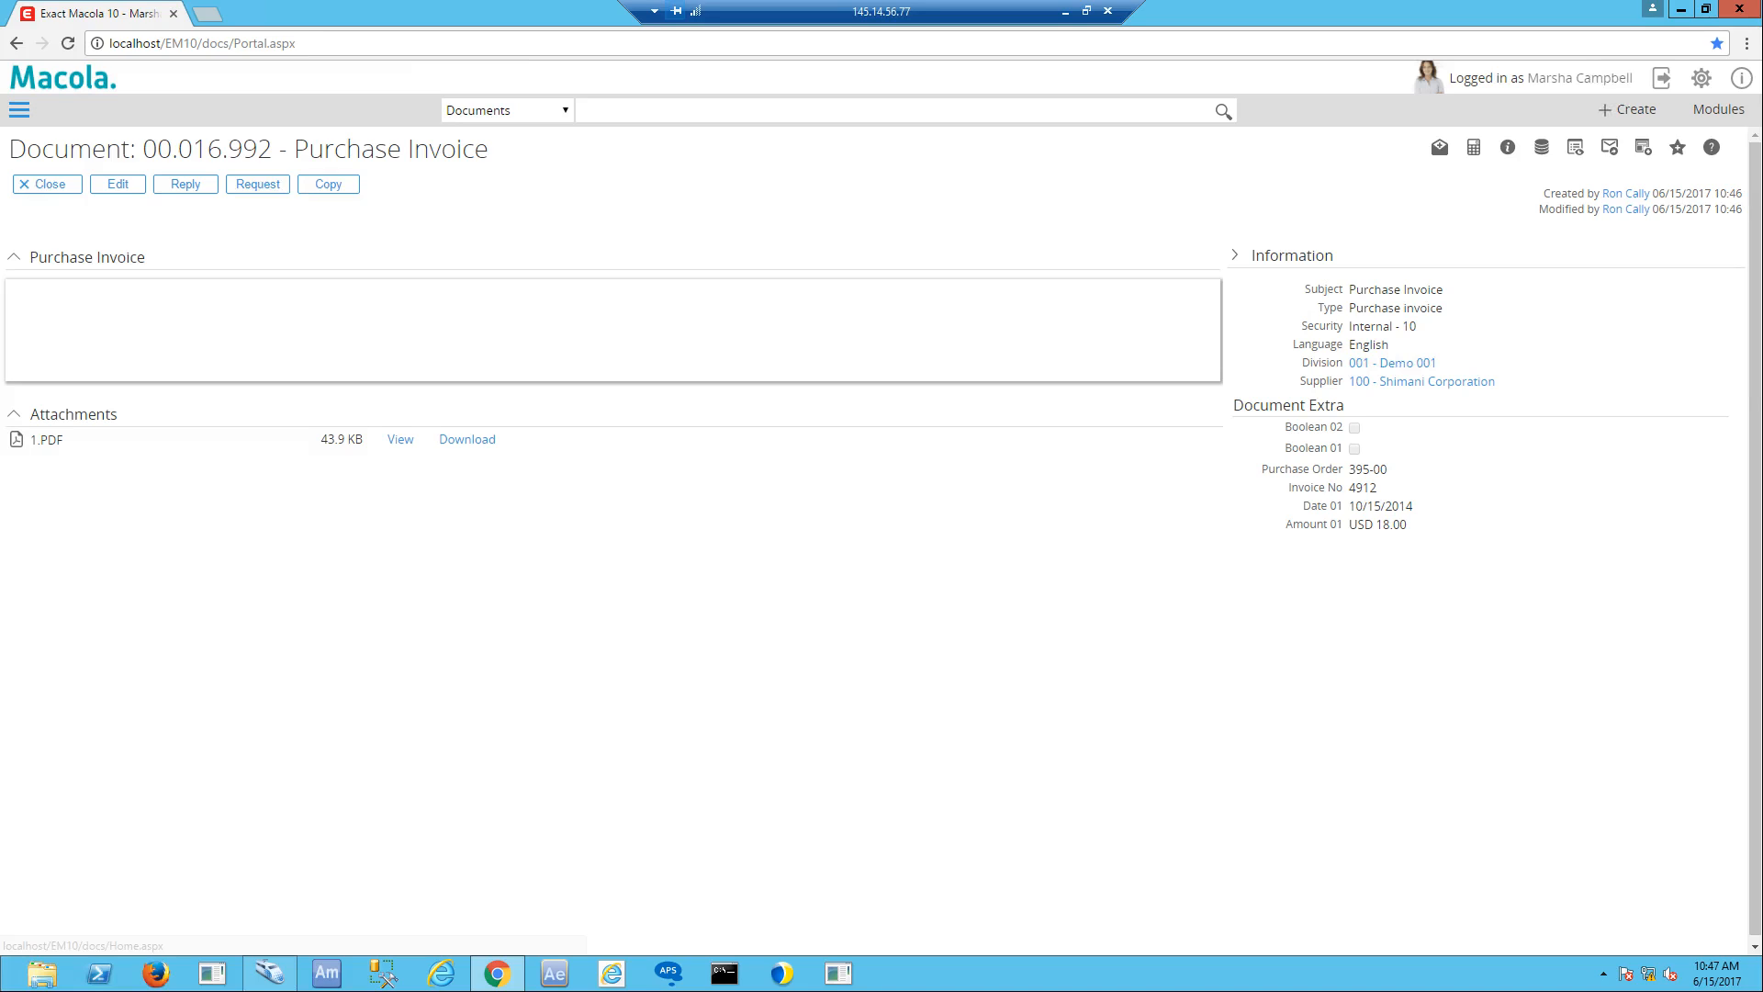
left_click(44, 184)
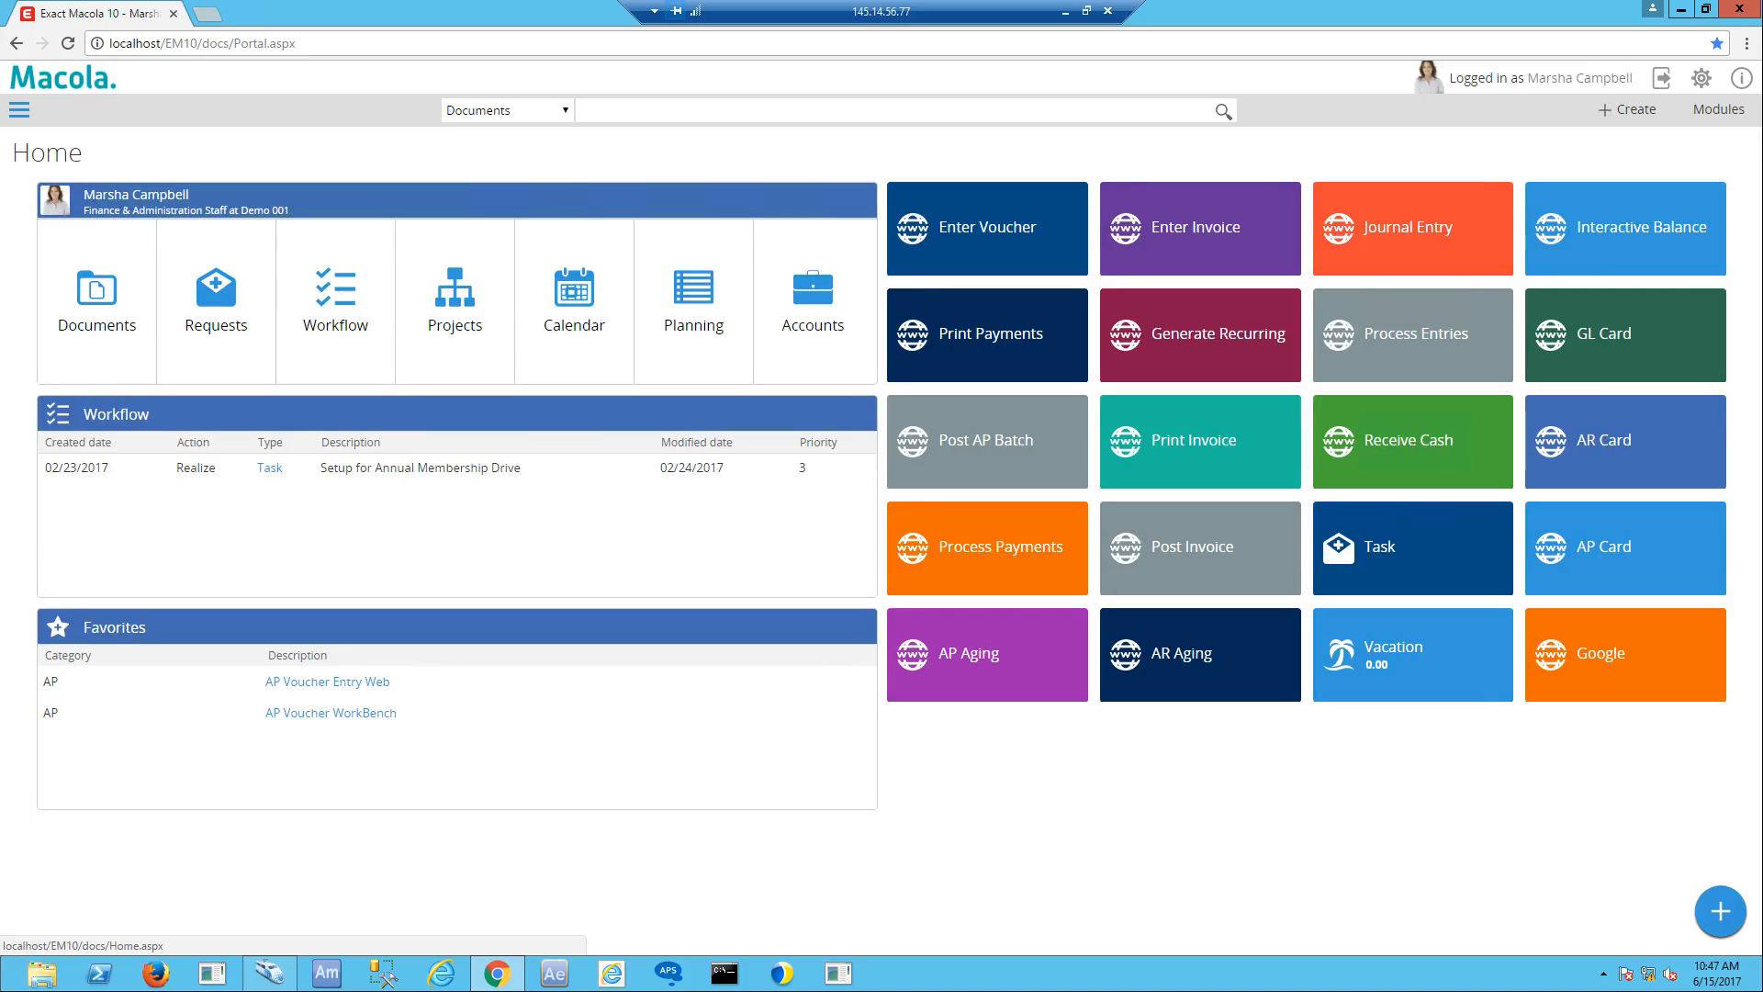
left_click(984, 228)
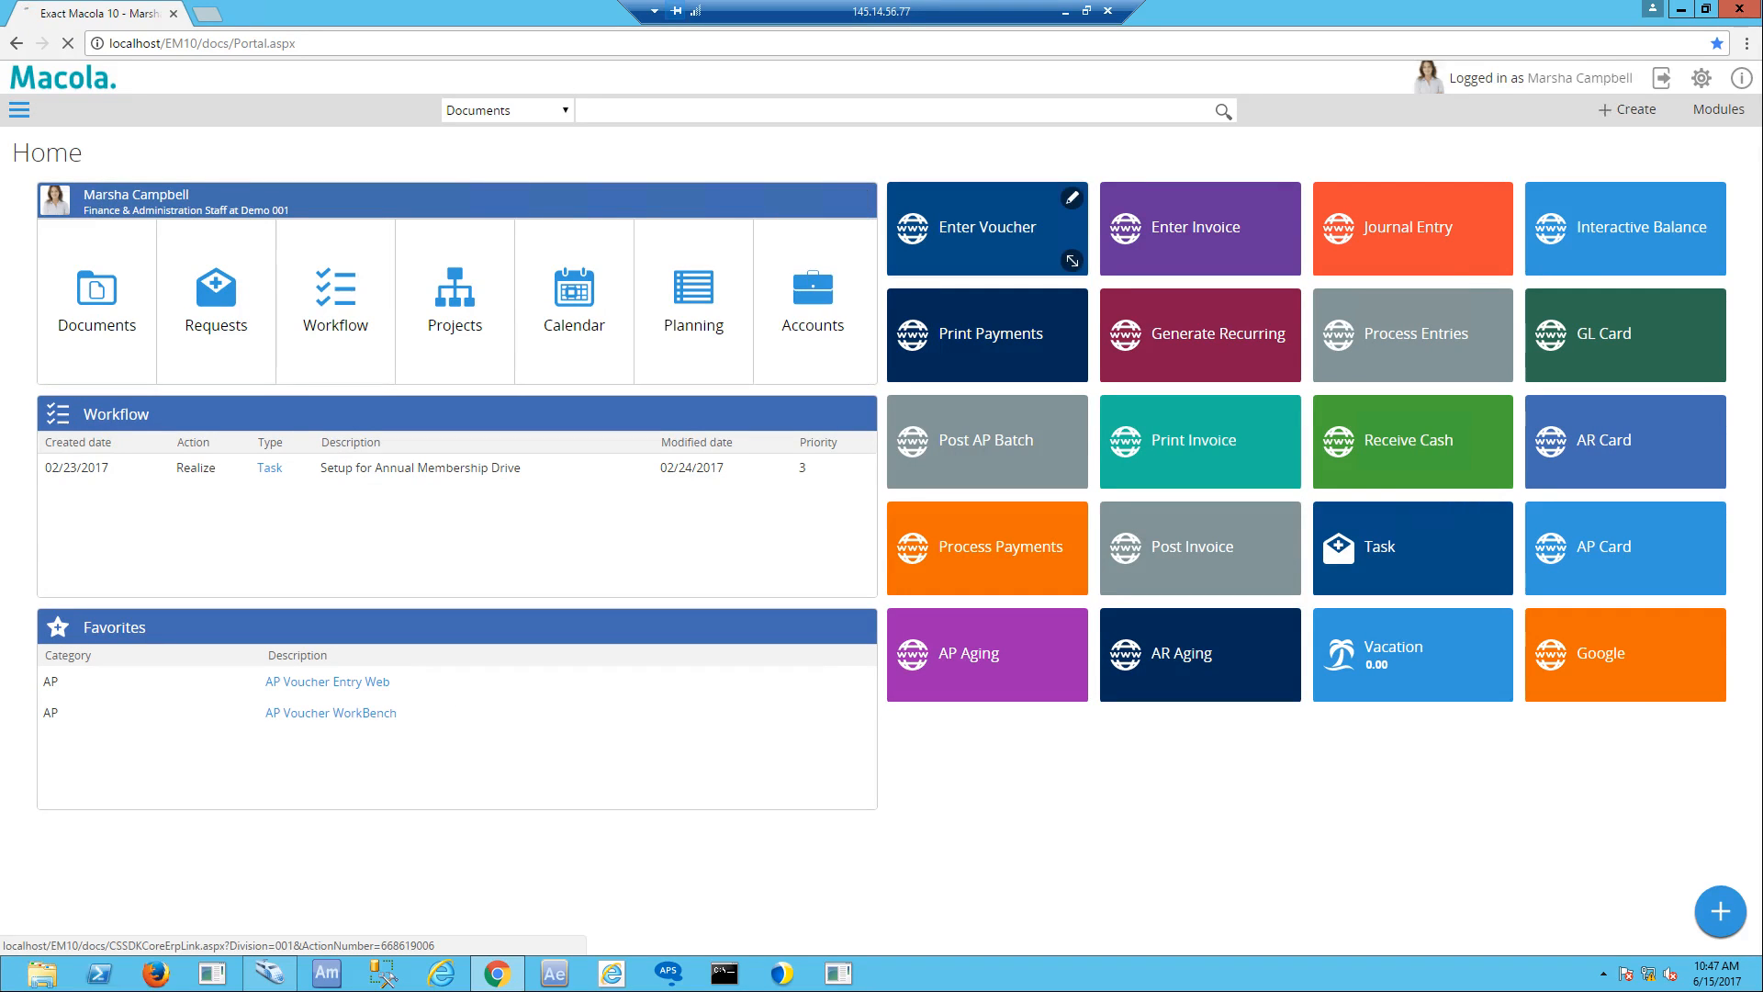
left_click(986, 228)
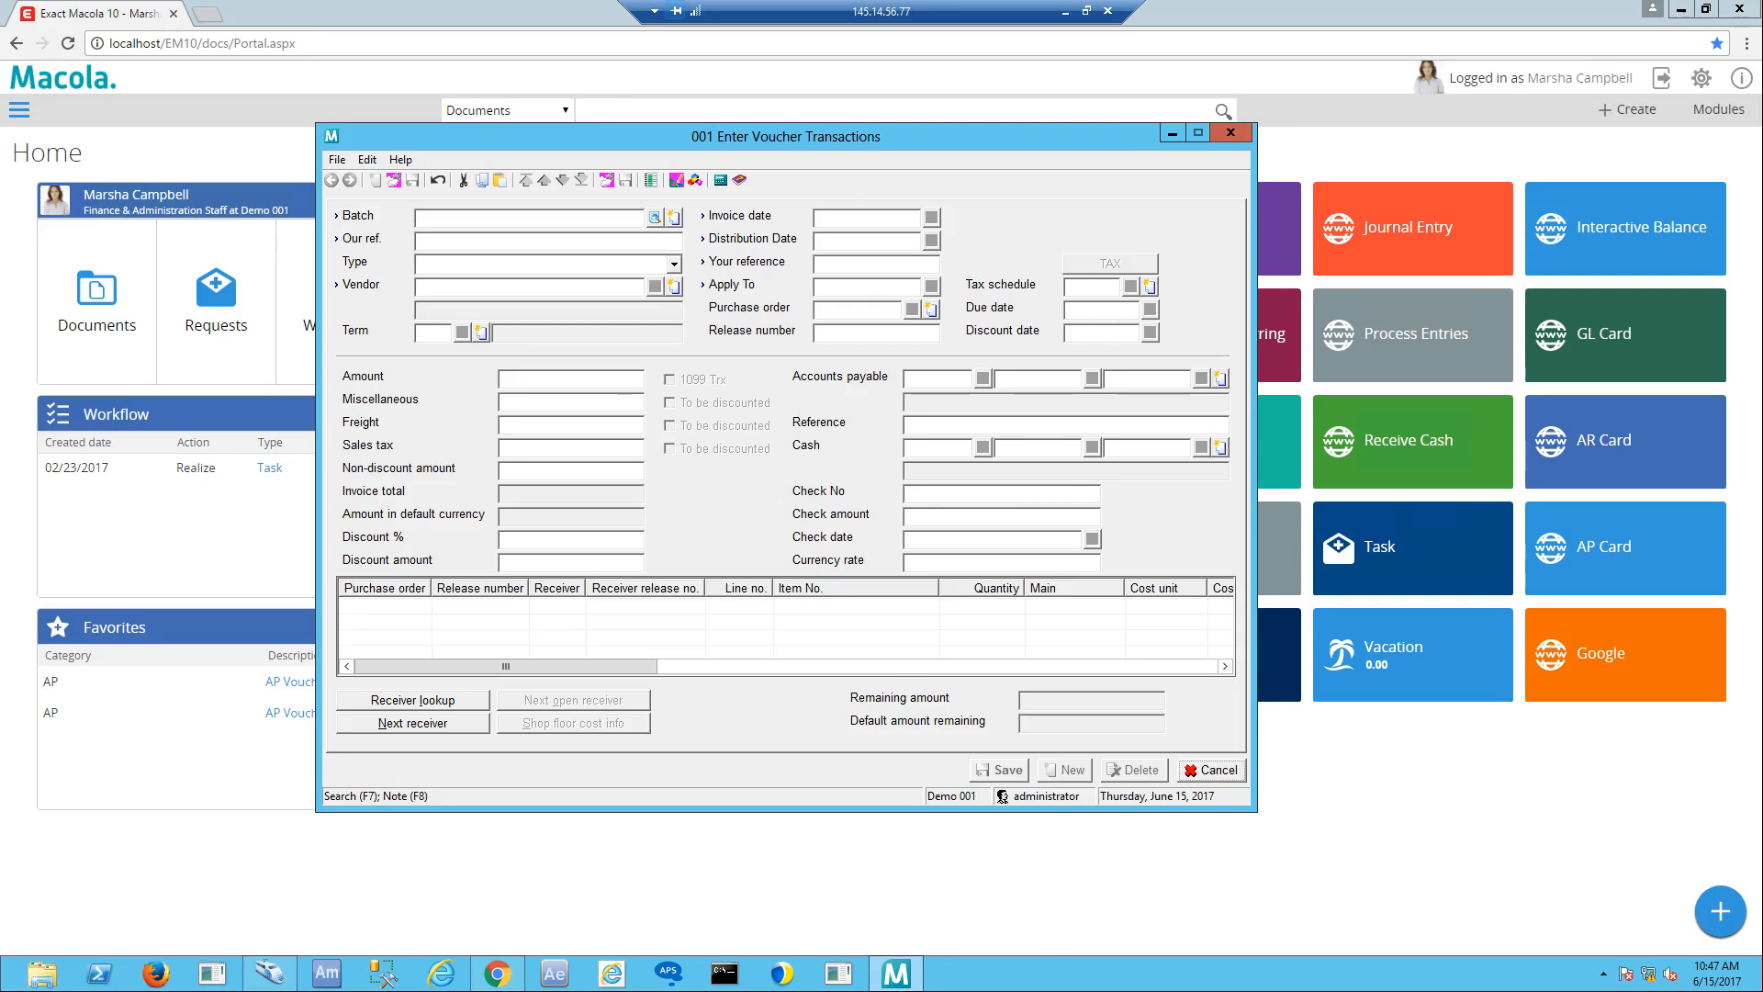
left_click(1231, 132)
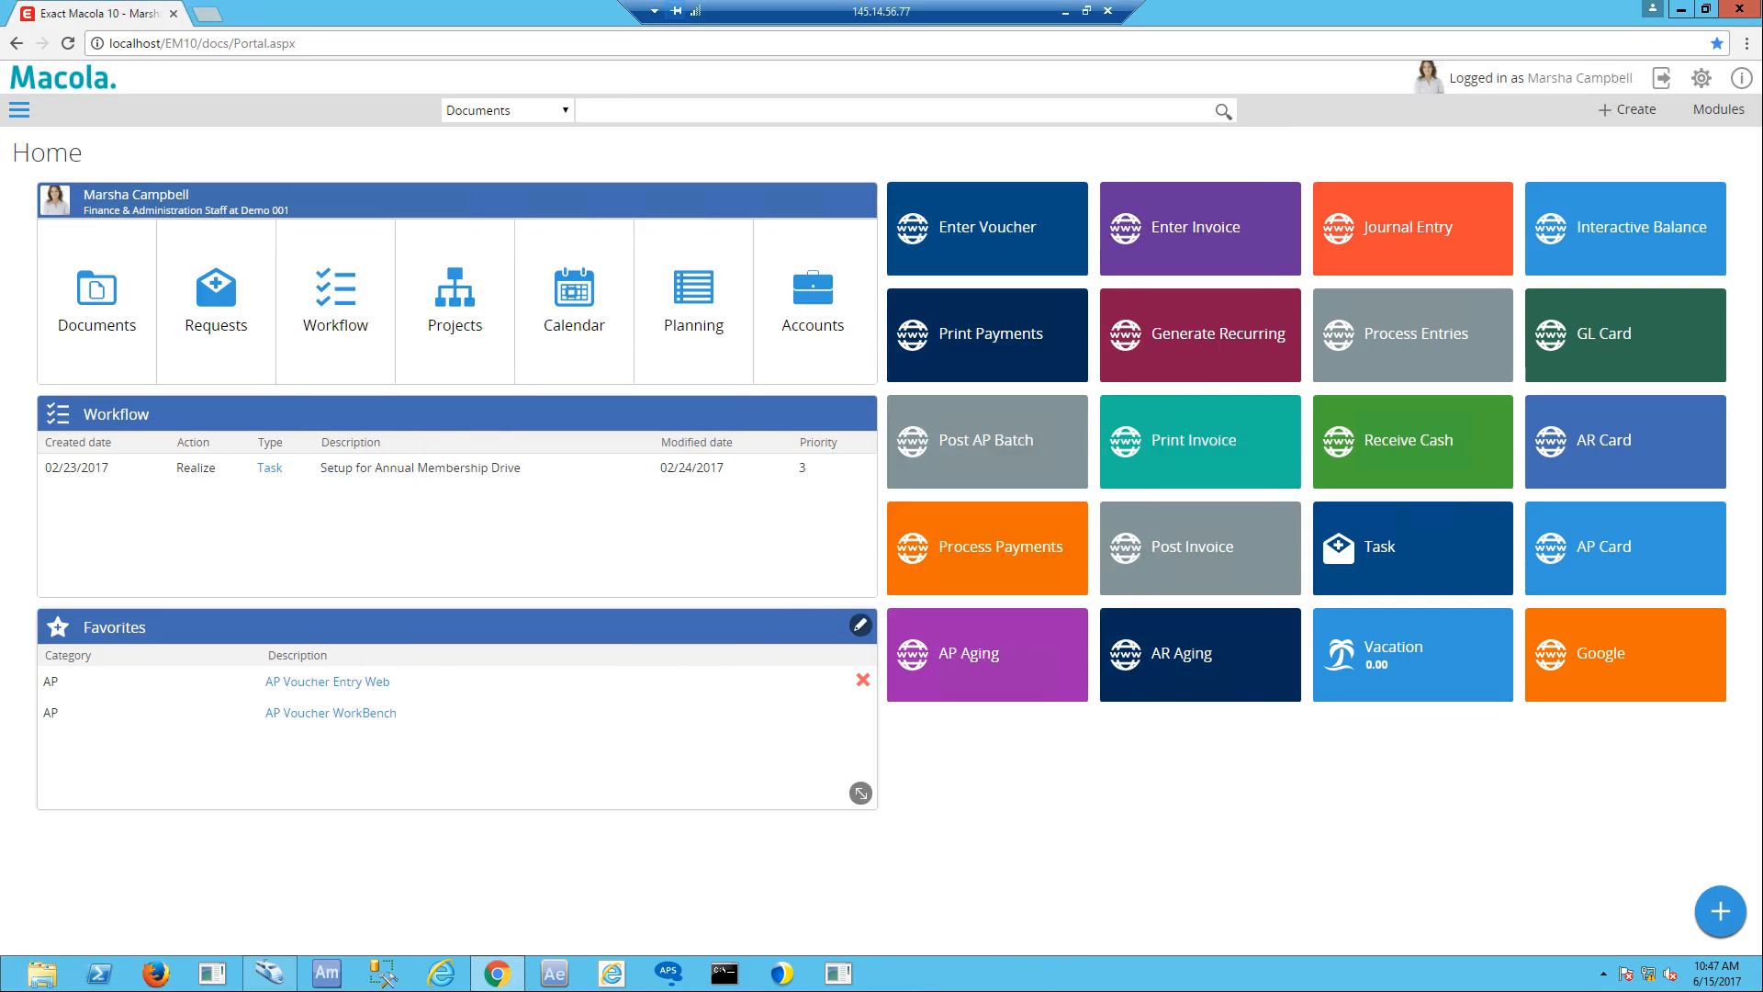
mouse_move(327, 682)
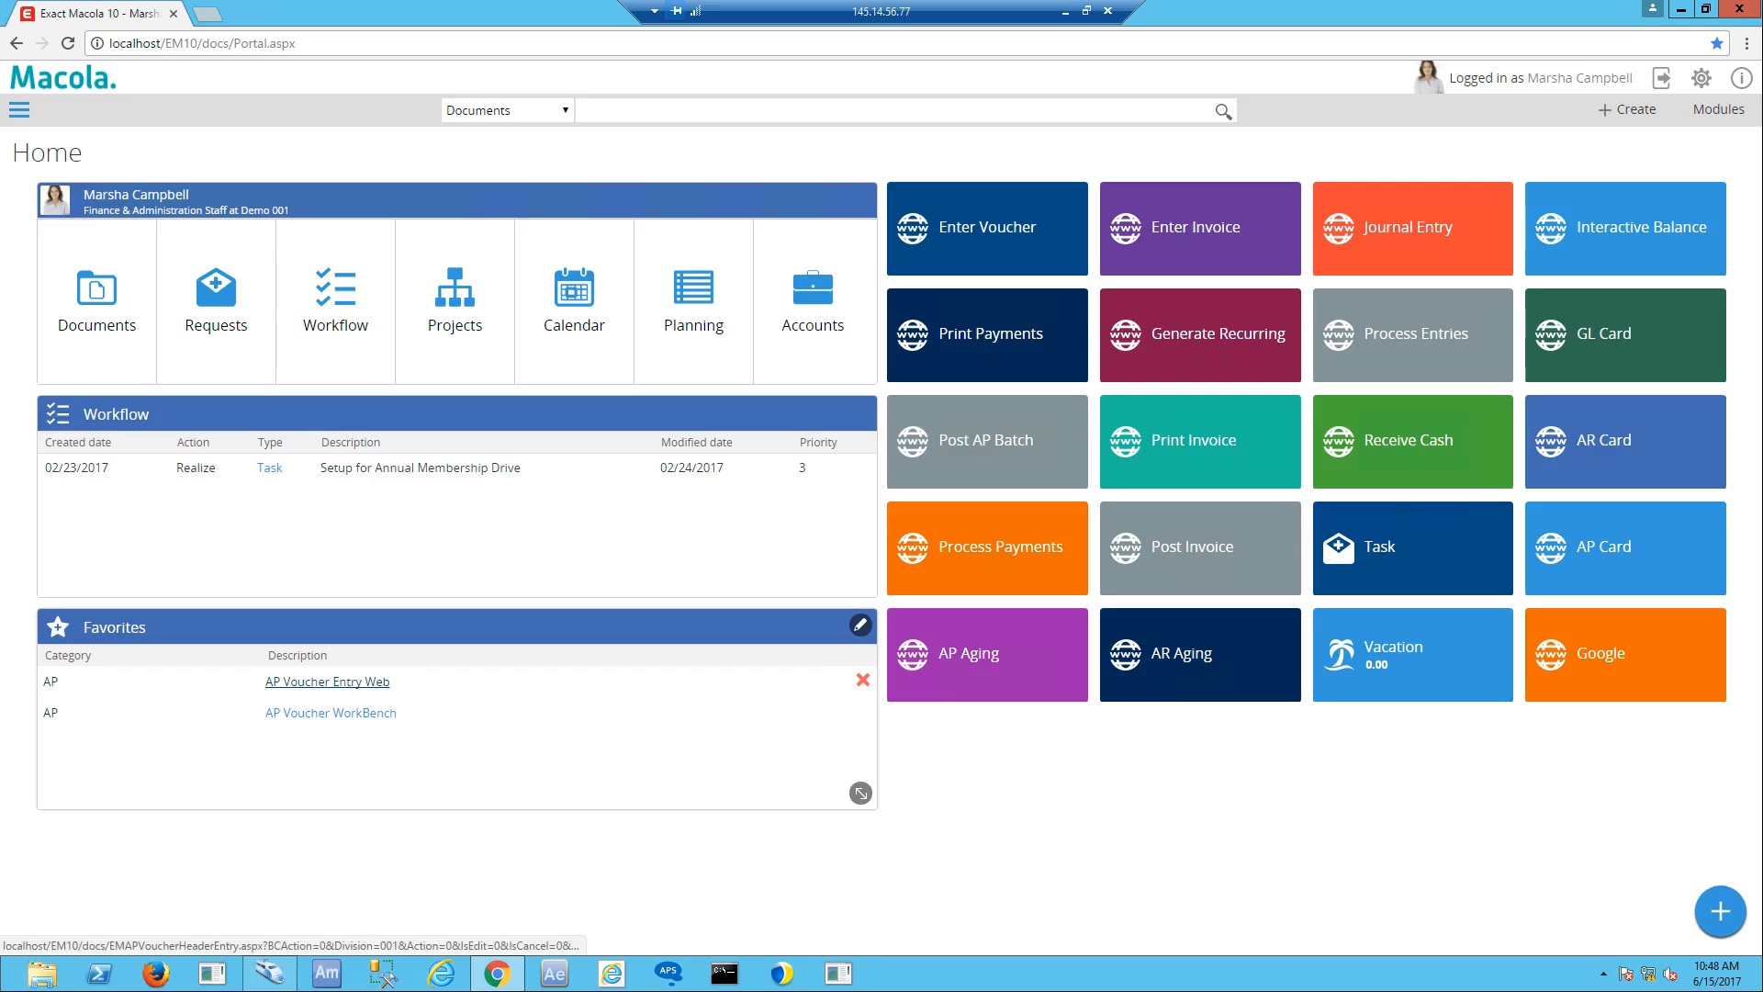
left_click(327, 679)
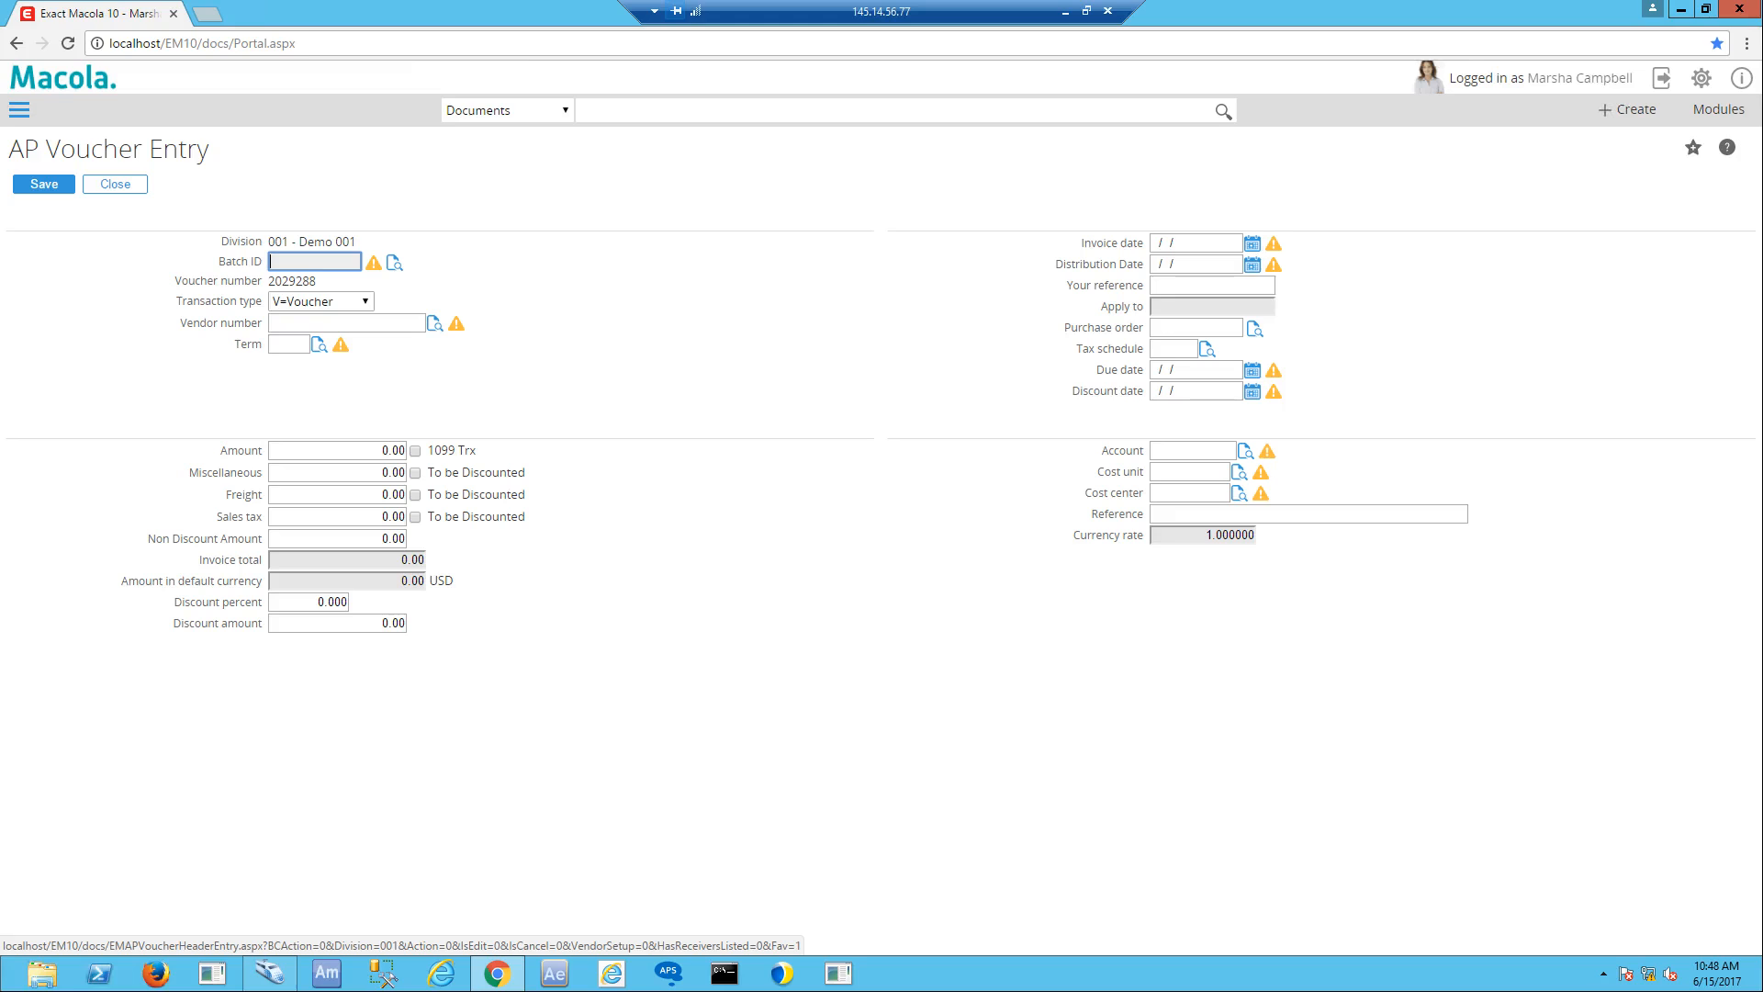
left_click(114, 184)
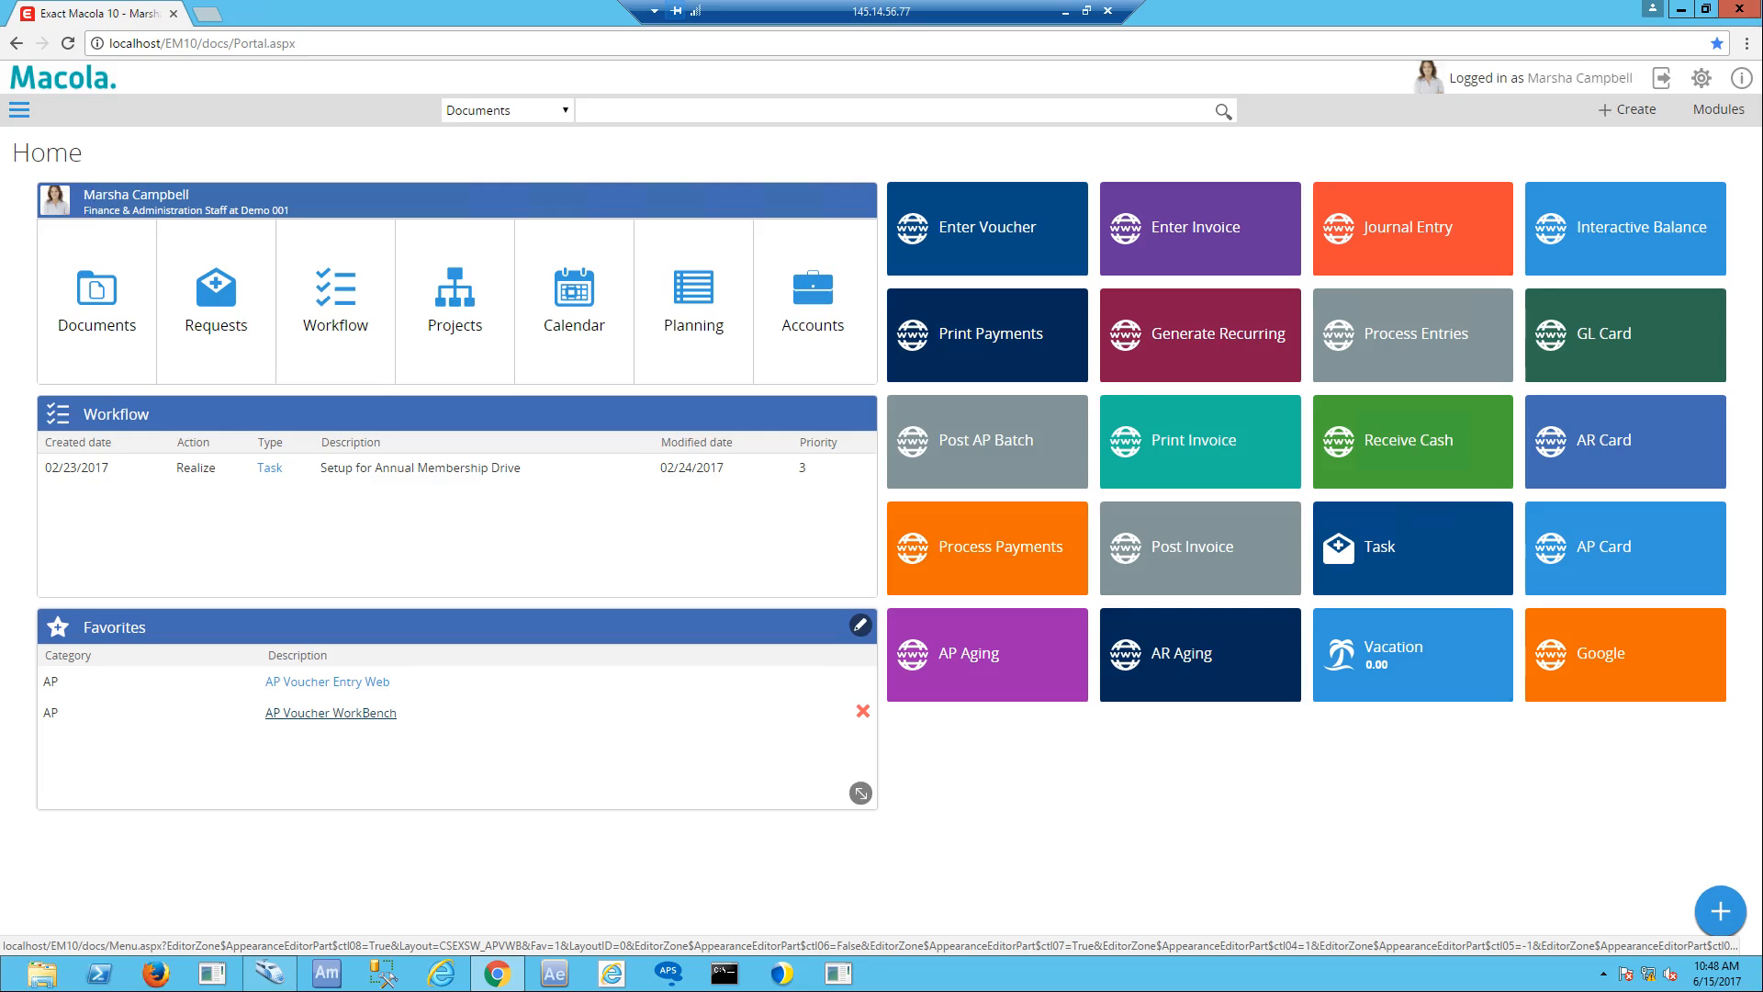
Show the AP Voucher WorkBench Documents List of unvouchered Shimani Corporation invoices for Demo 001
left_click(330, 712)
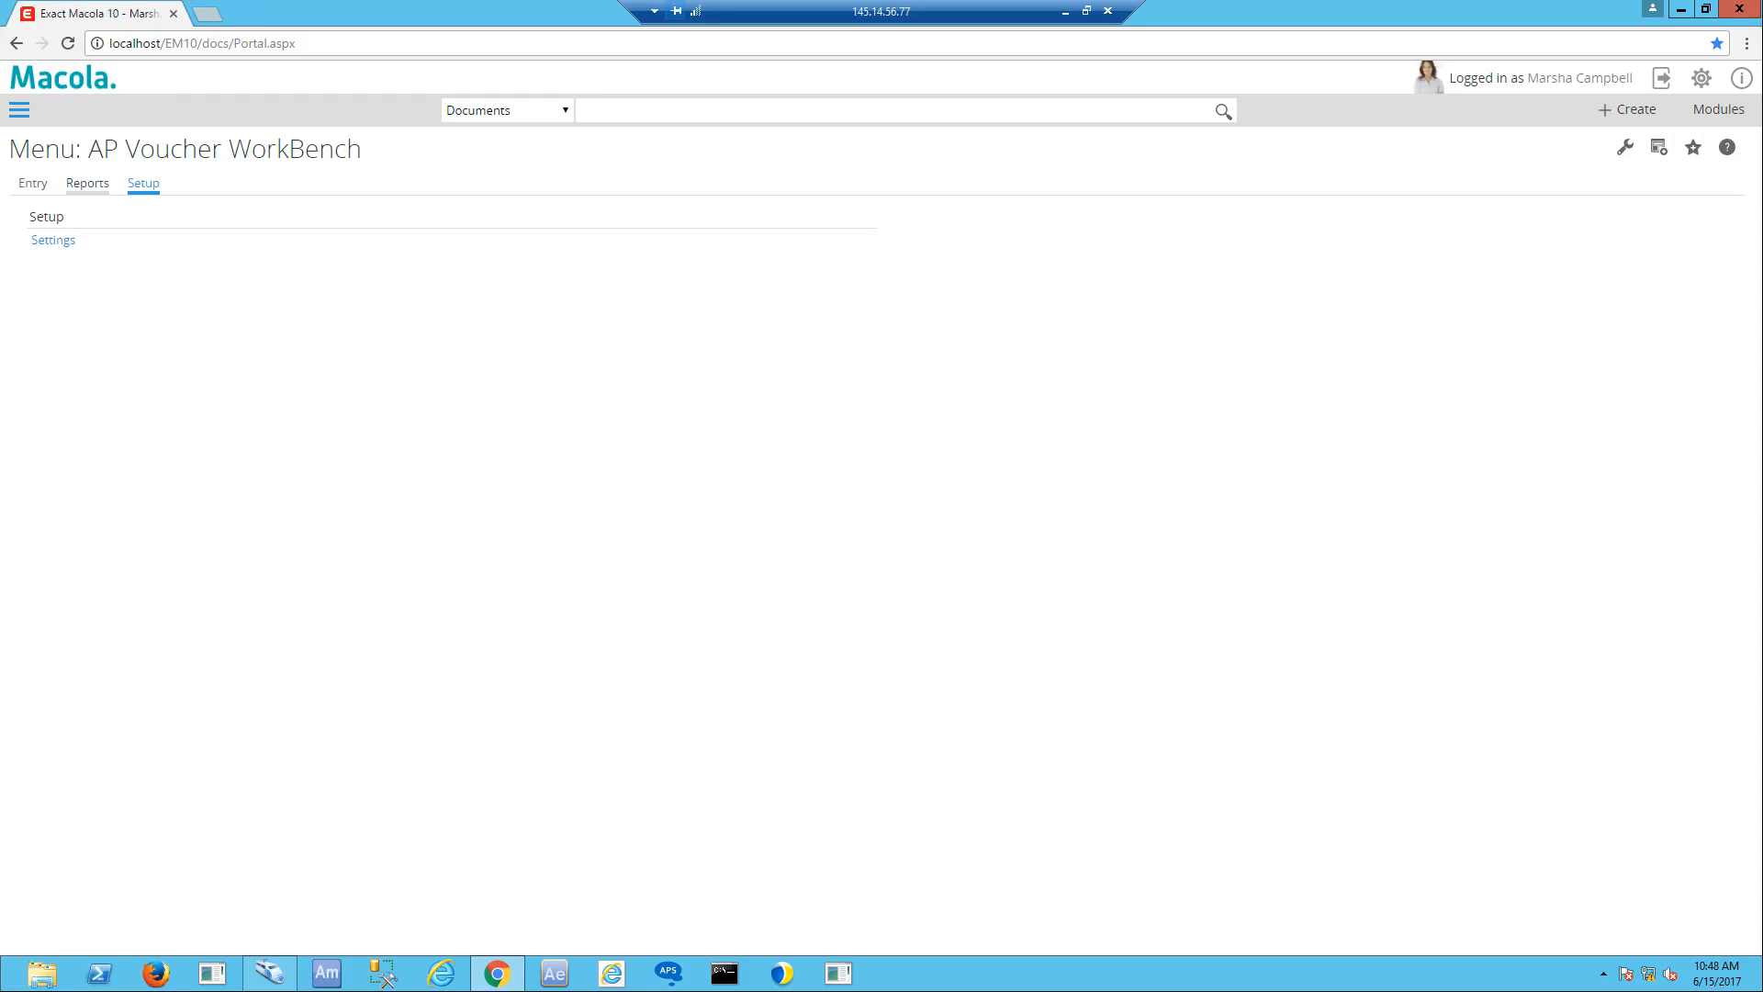
left_click(86, 182)
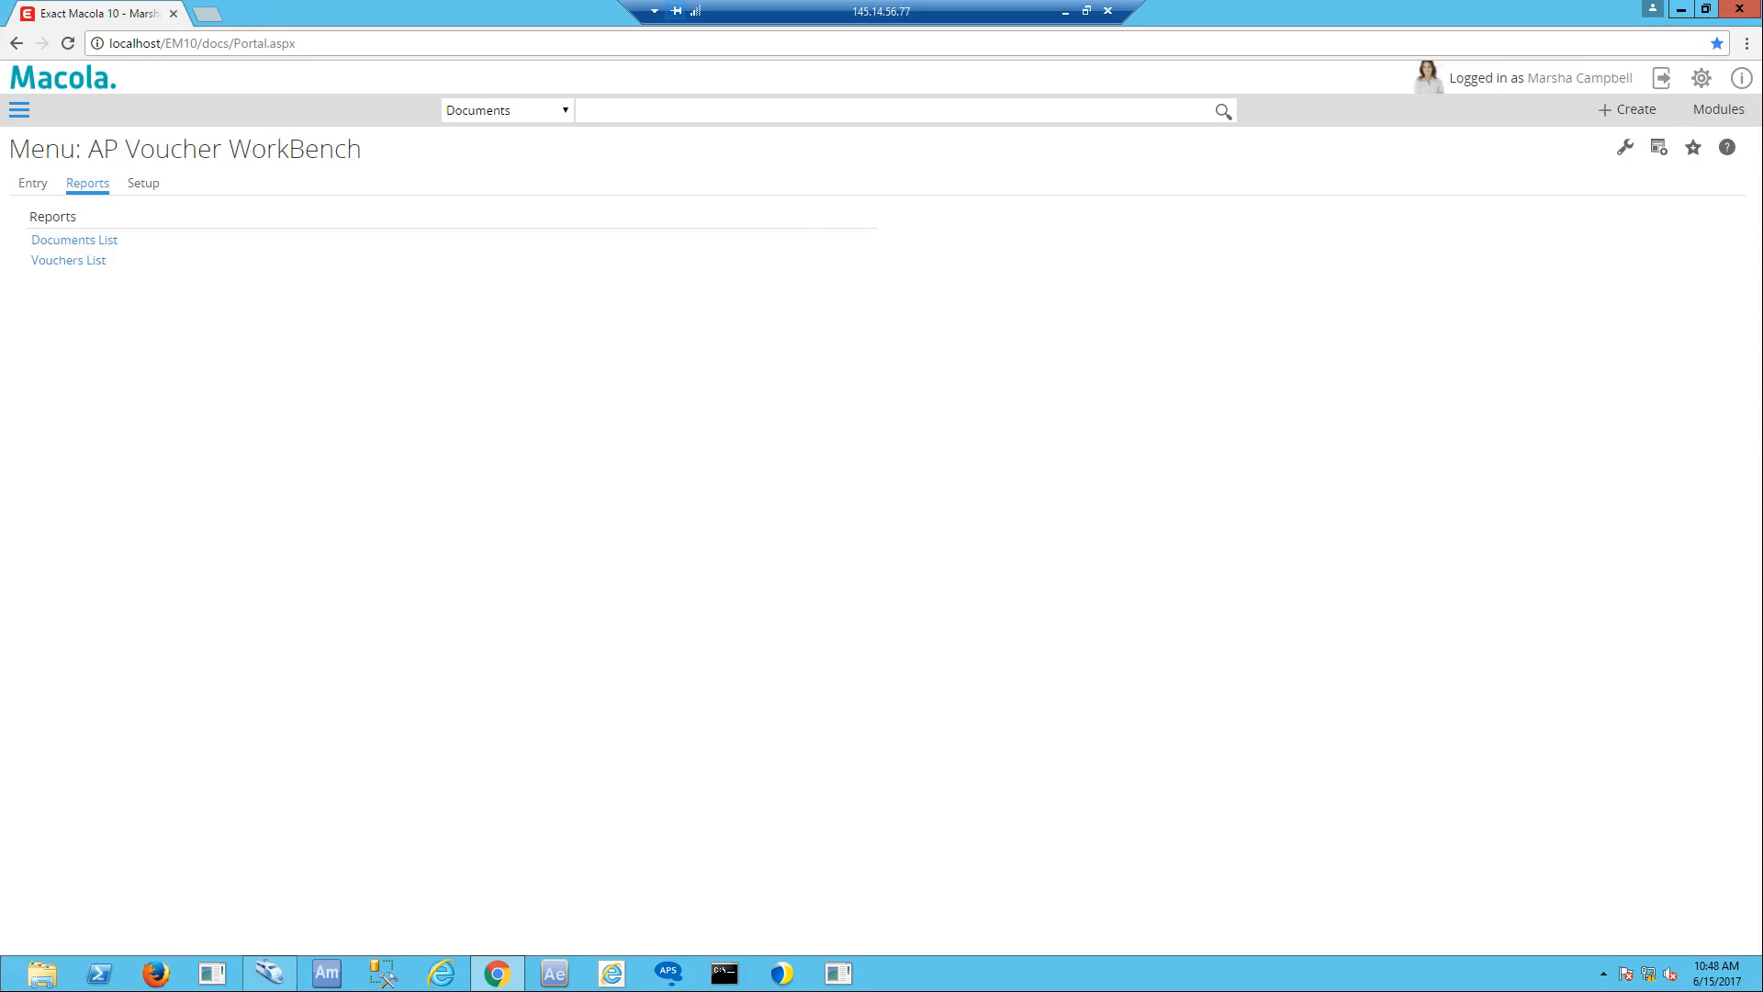
left_click(73, 239)
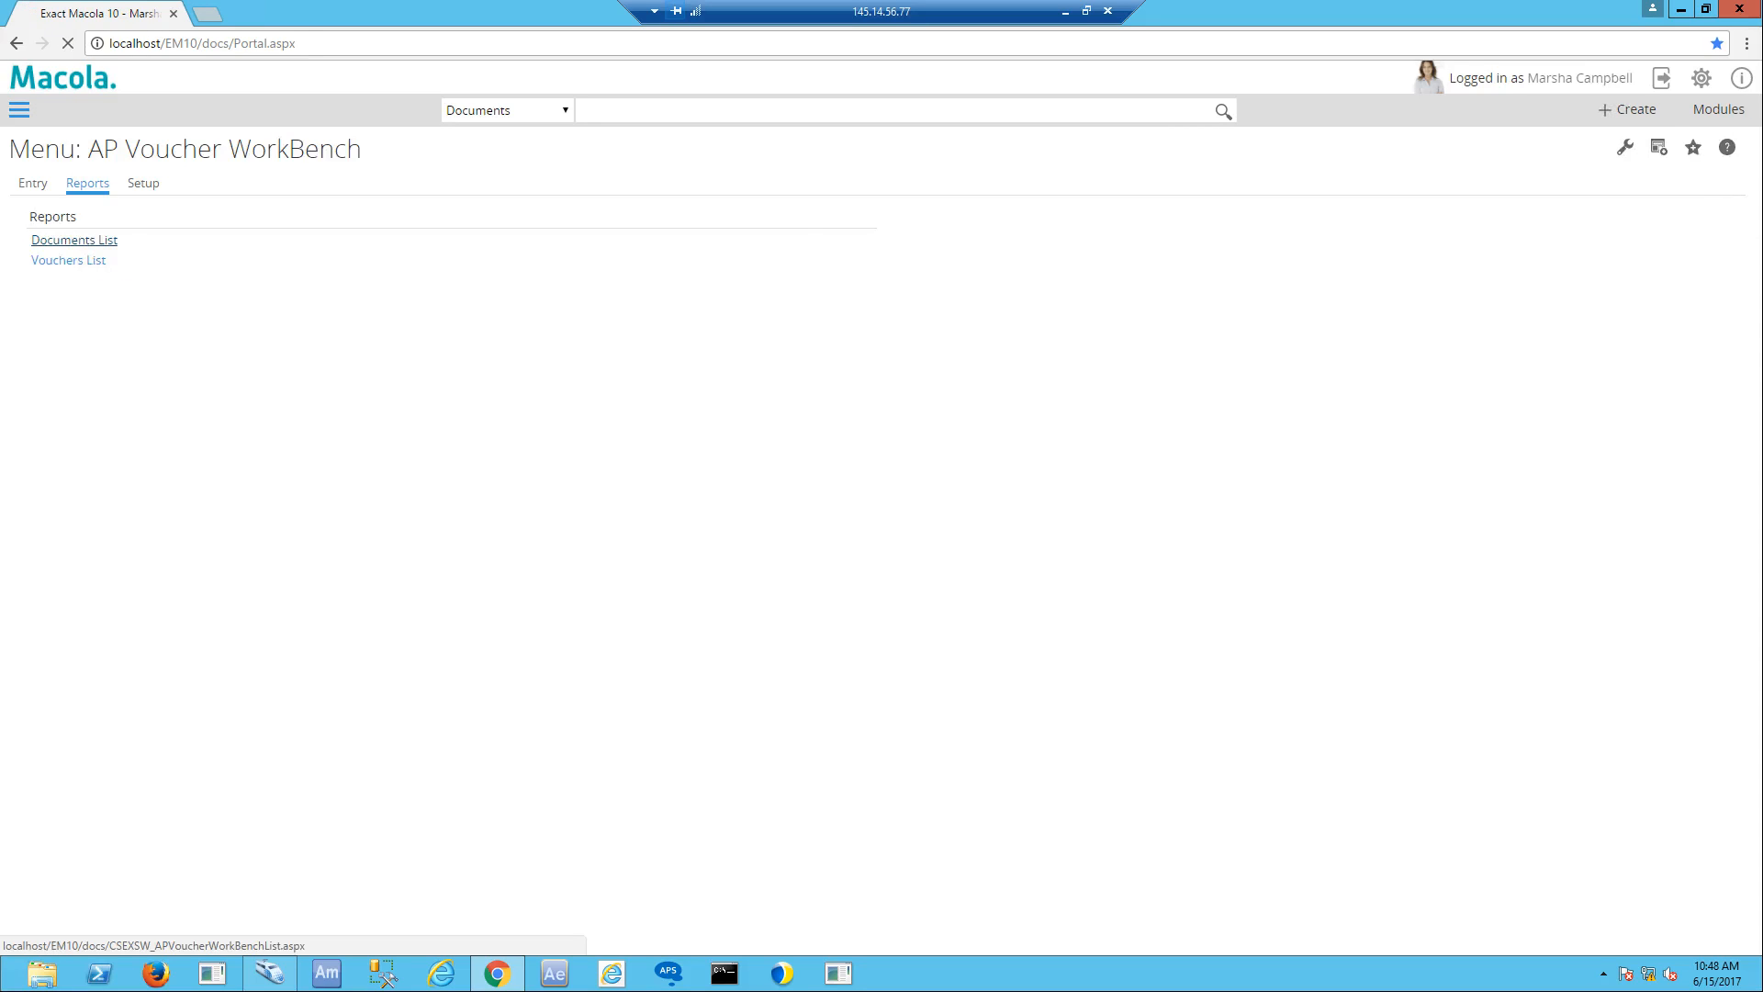
left_click(73, 239)
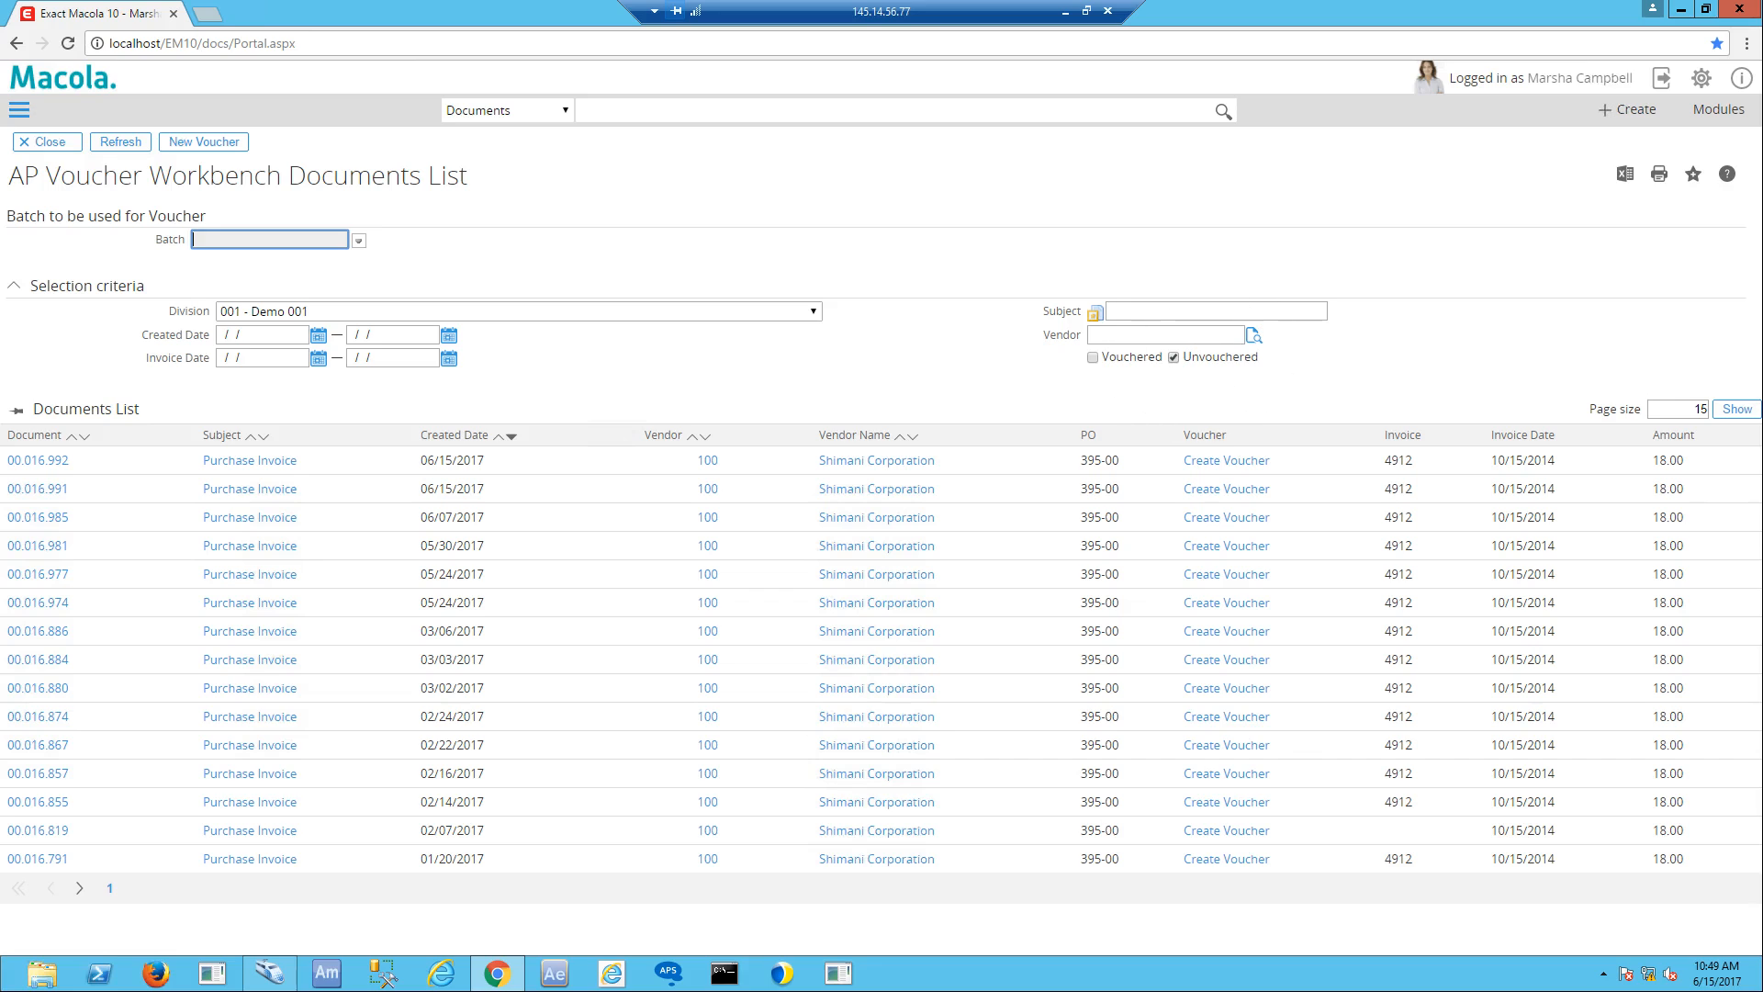
mouse_move(1225, 801)
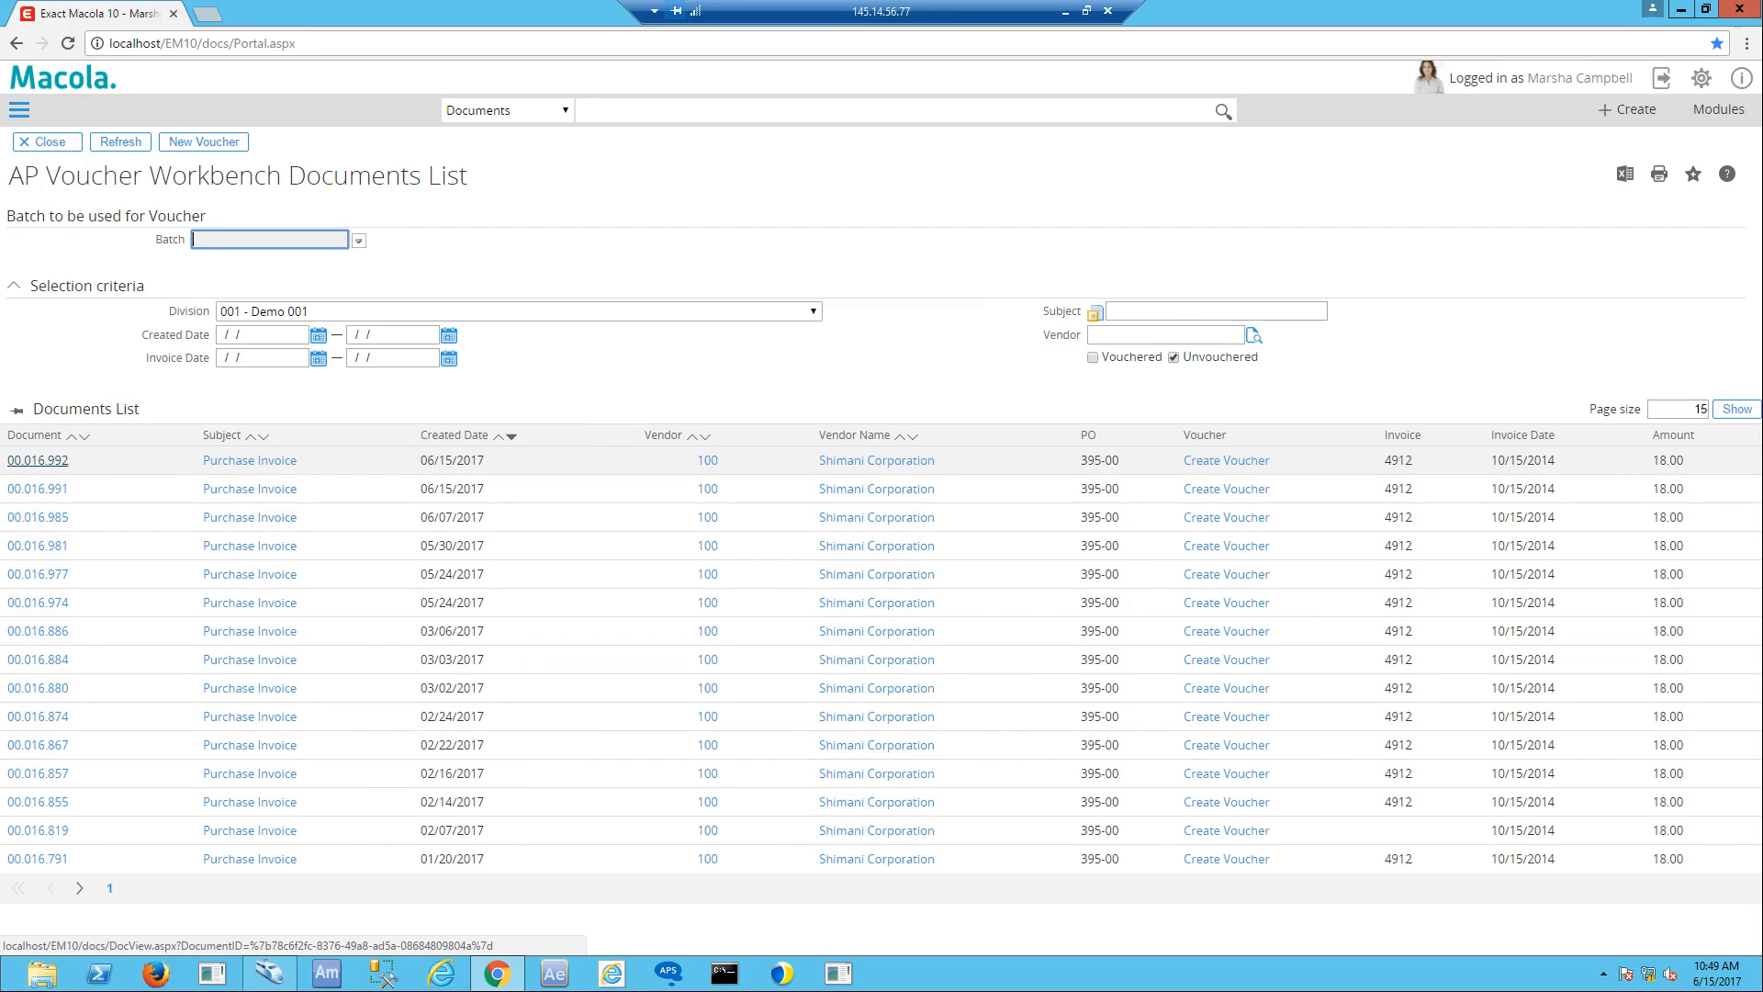
mouse_move(705, 459)
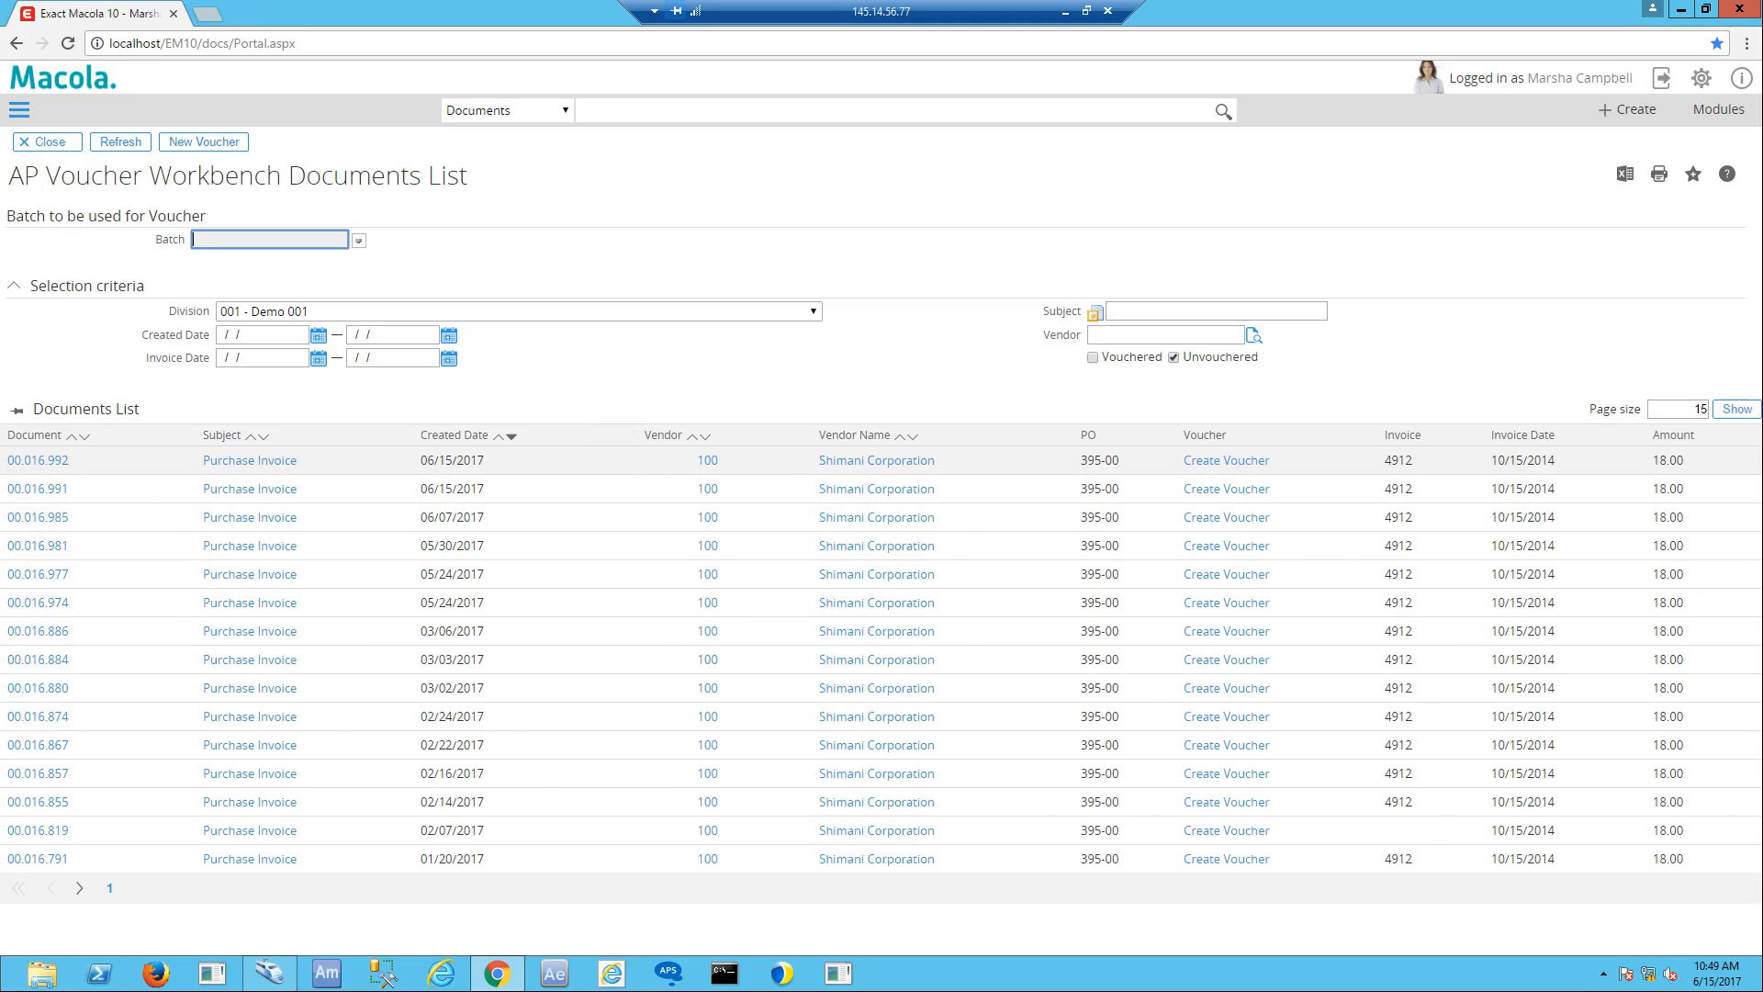
mouse_move(1225, 459)
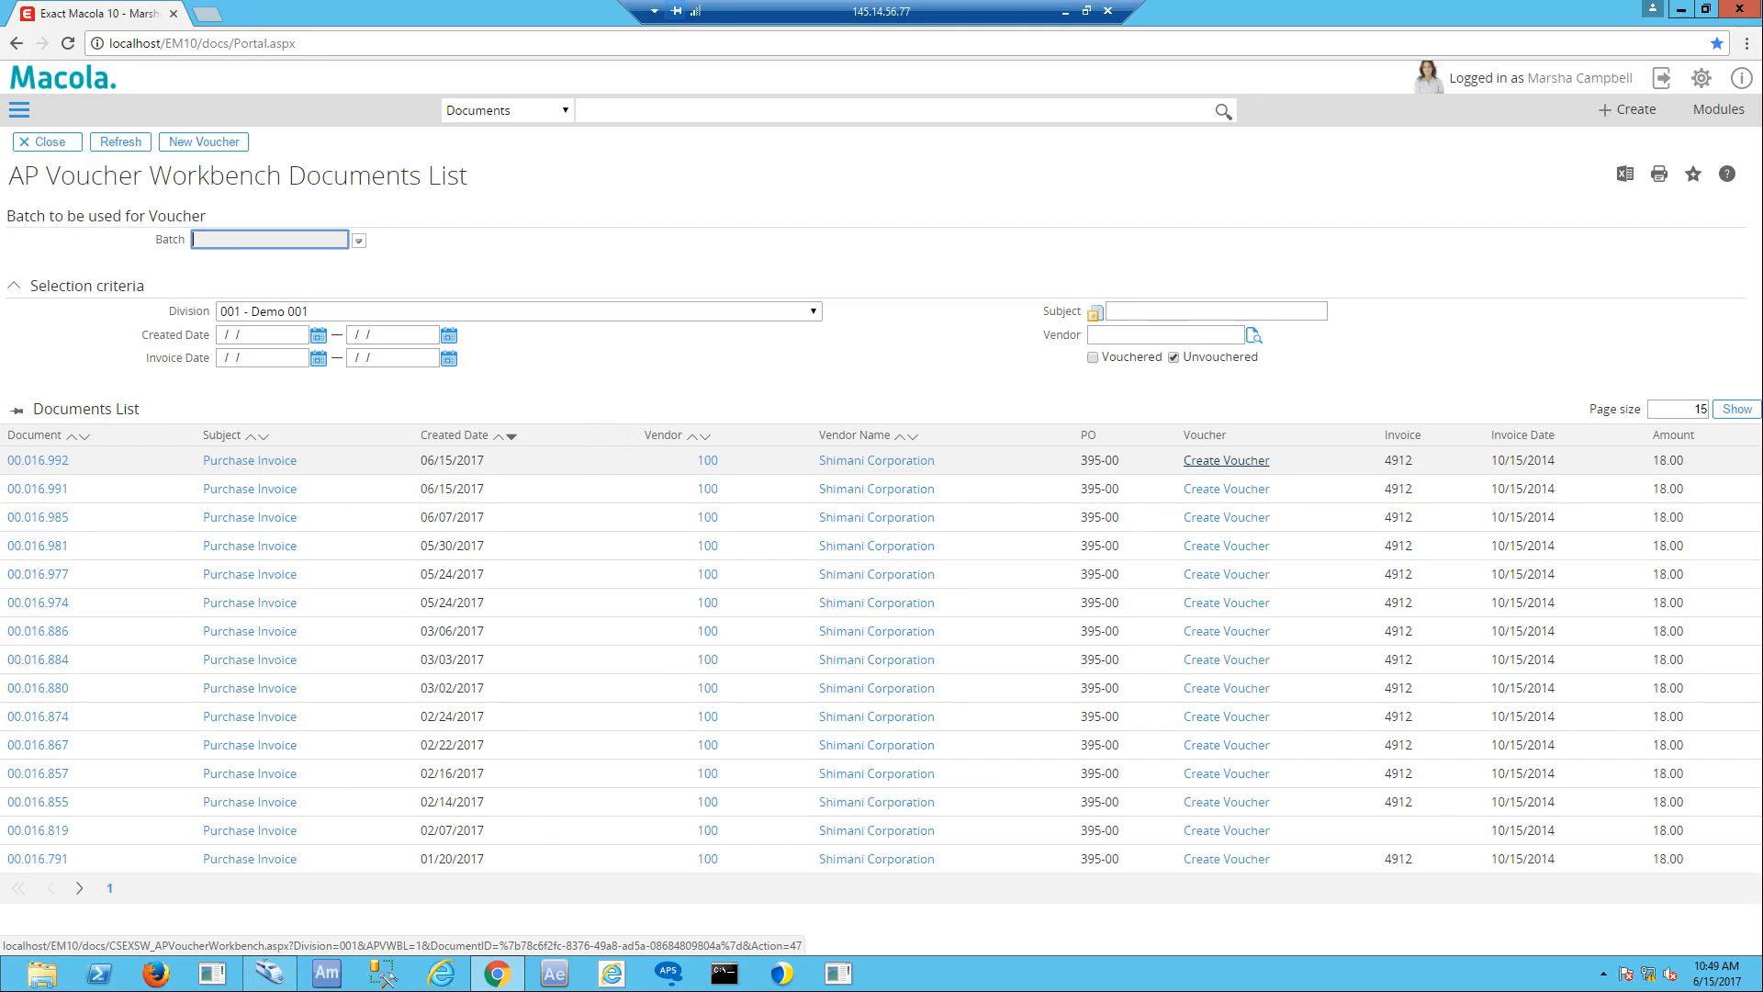
Create a voucher from document 00.016.992 for invoice 4912, checking the linked purchase invoice and PO 395 receivers
left_click(1225, 459)
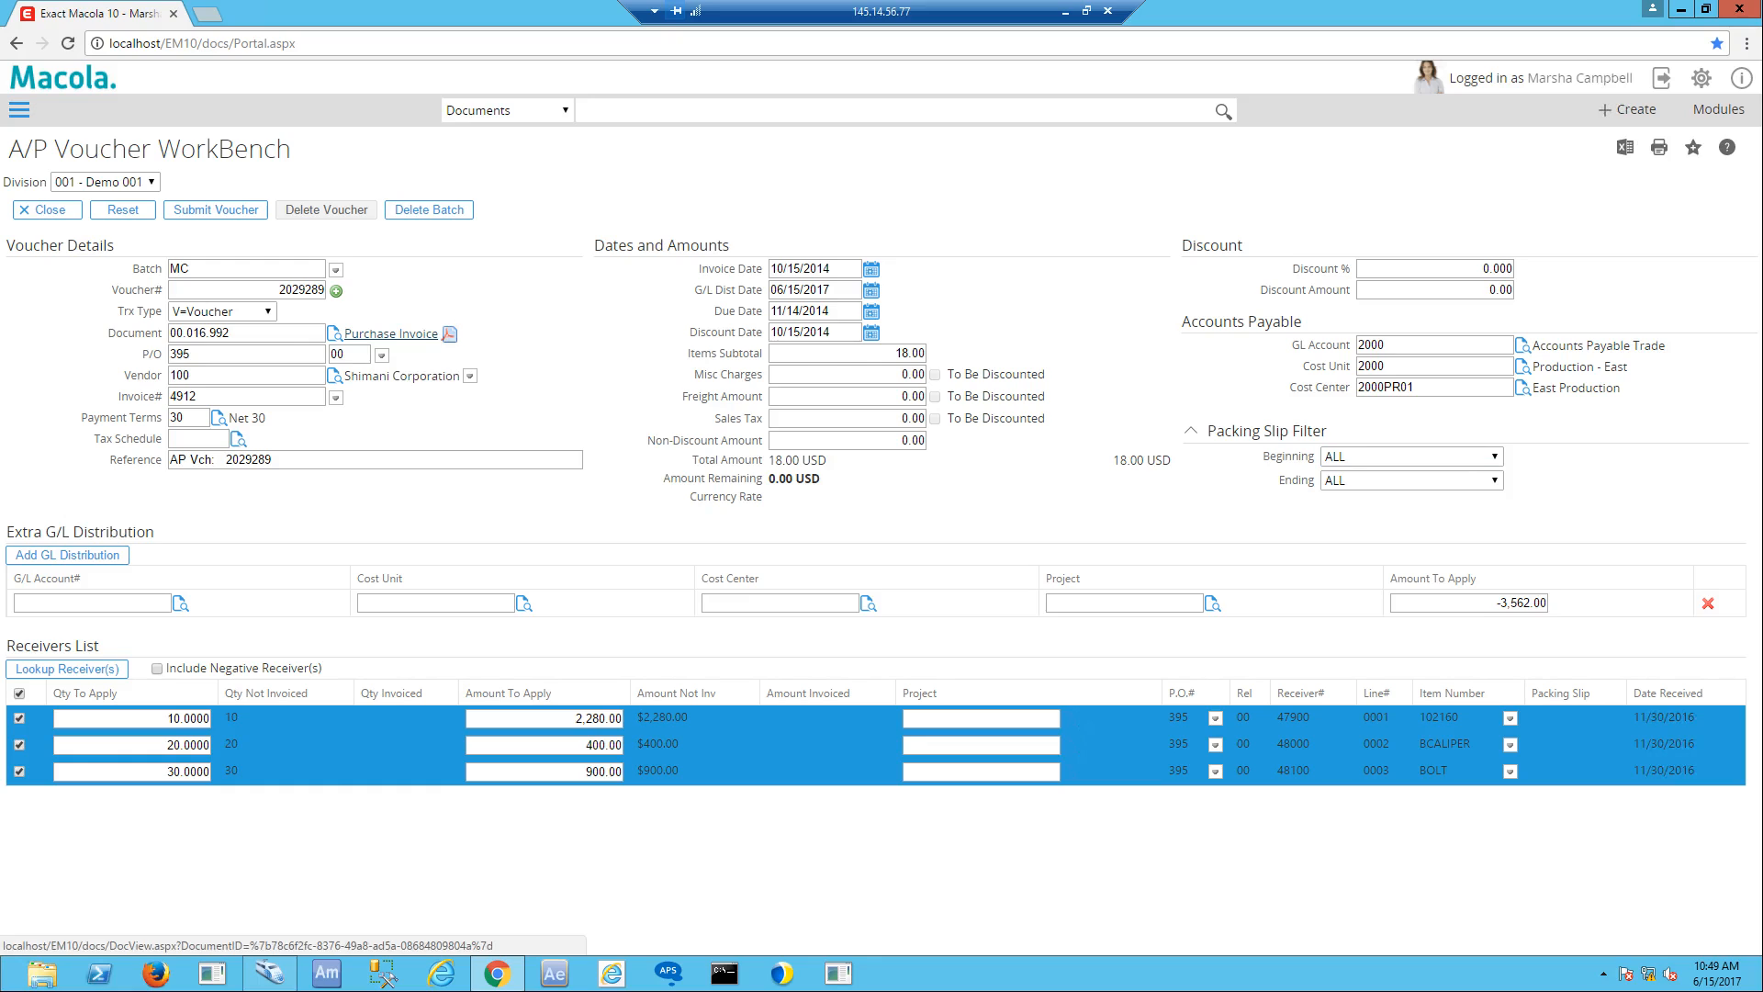
right_click(387, 332)
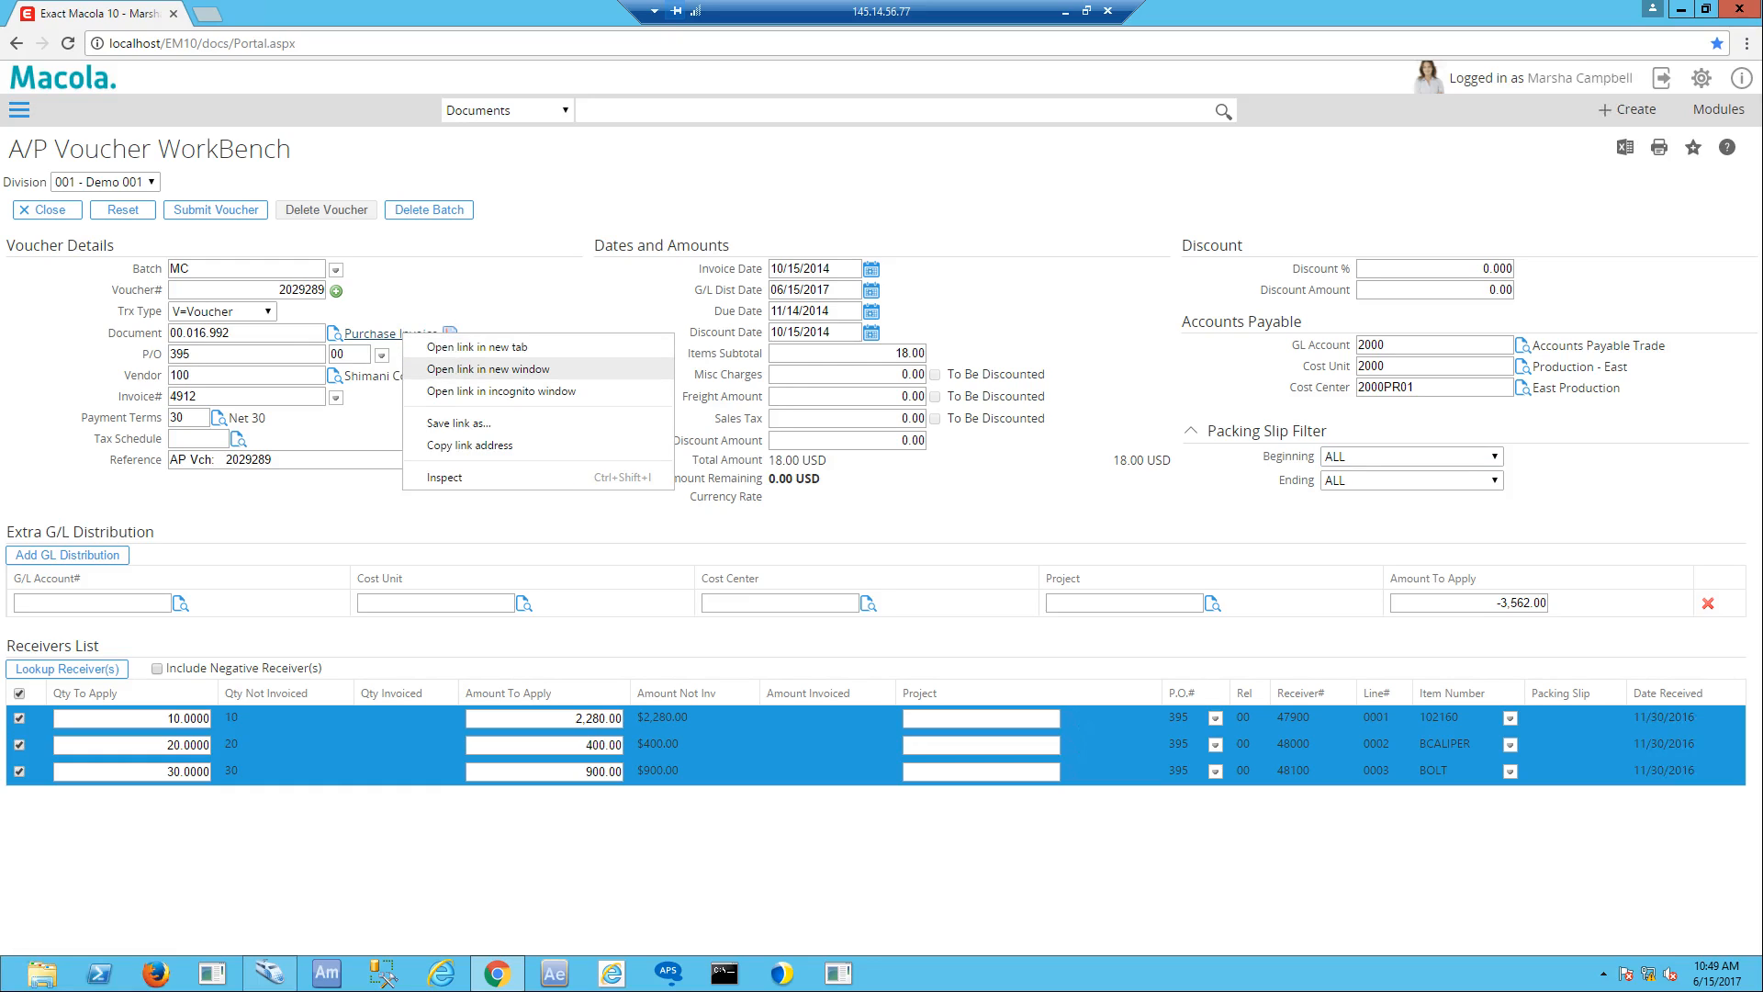
left_click(478, 347)
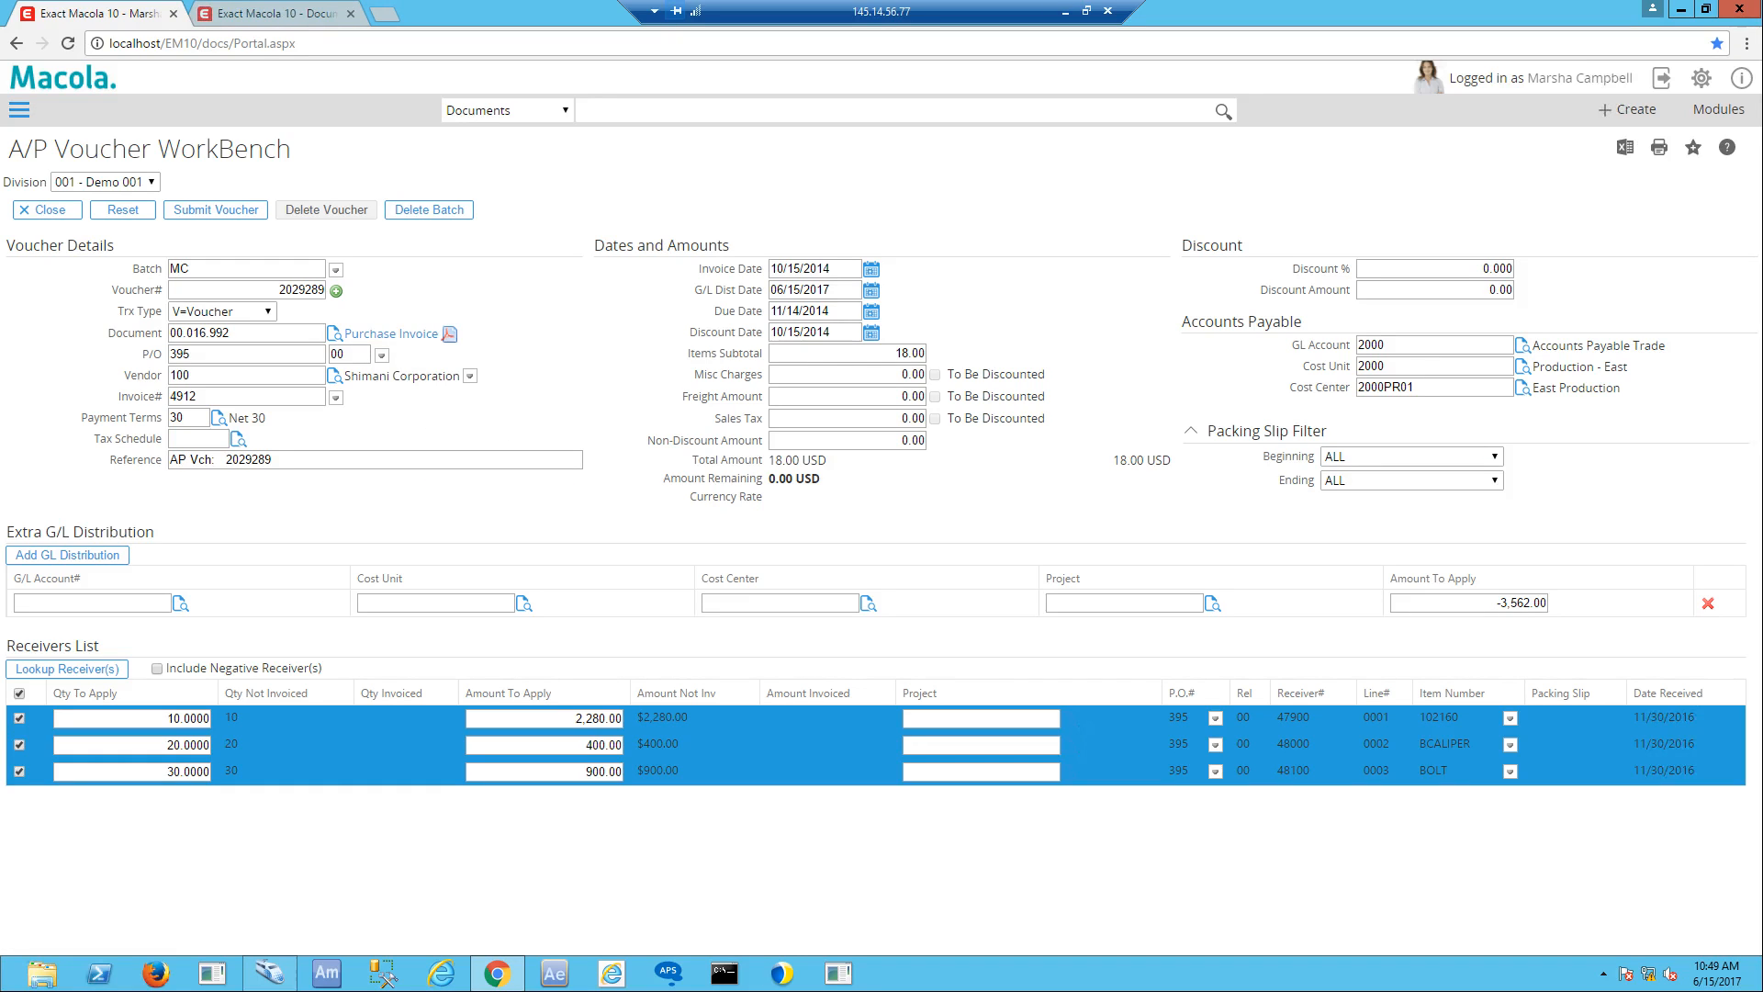
left_click(388, 332)
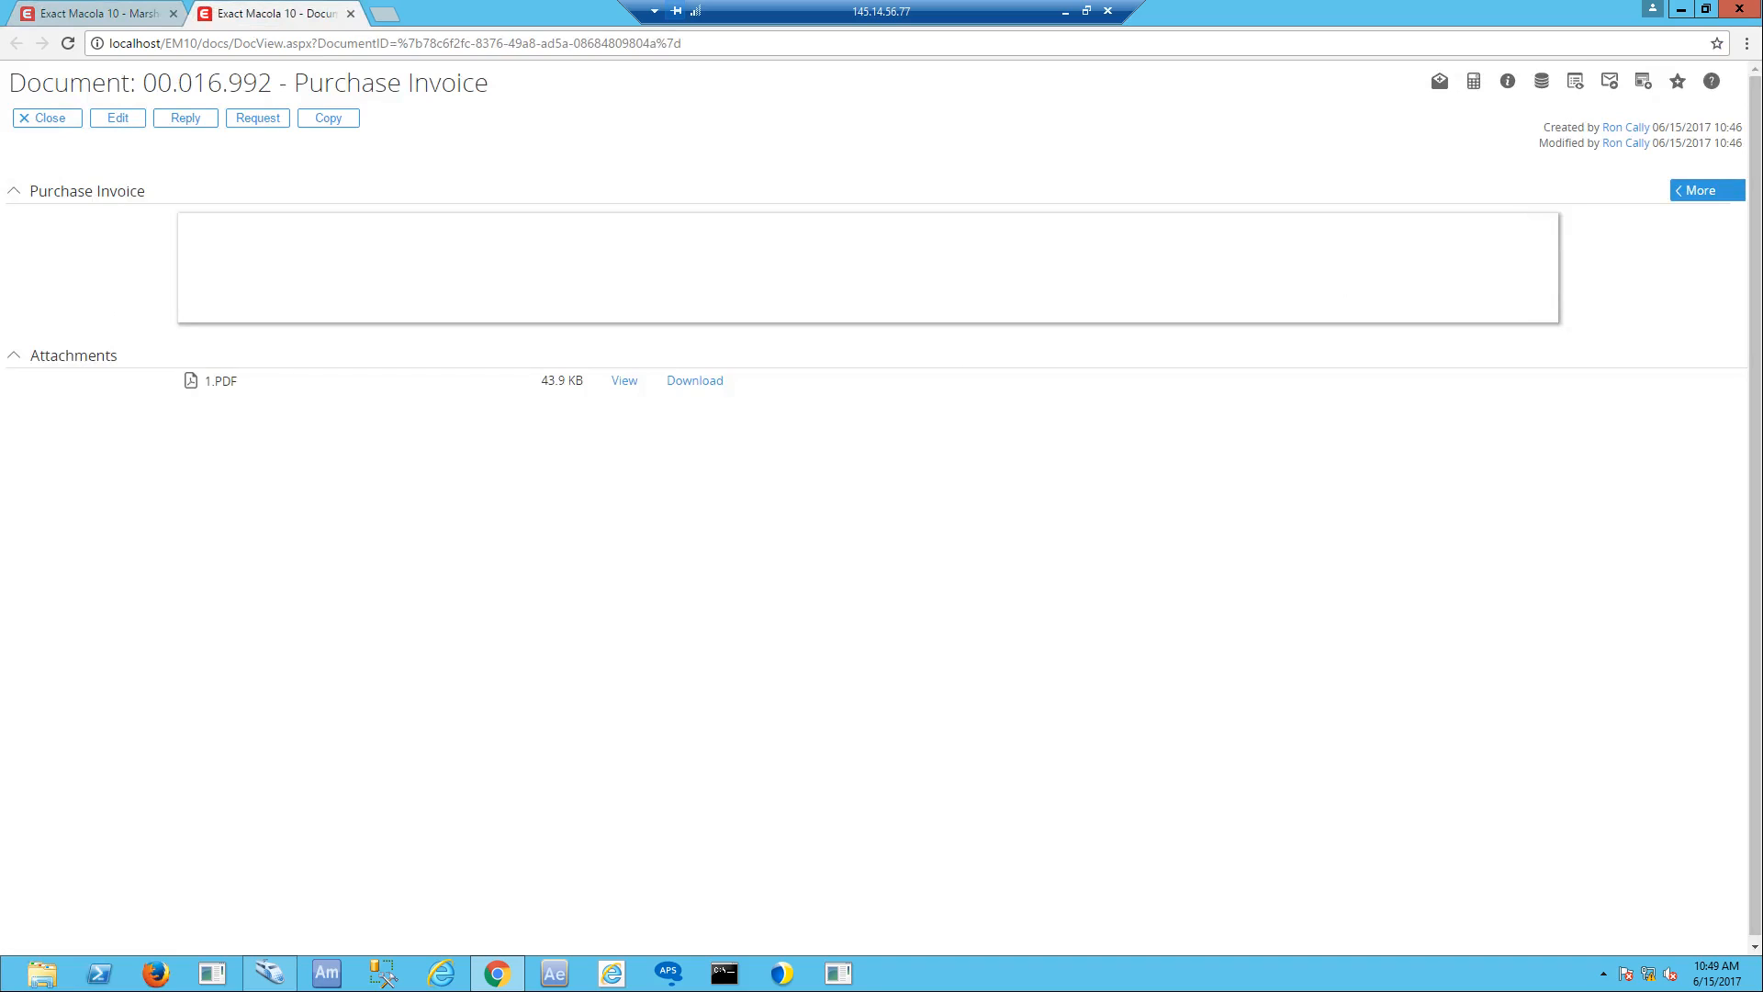
left_click(622, 380)
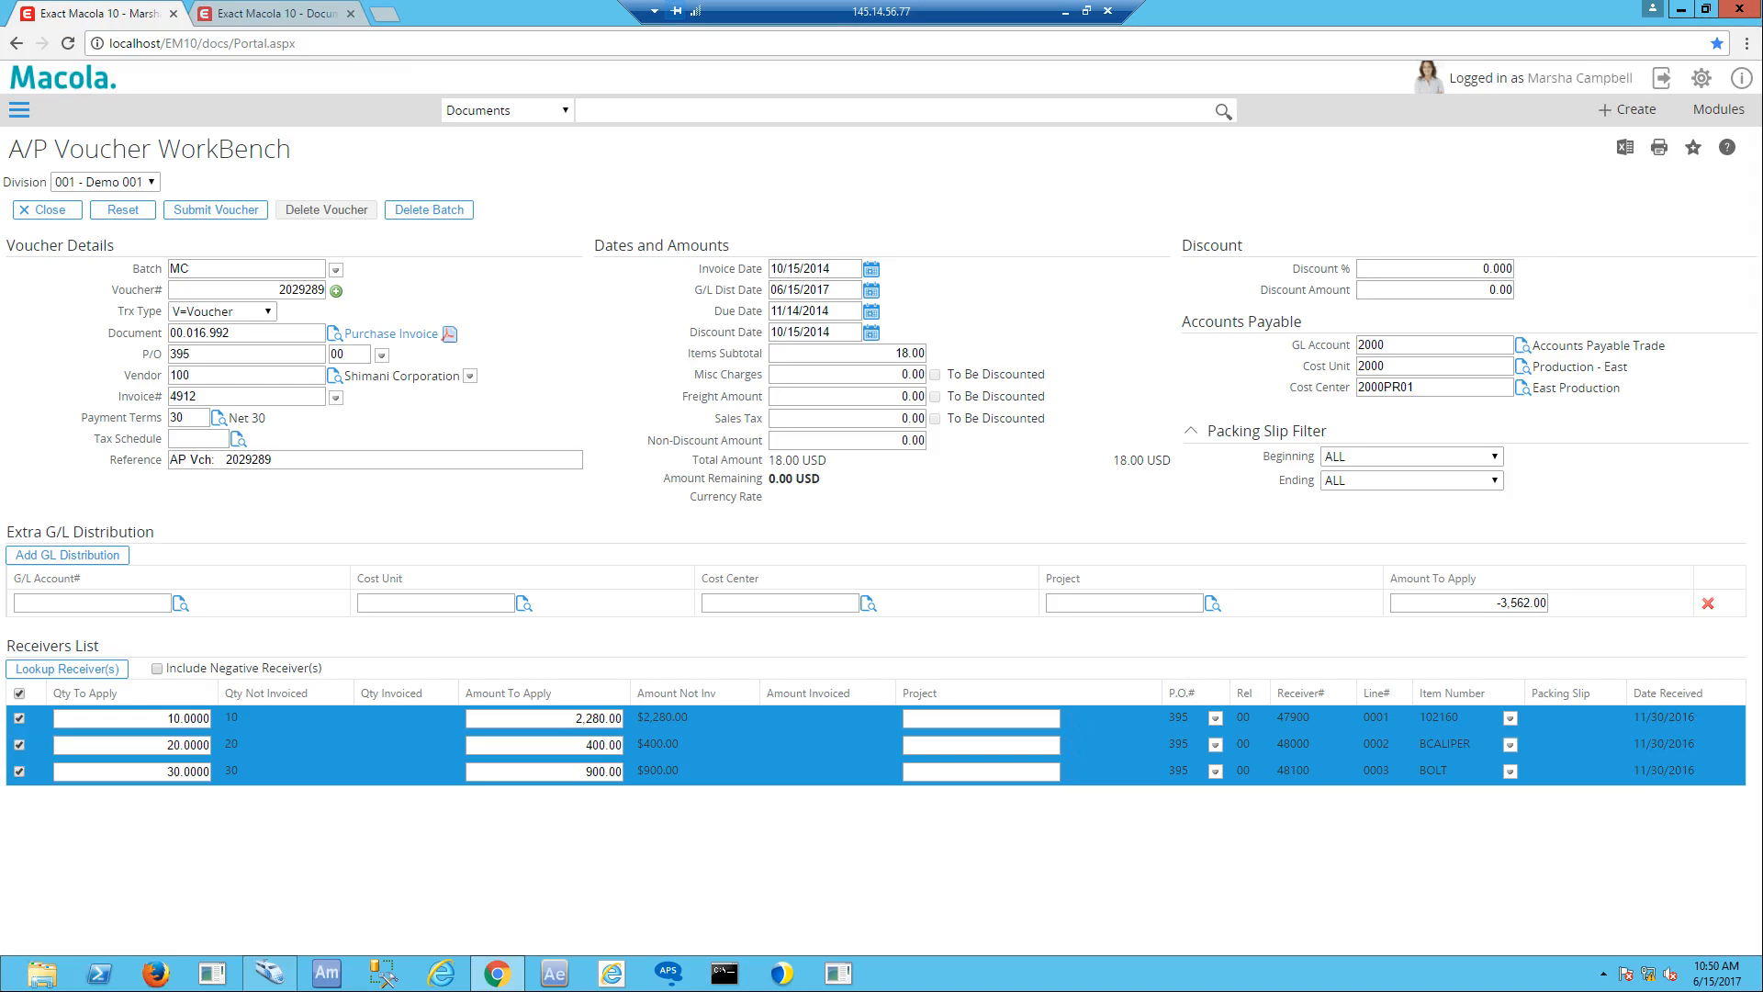
left_click(244, 352)
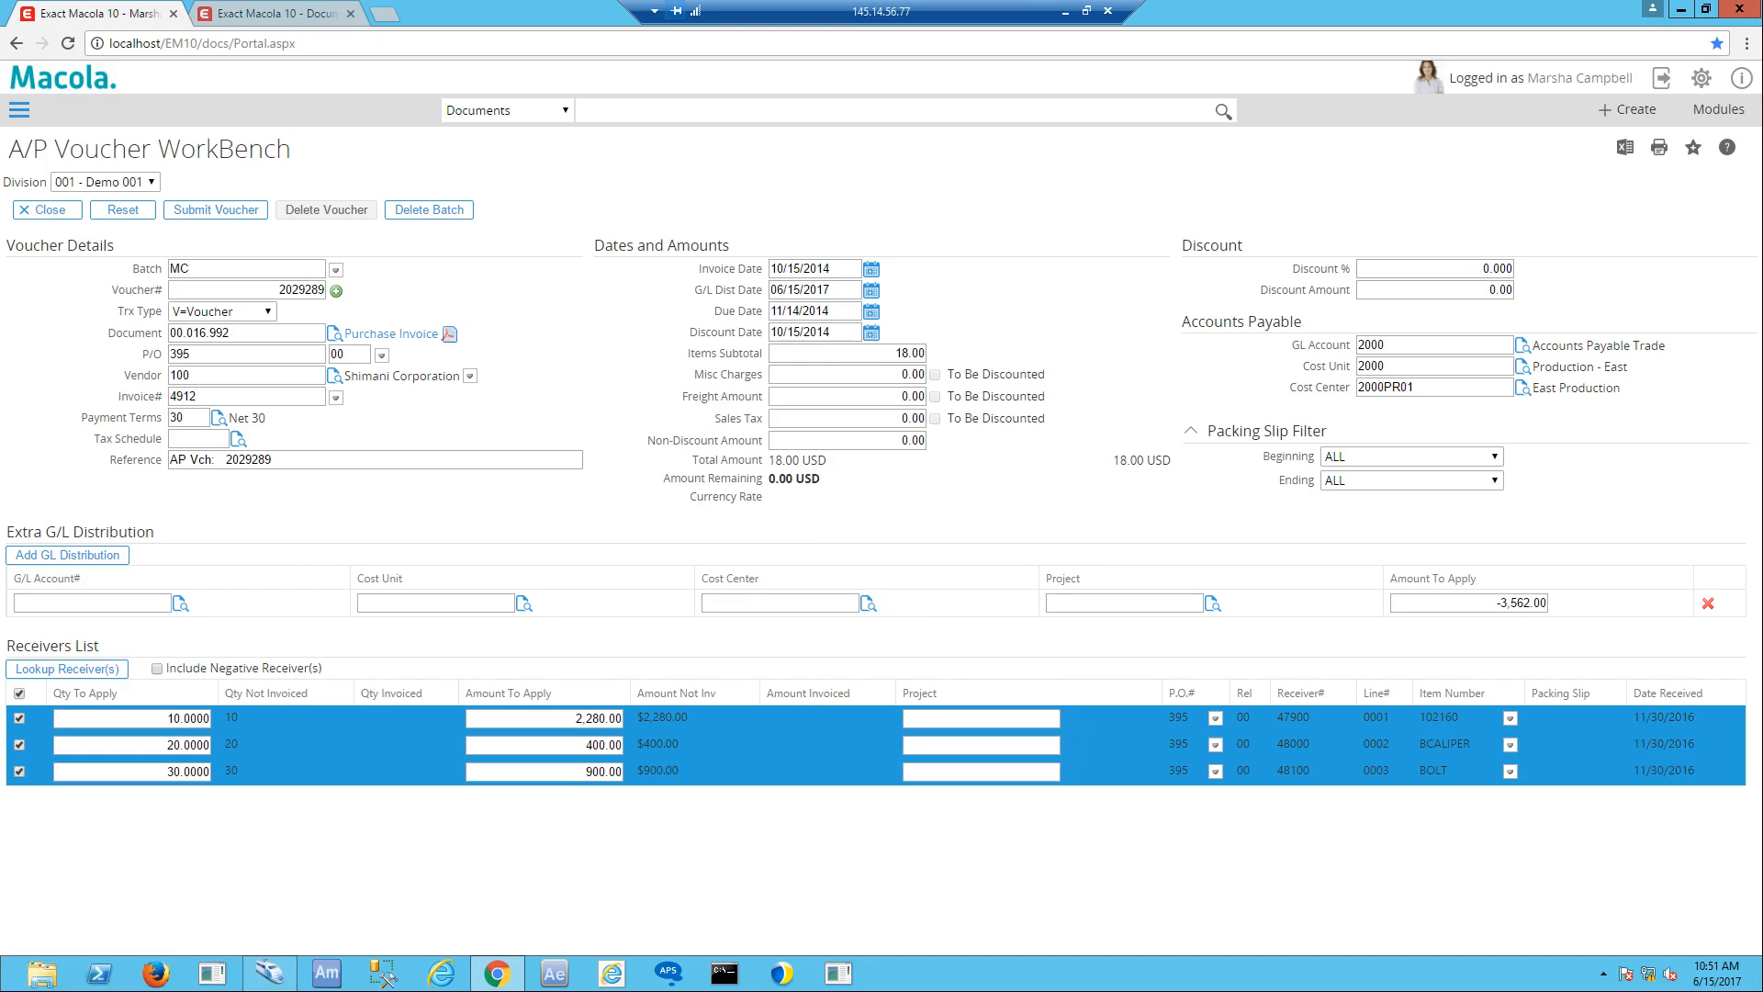
mouse_move(1118, 602)
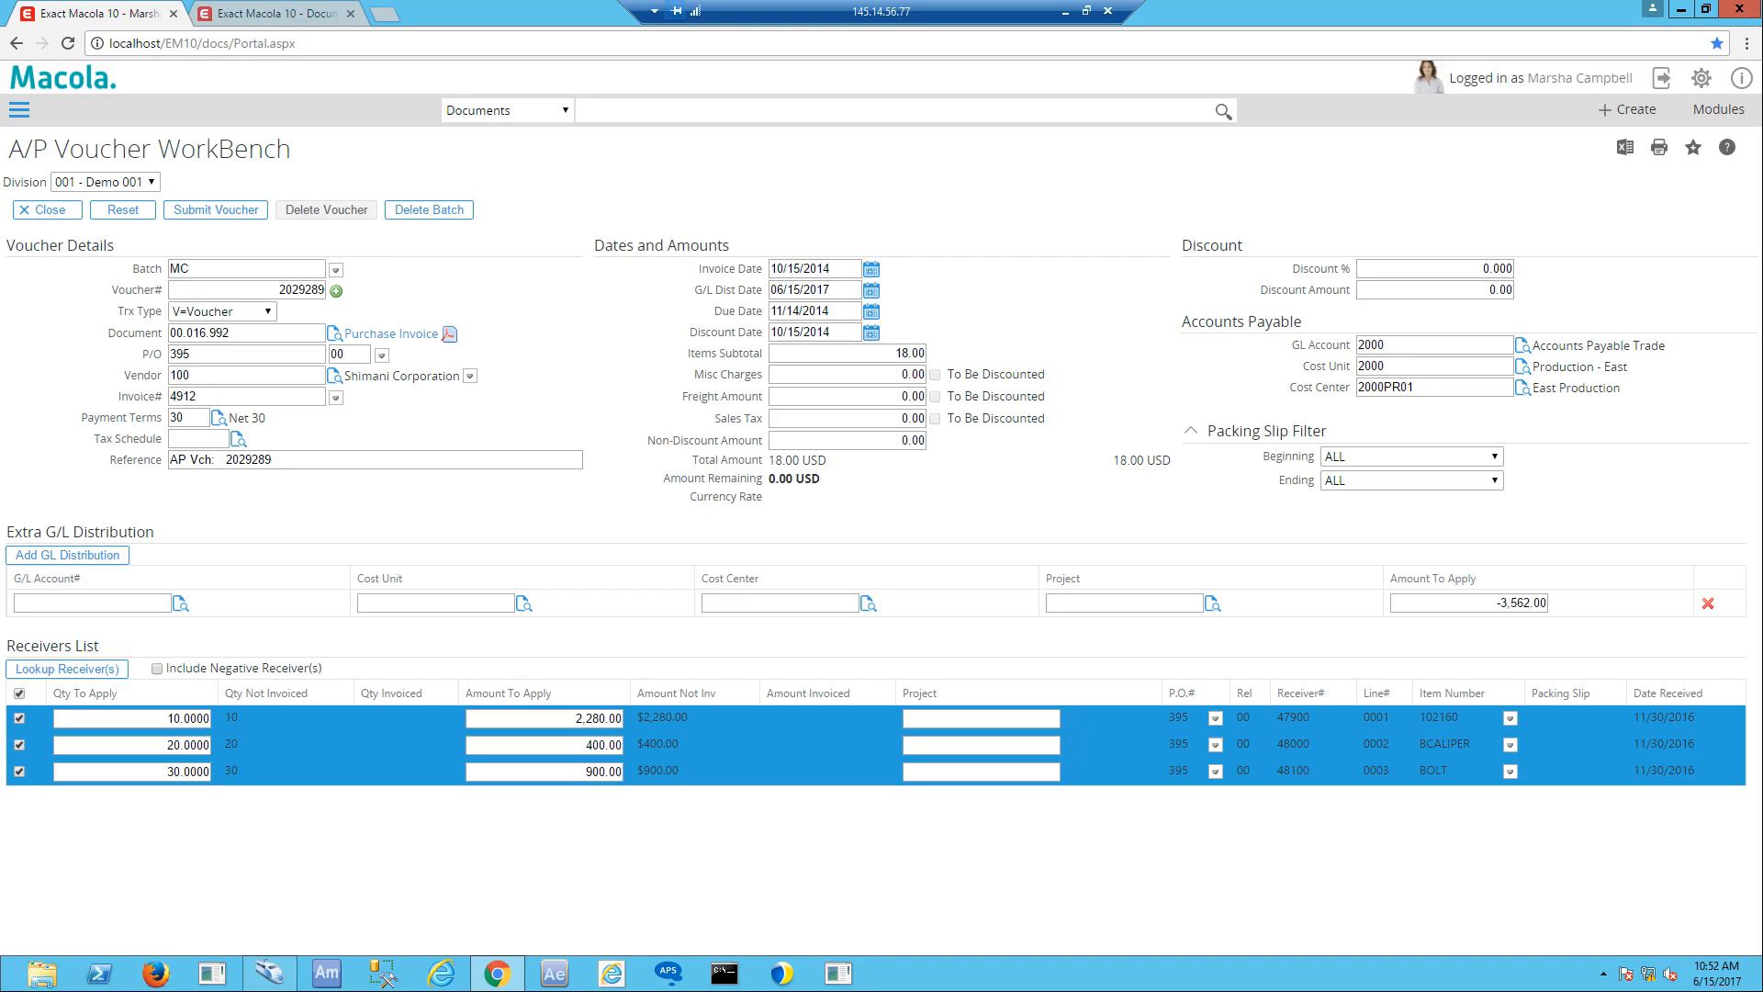
mouse_move(1243, 430)
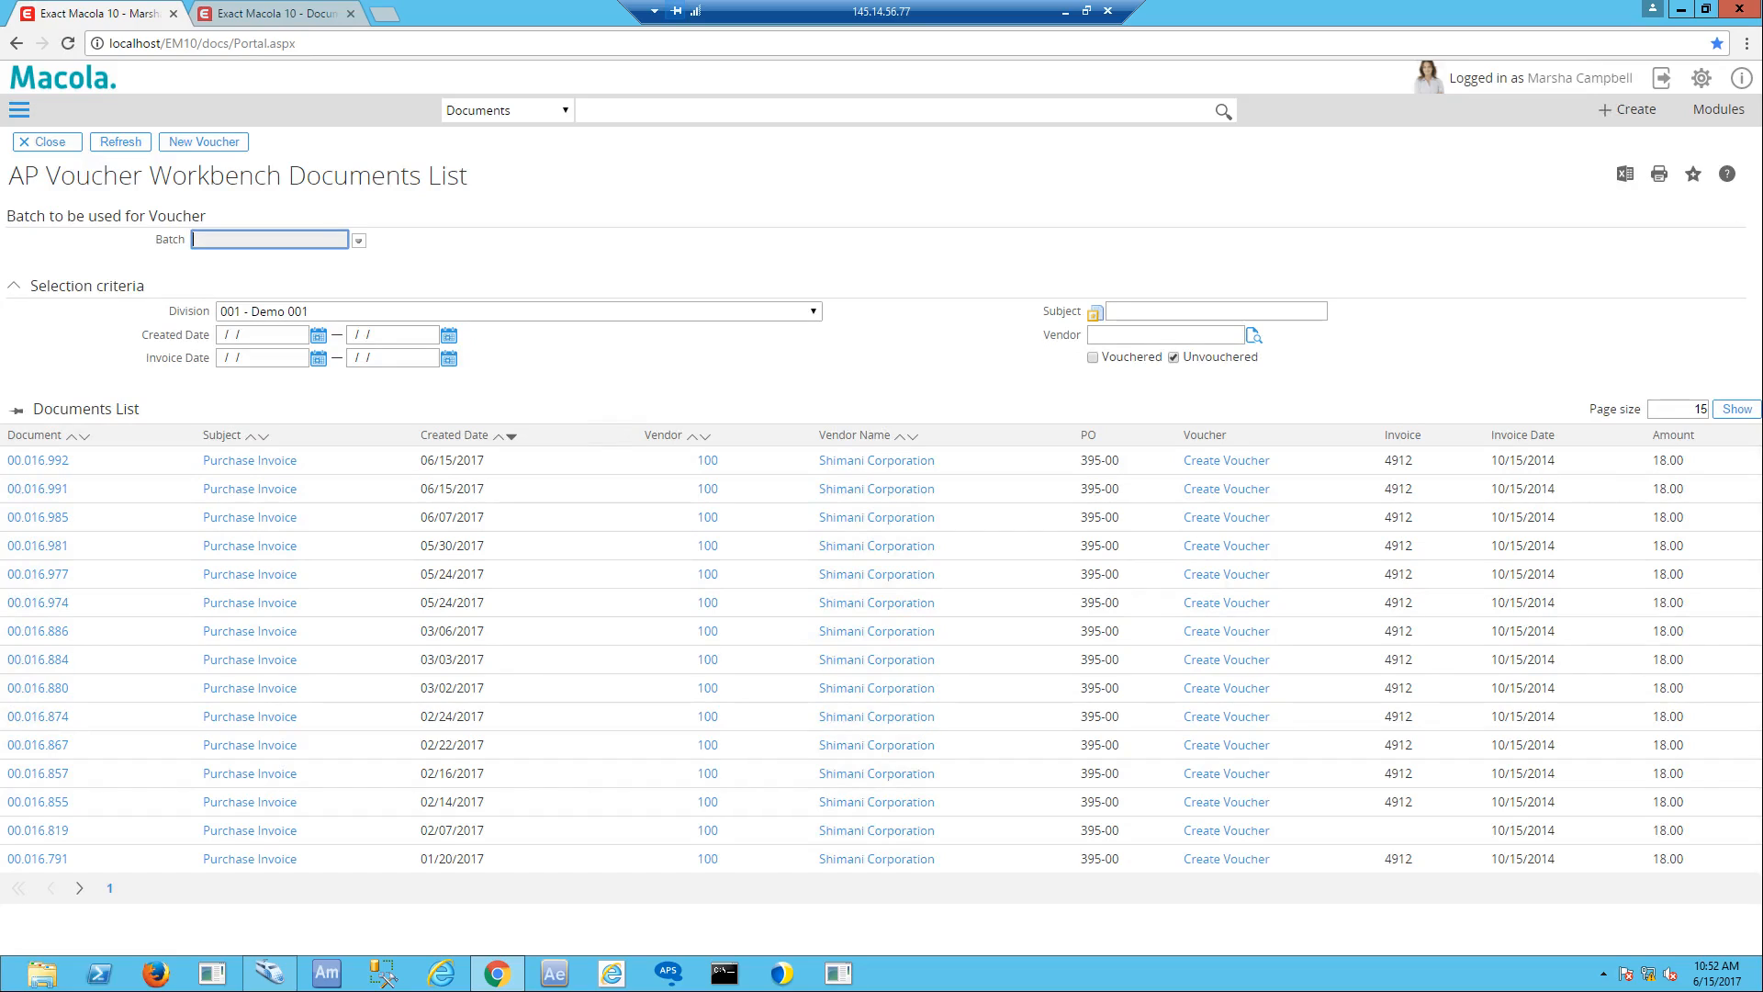
Enable the Use Ready YN parameter in the AP Voucher Workbench settings and save
left_click(46, 141)
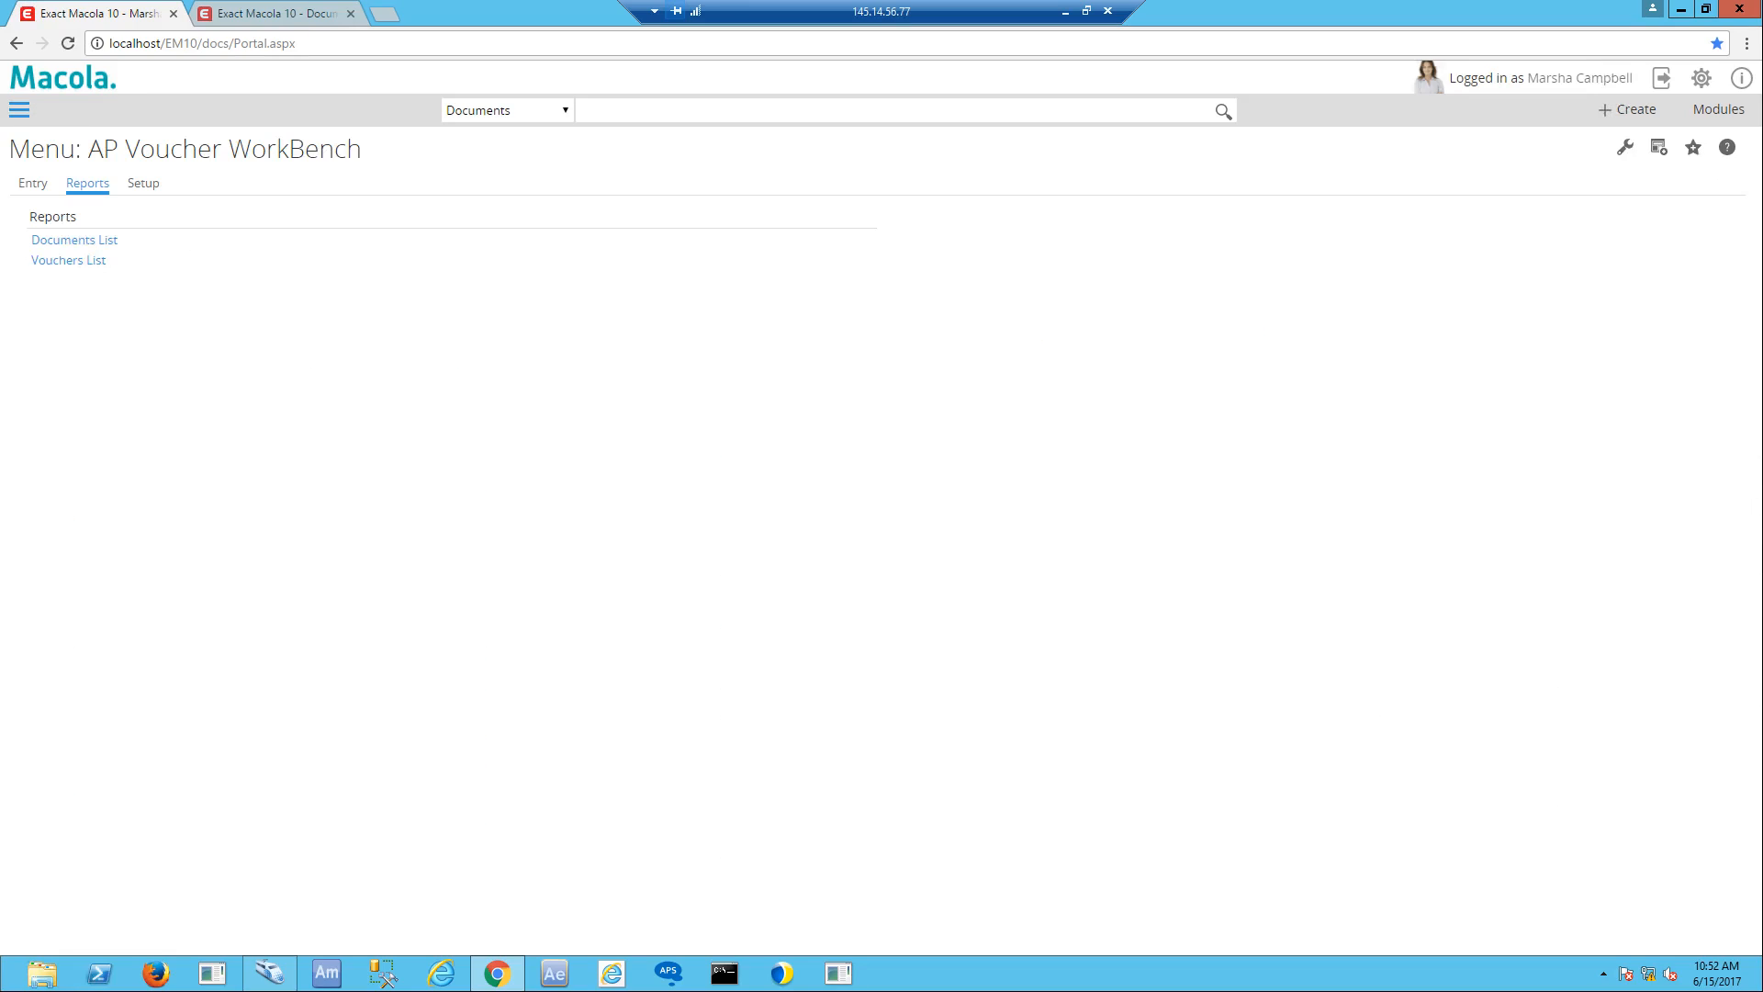
left_click(143, 182)
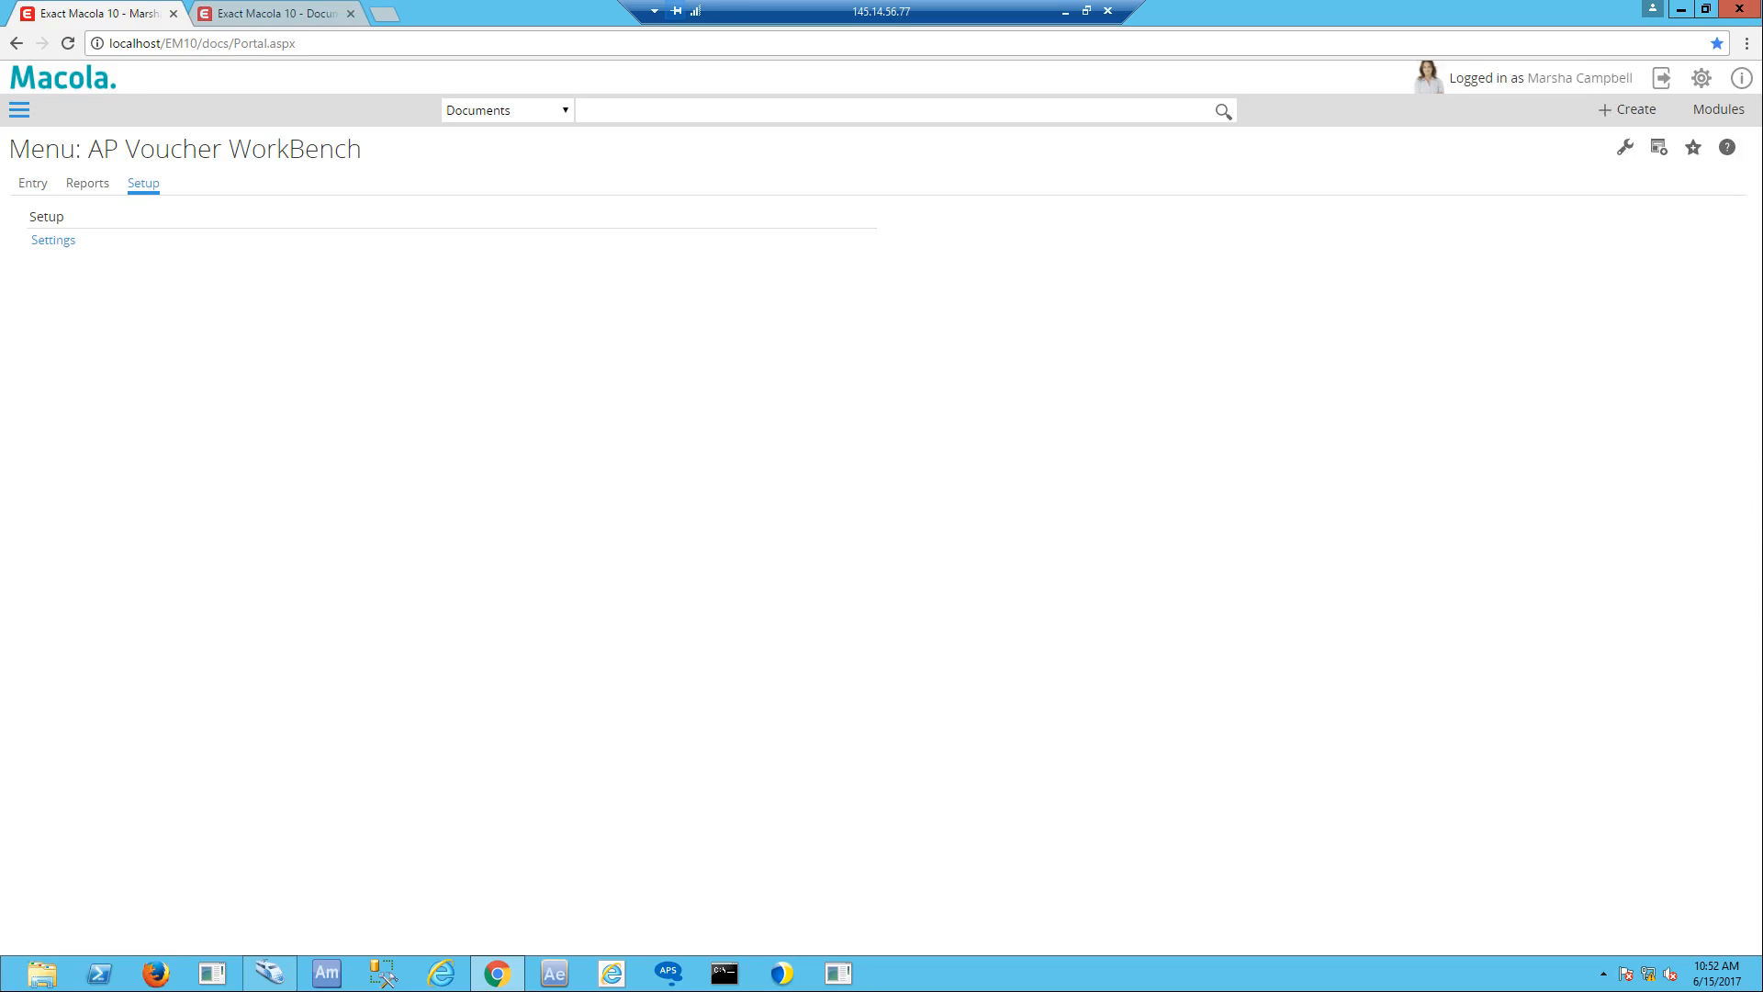
left_click(51, 239)
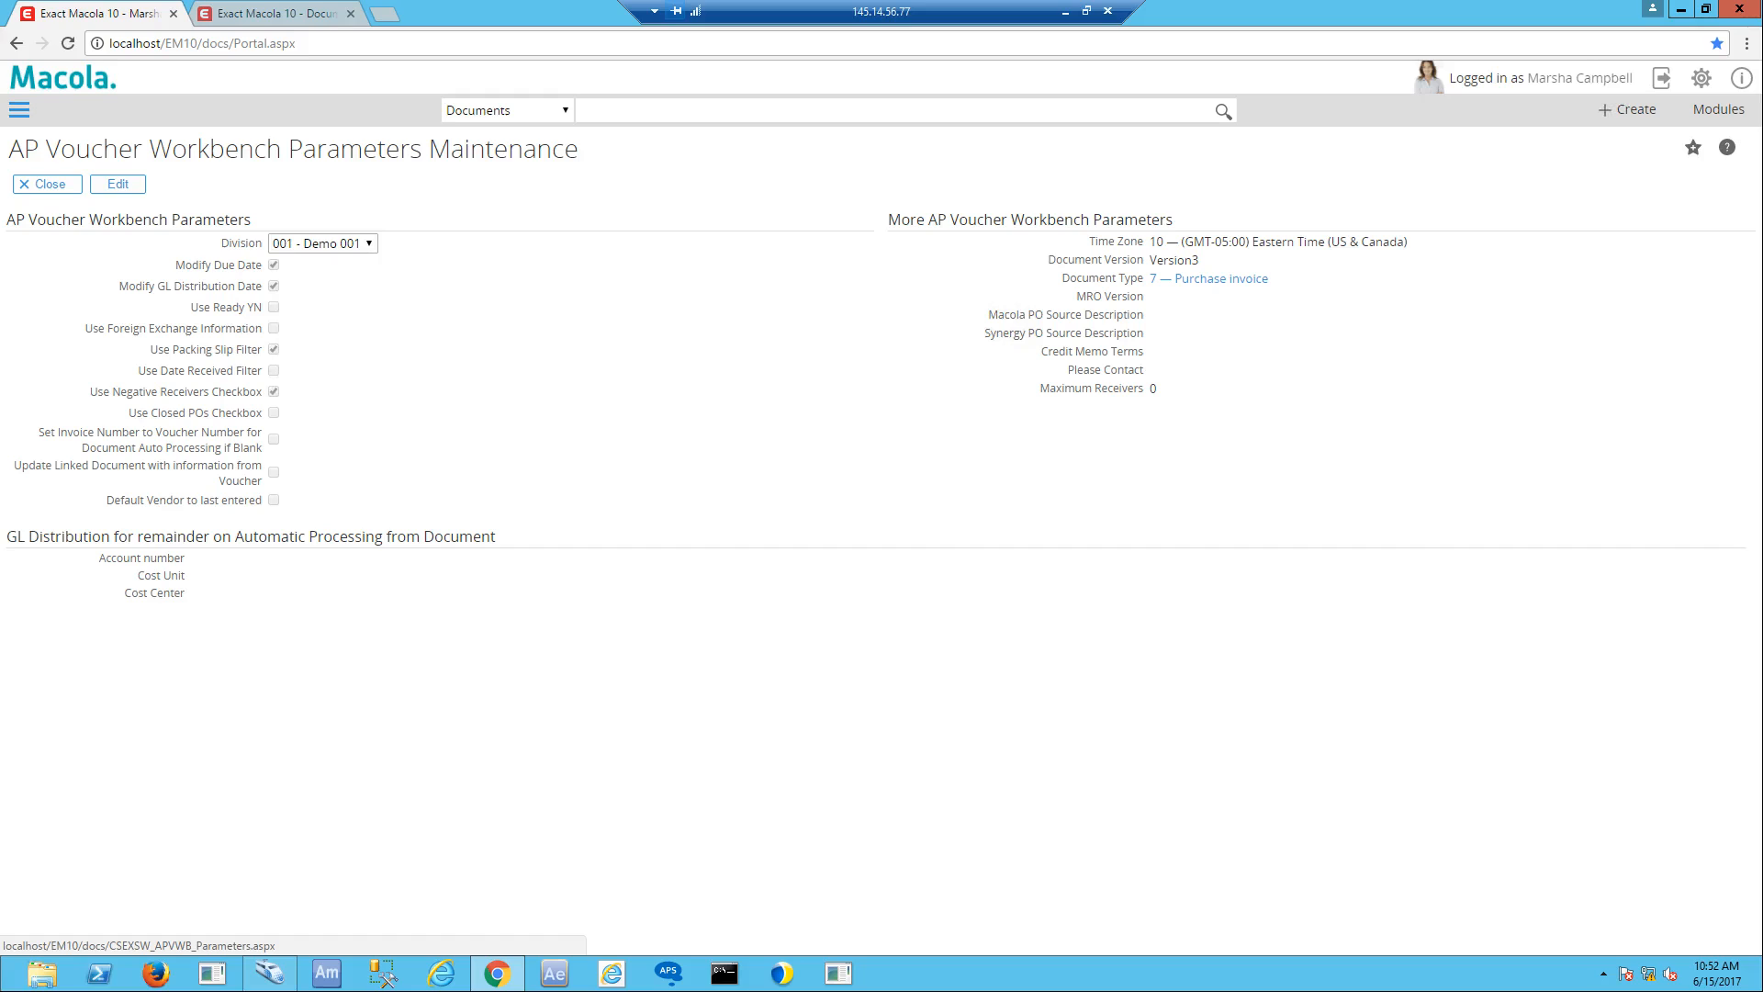
left_click(46, 184)
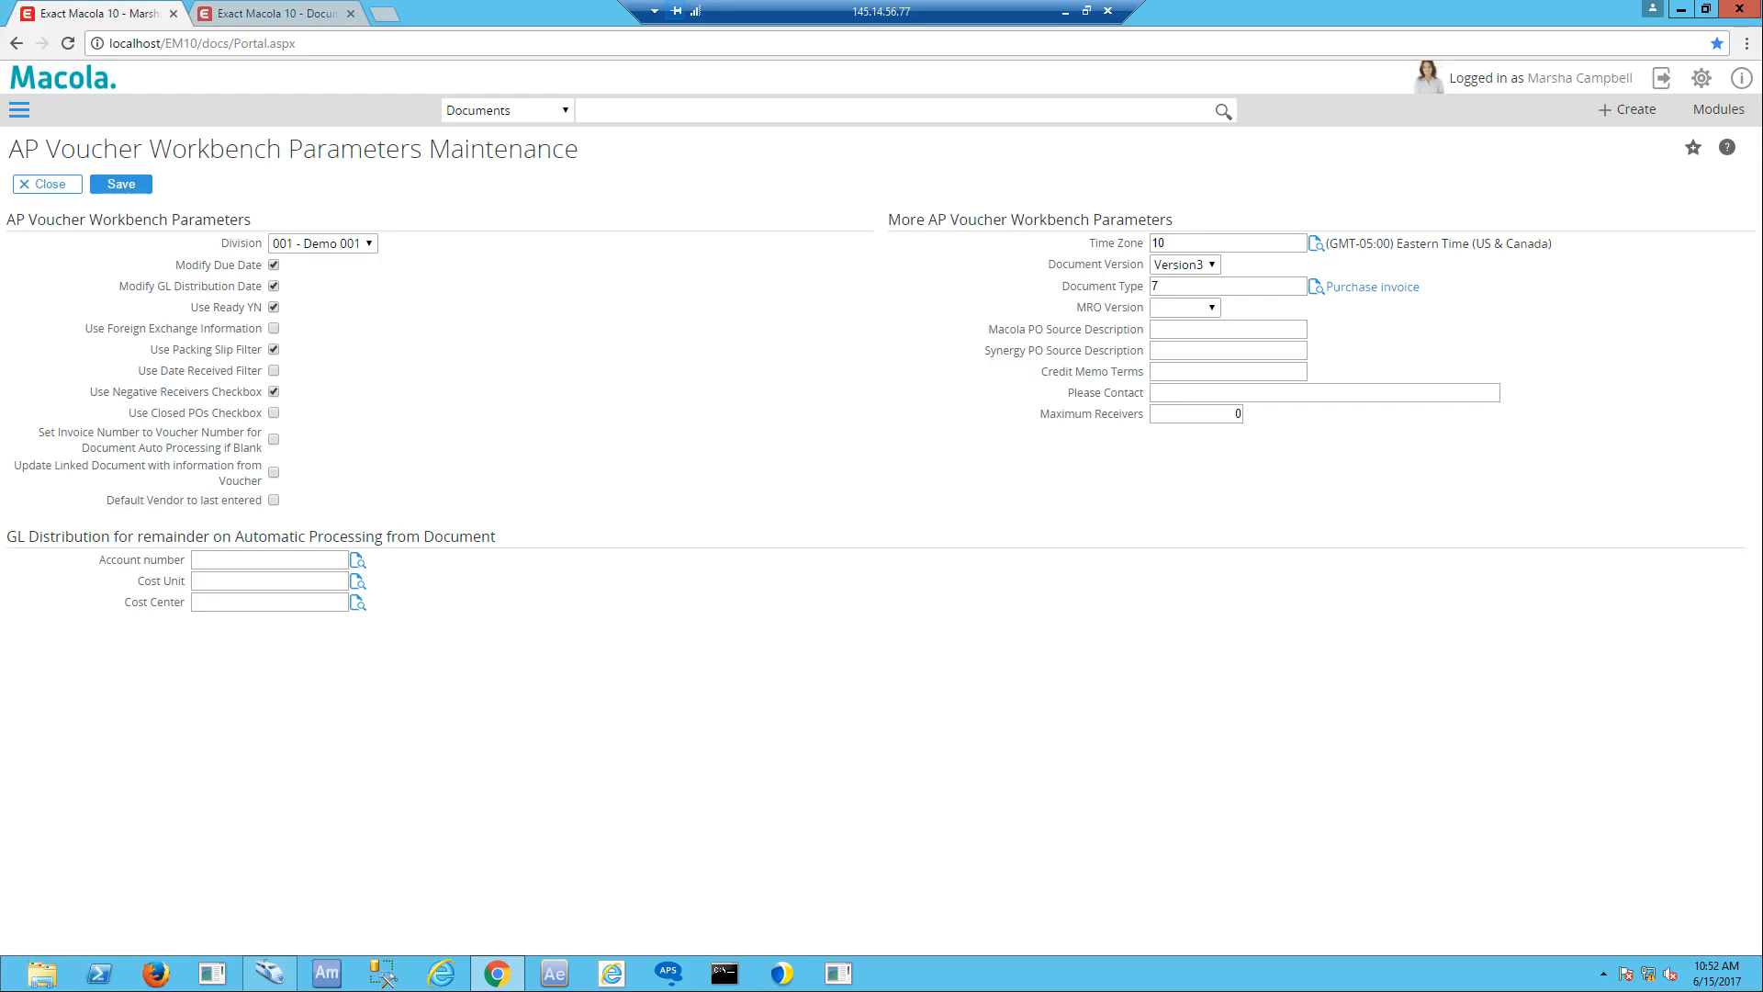
left_click(46, 184)
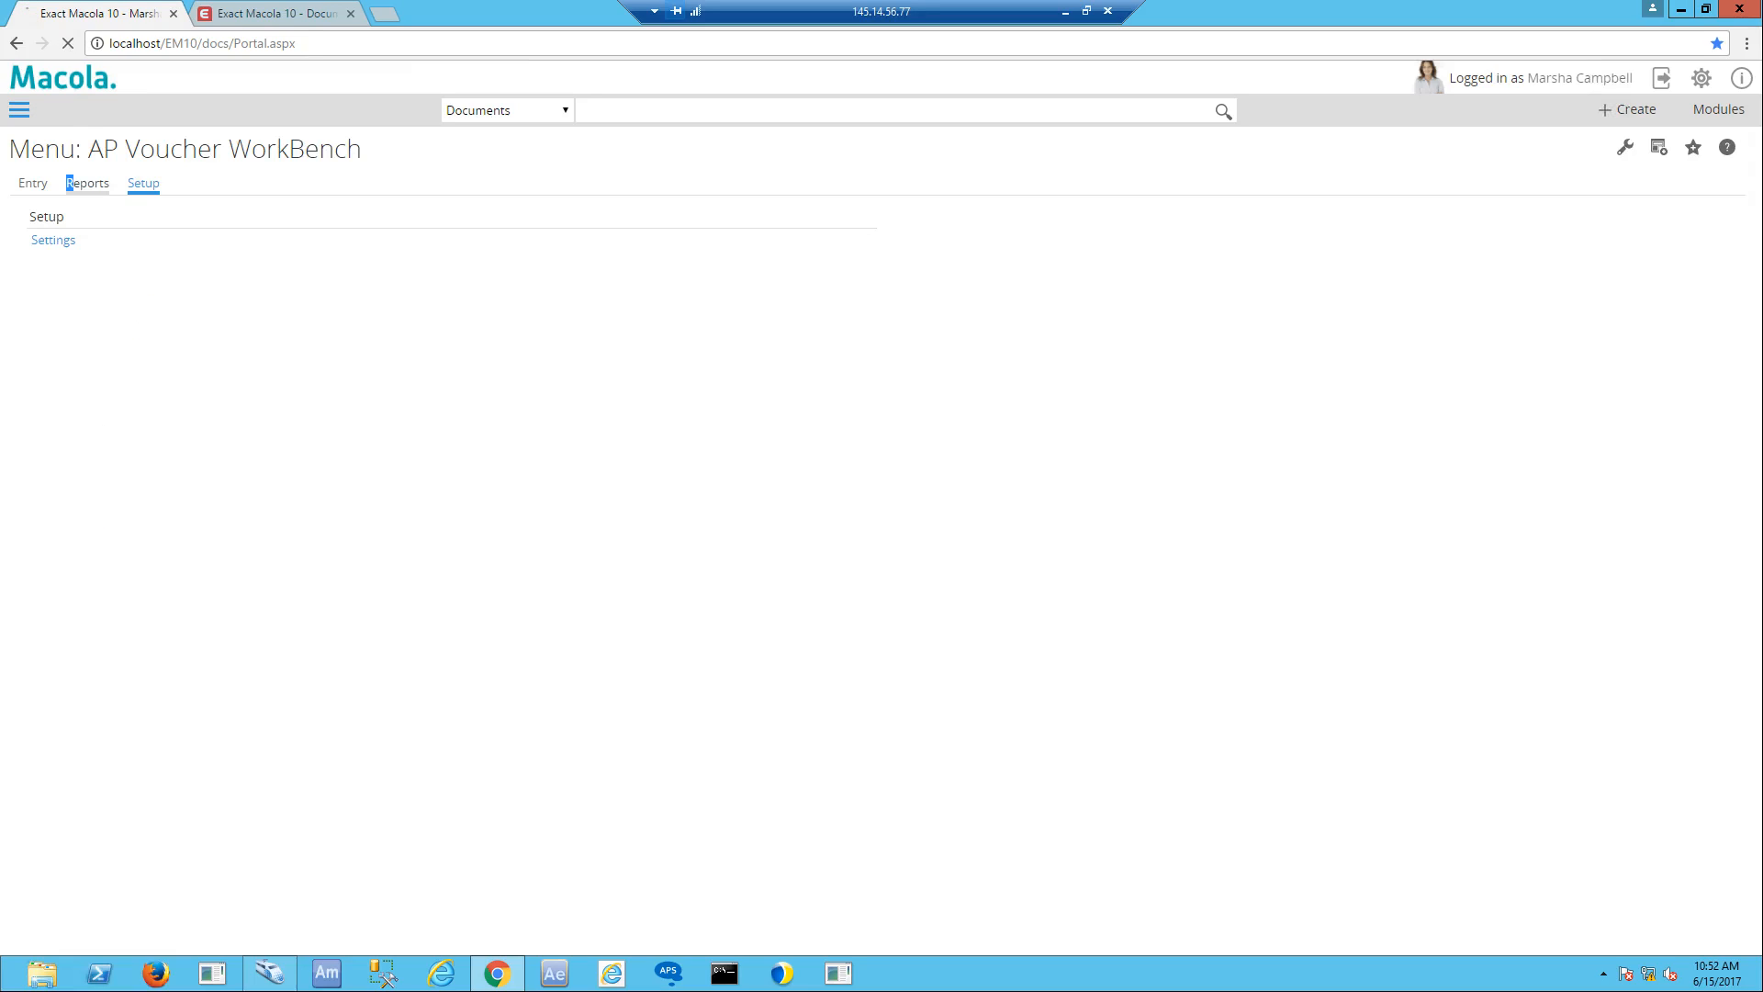
left_click(87, 184)
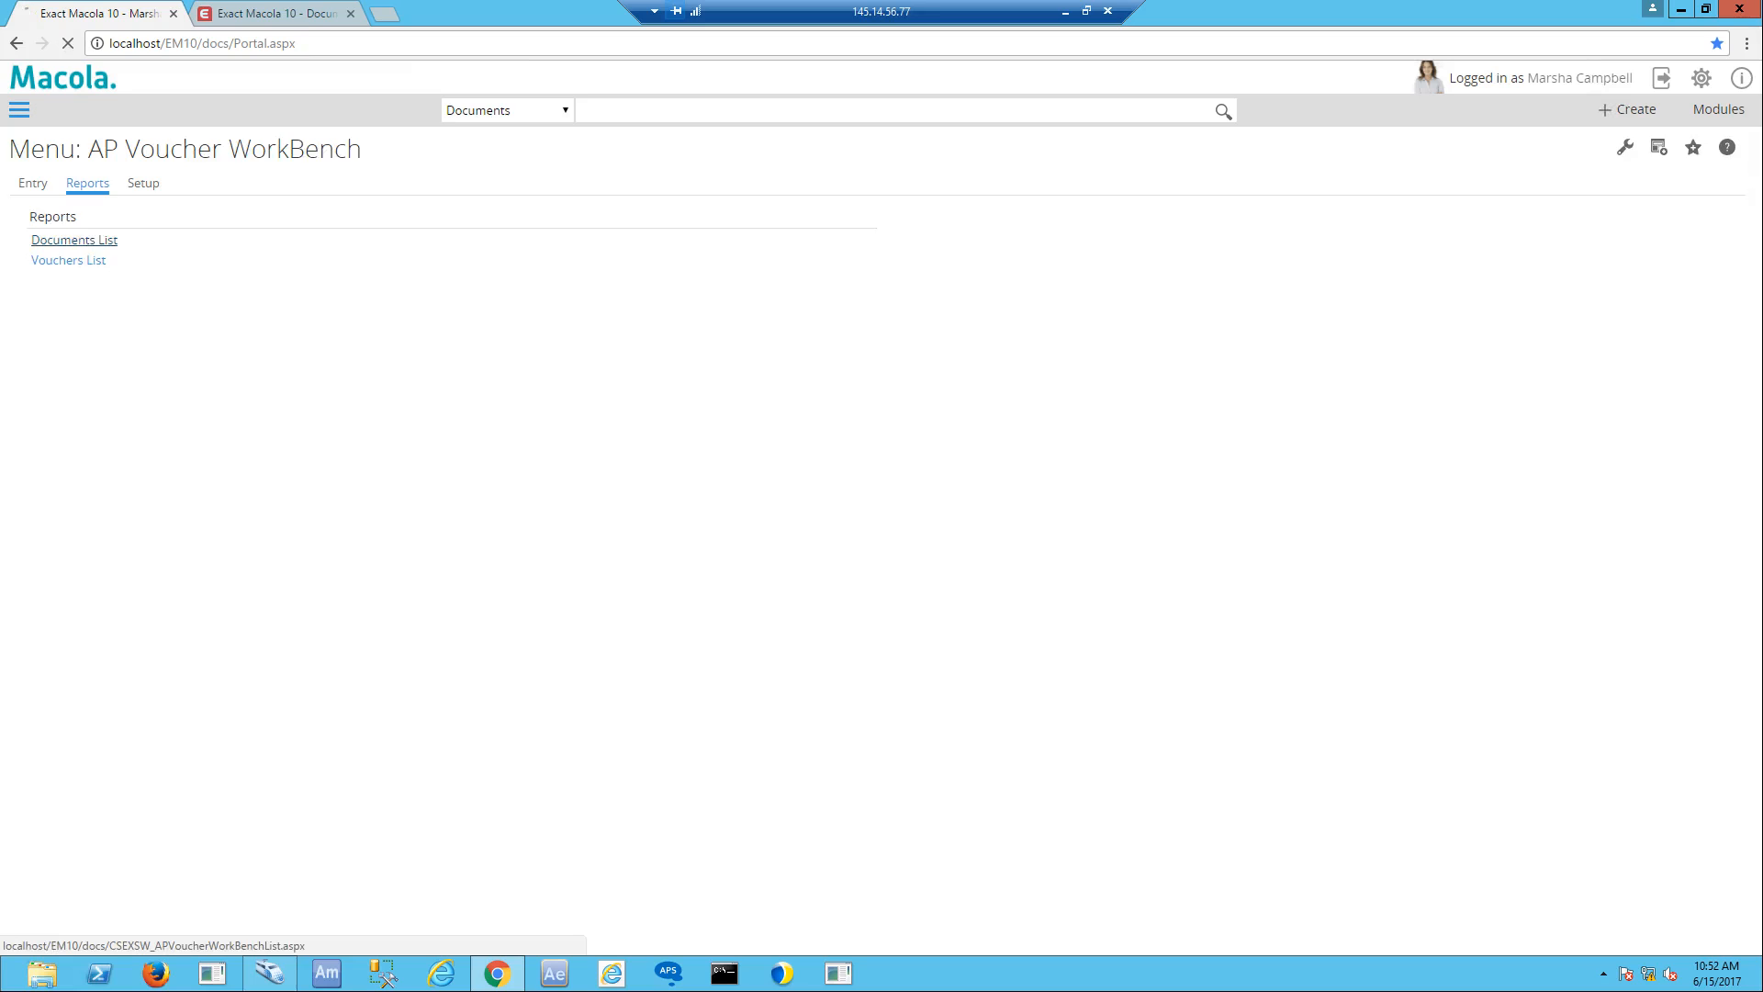
Filter the Documents List to Ready documents, showing approved invoice 00.016.886 from Shimani Corporation
left_click(73, 239)
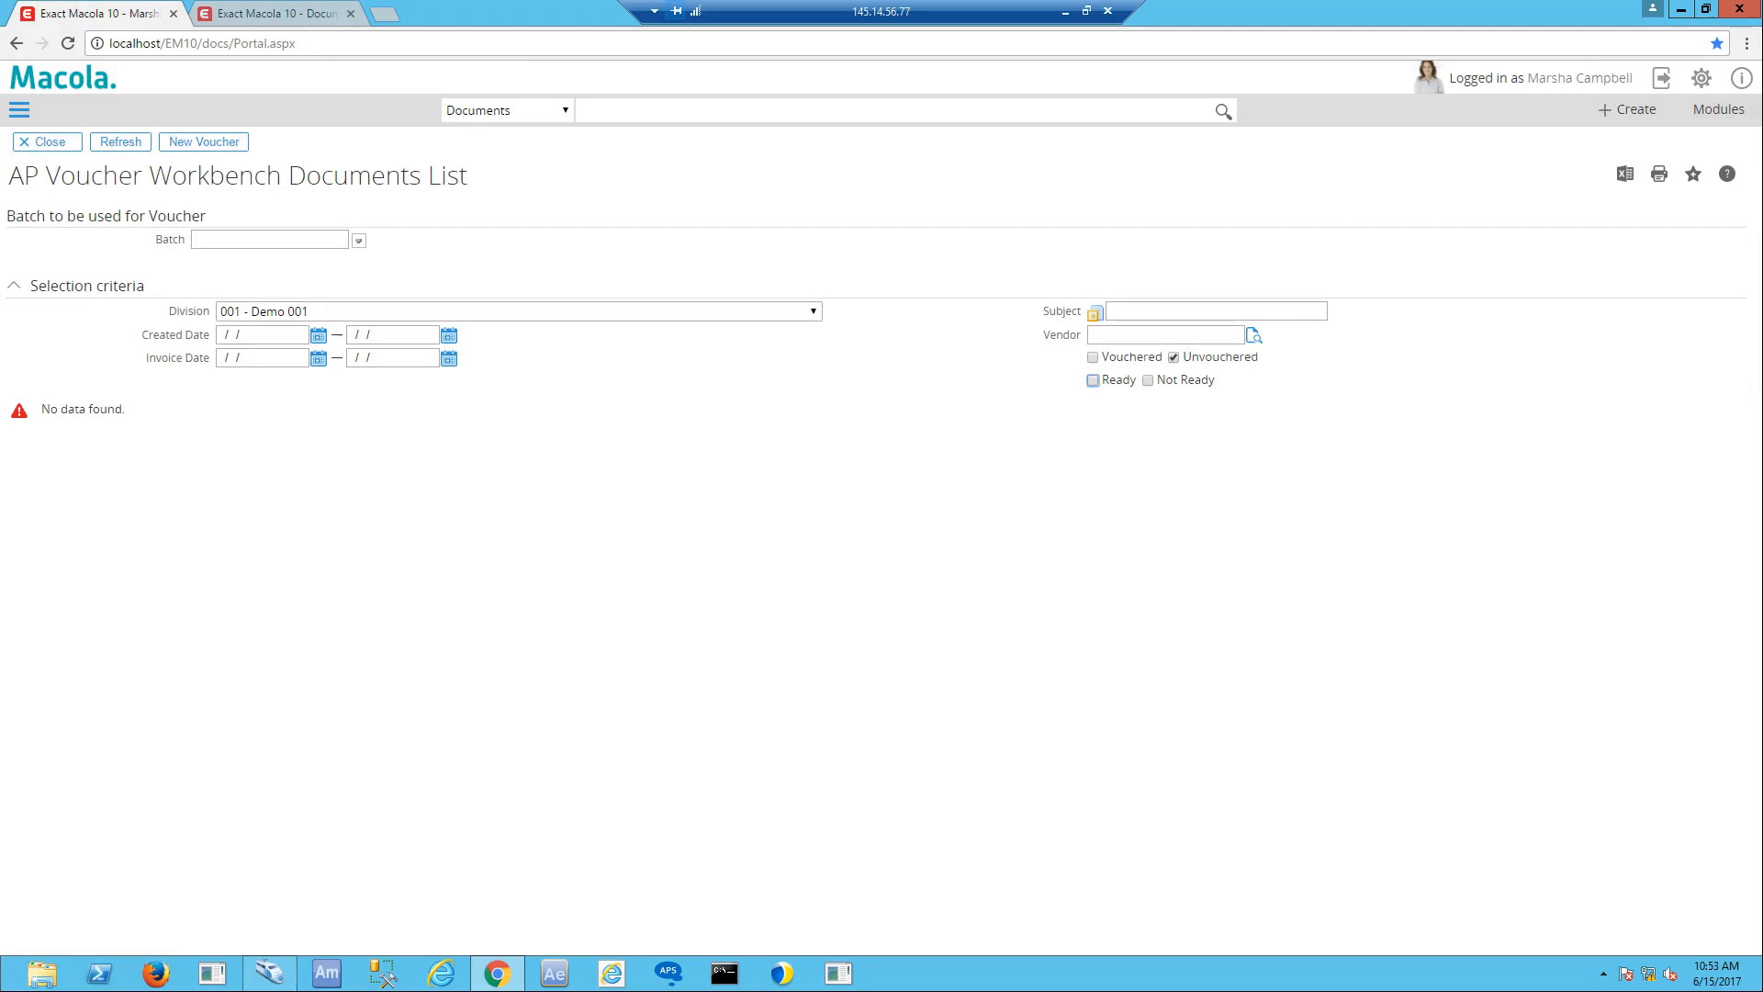
left_click(1146, 380)
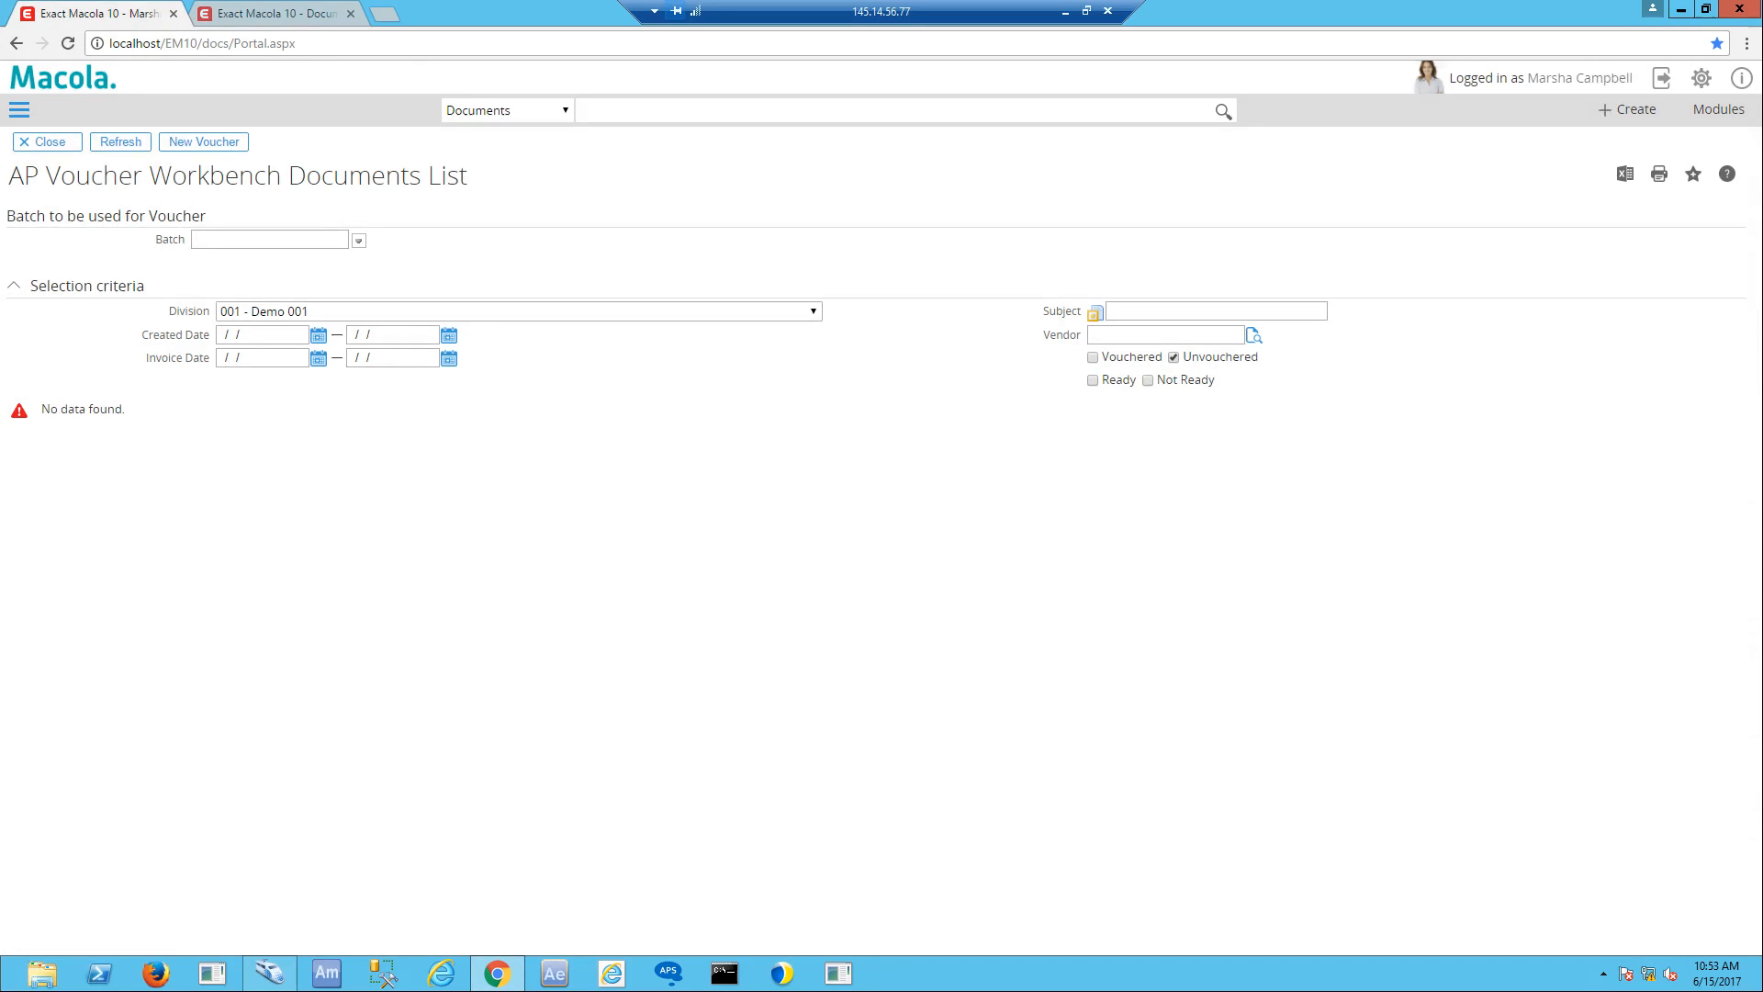
left_click(1091, 380)
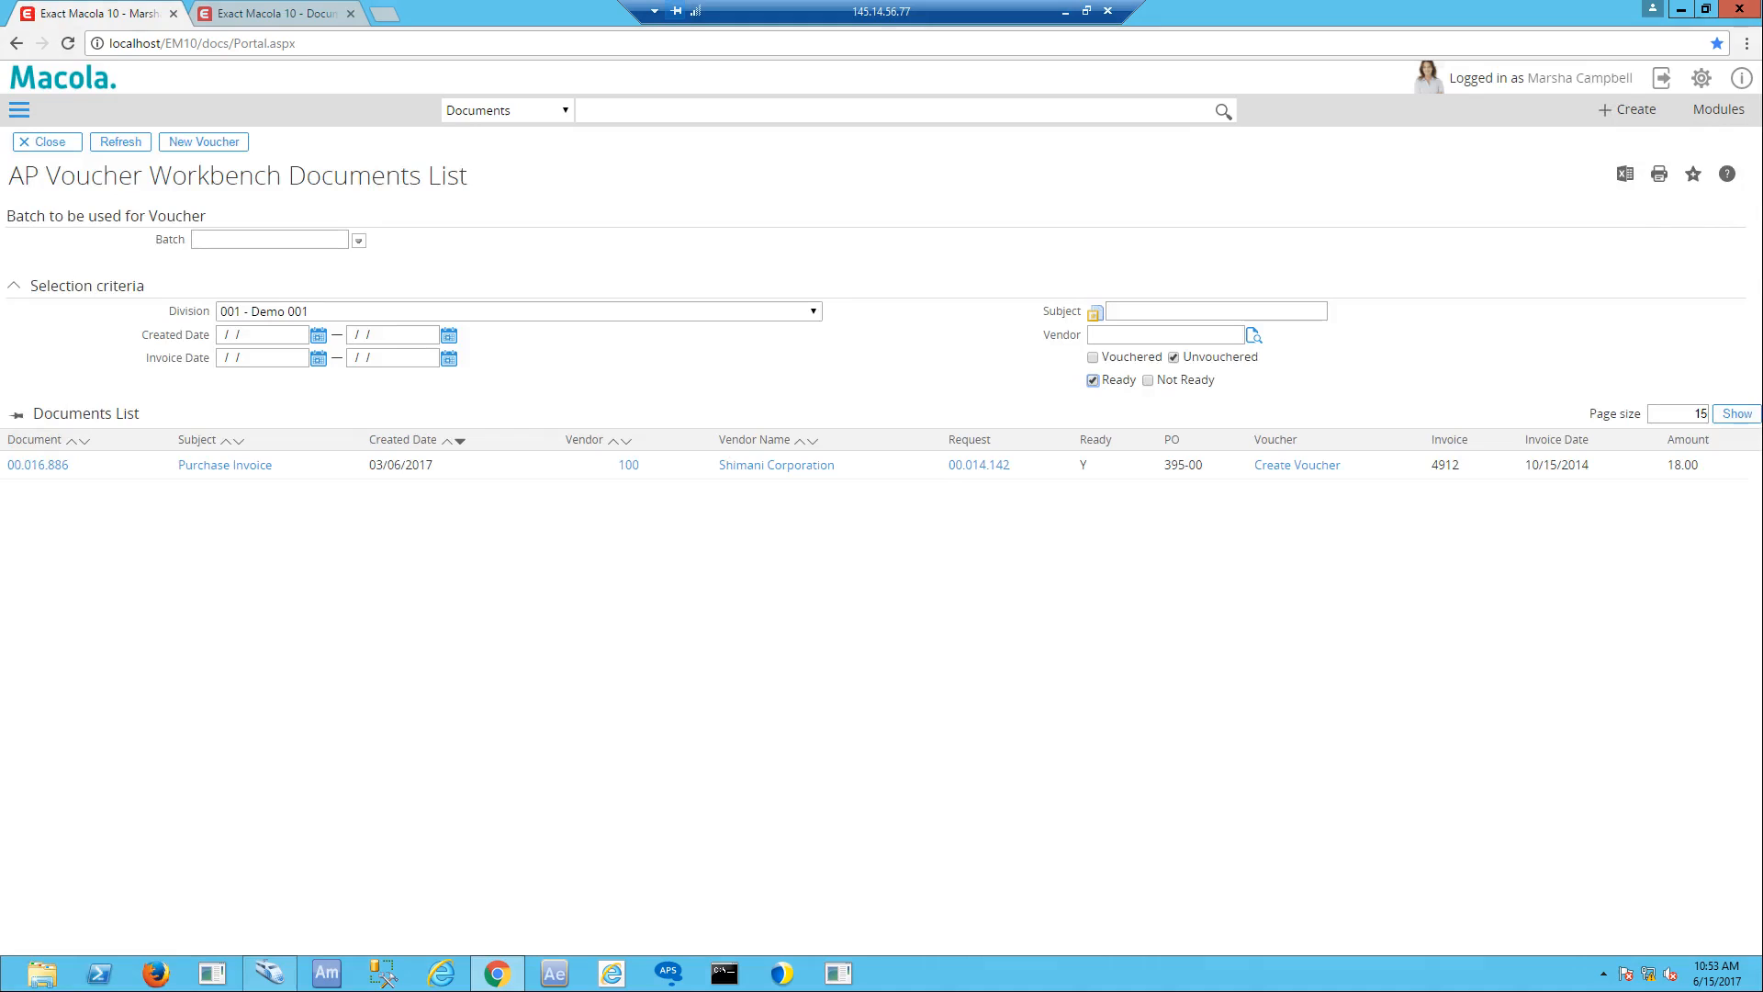
mouse_move(36, 465)
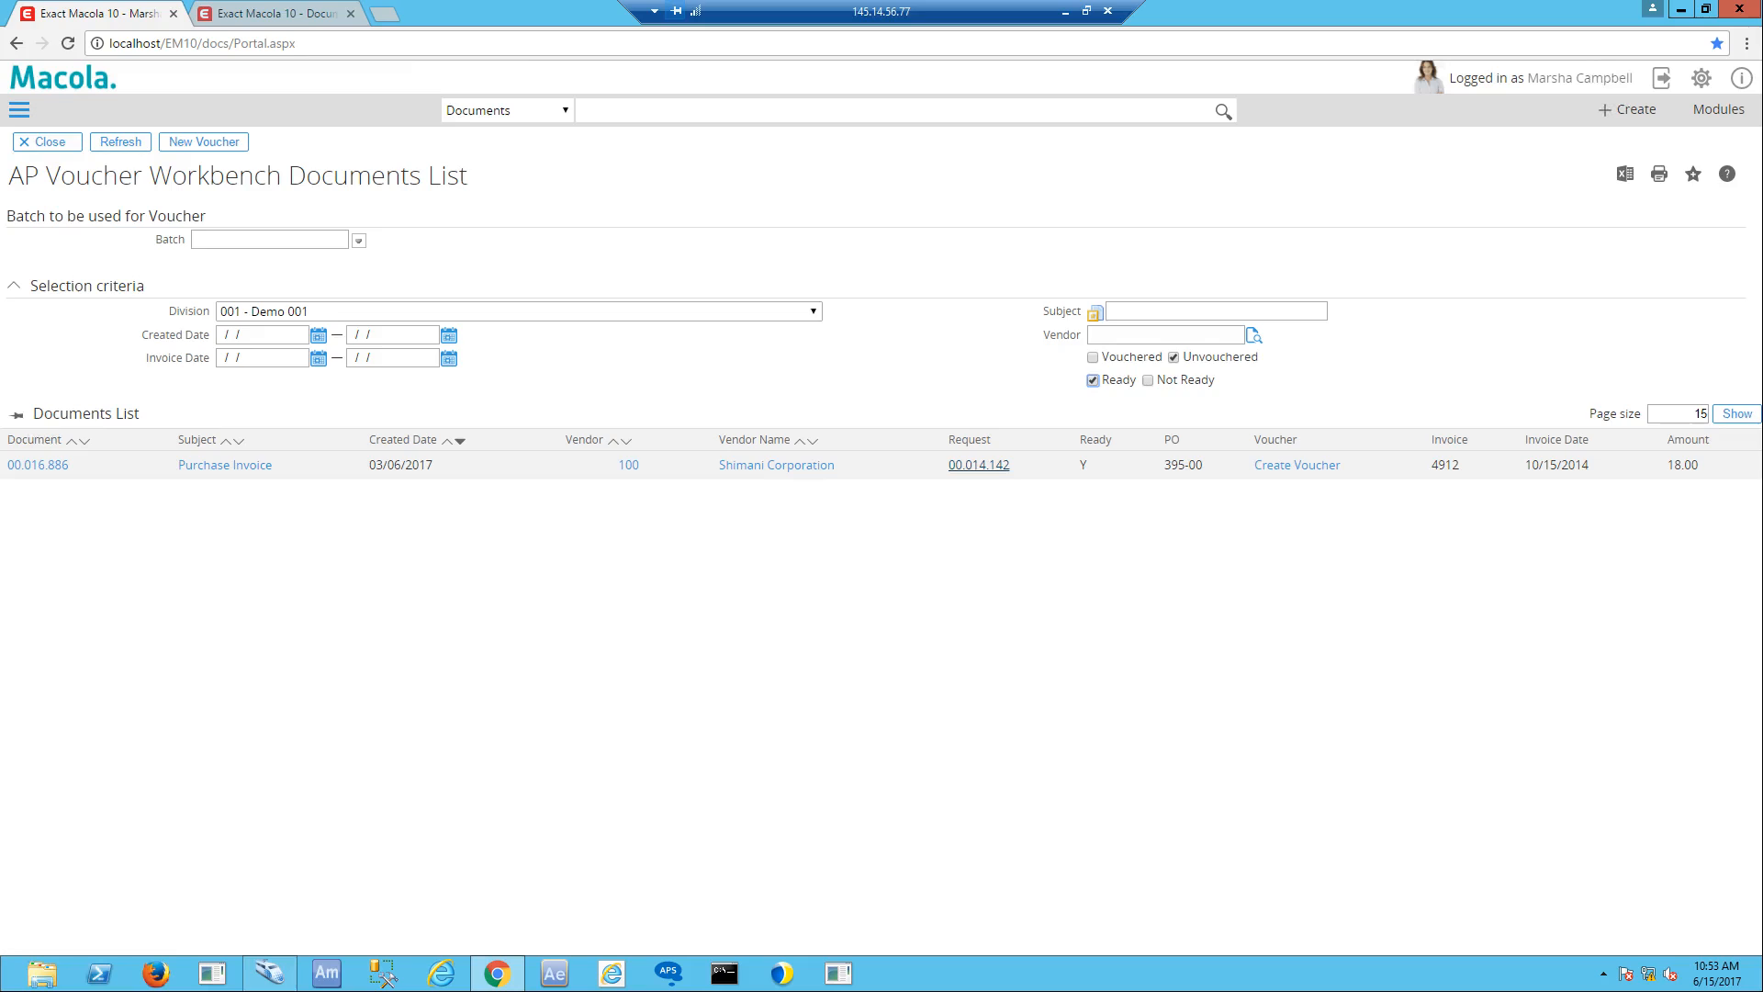
left_click(978, 465)
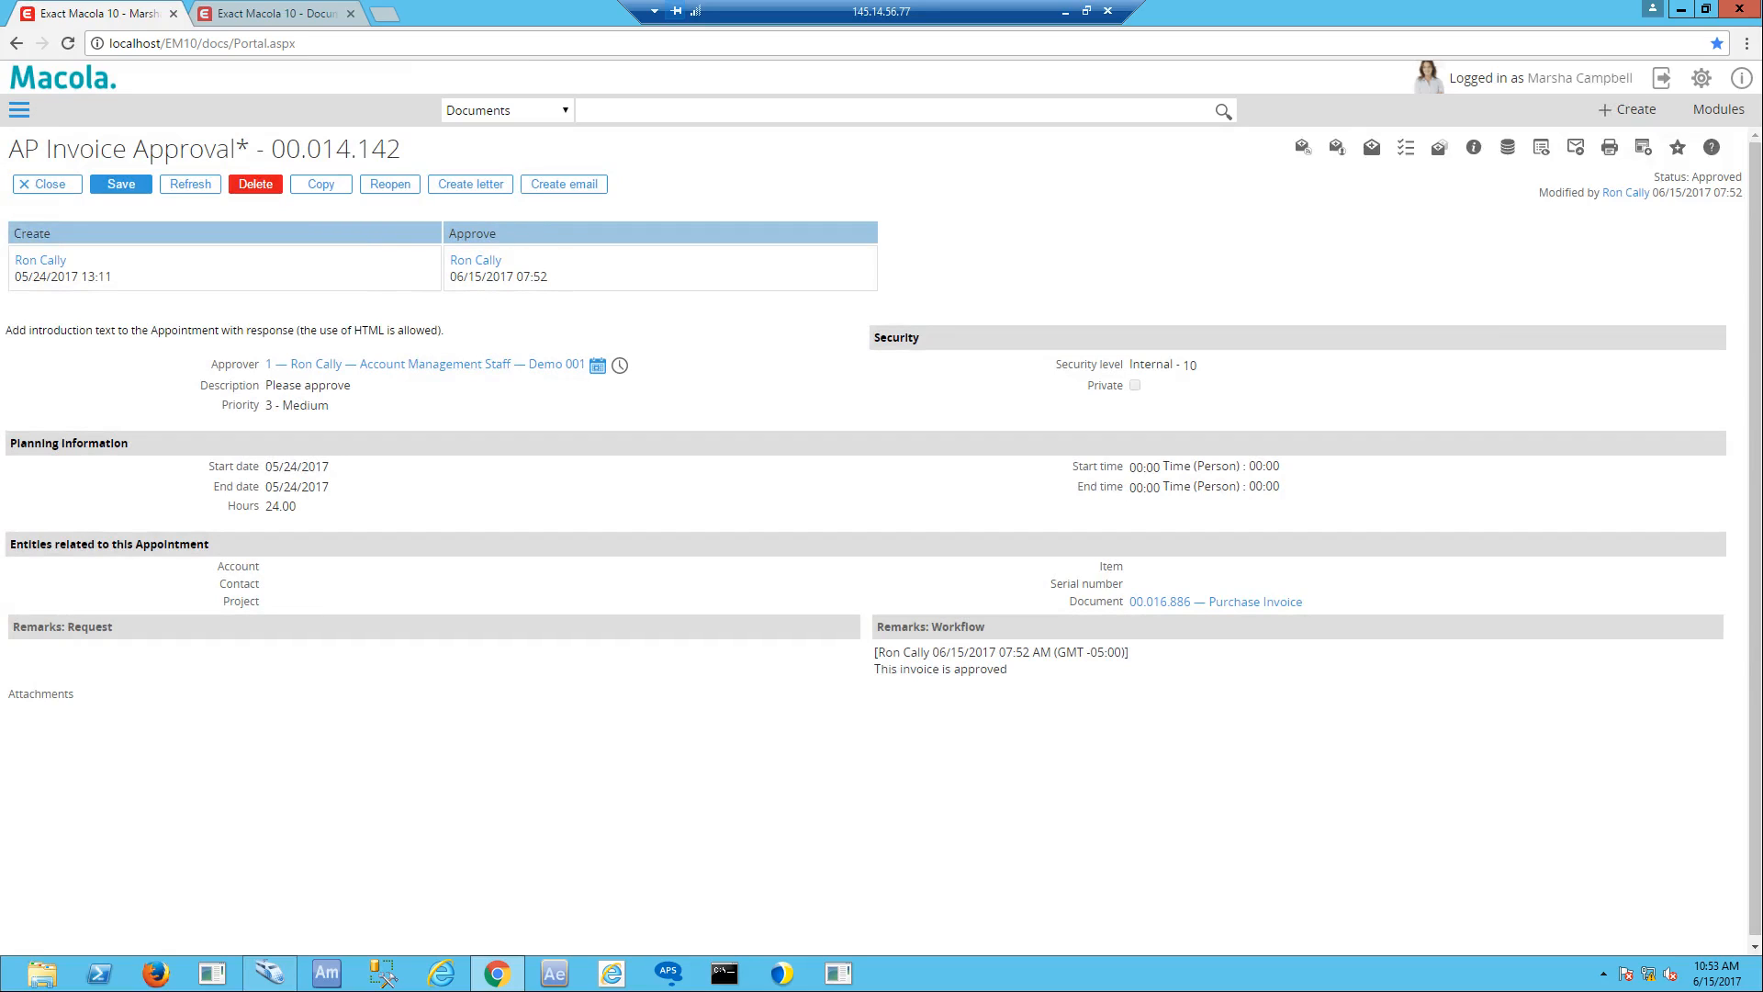
mouse_move(1255, 600)
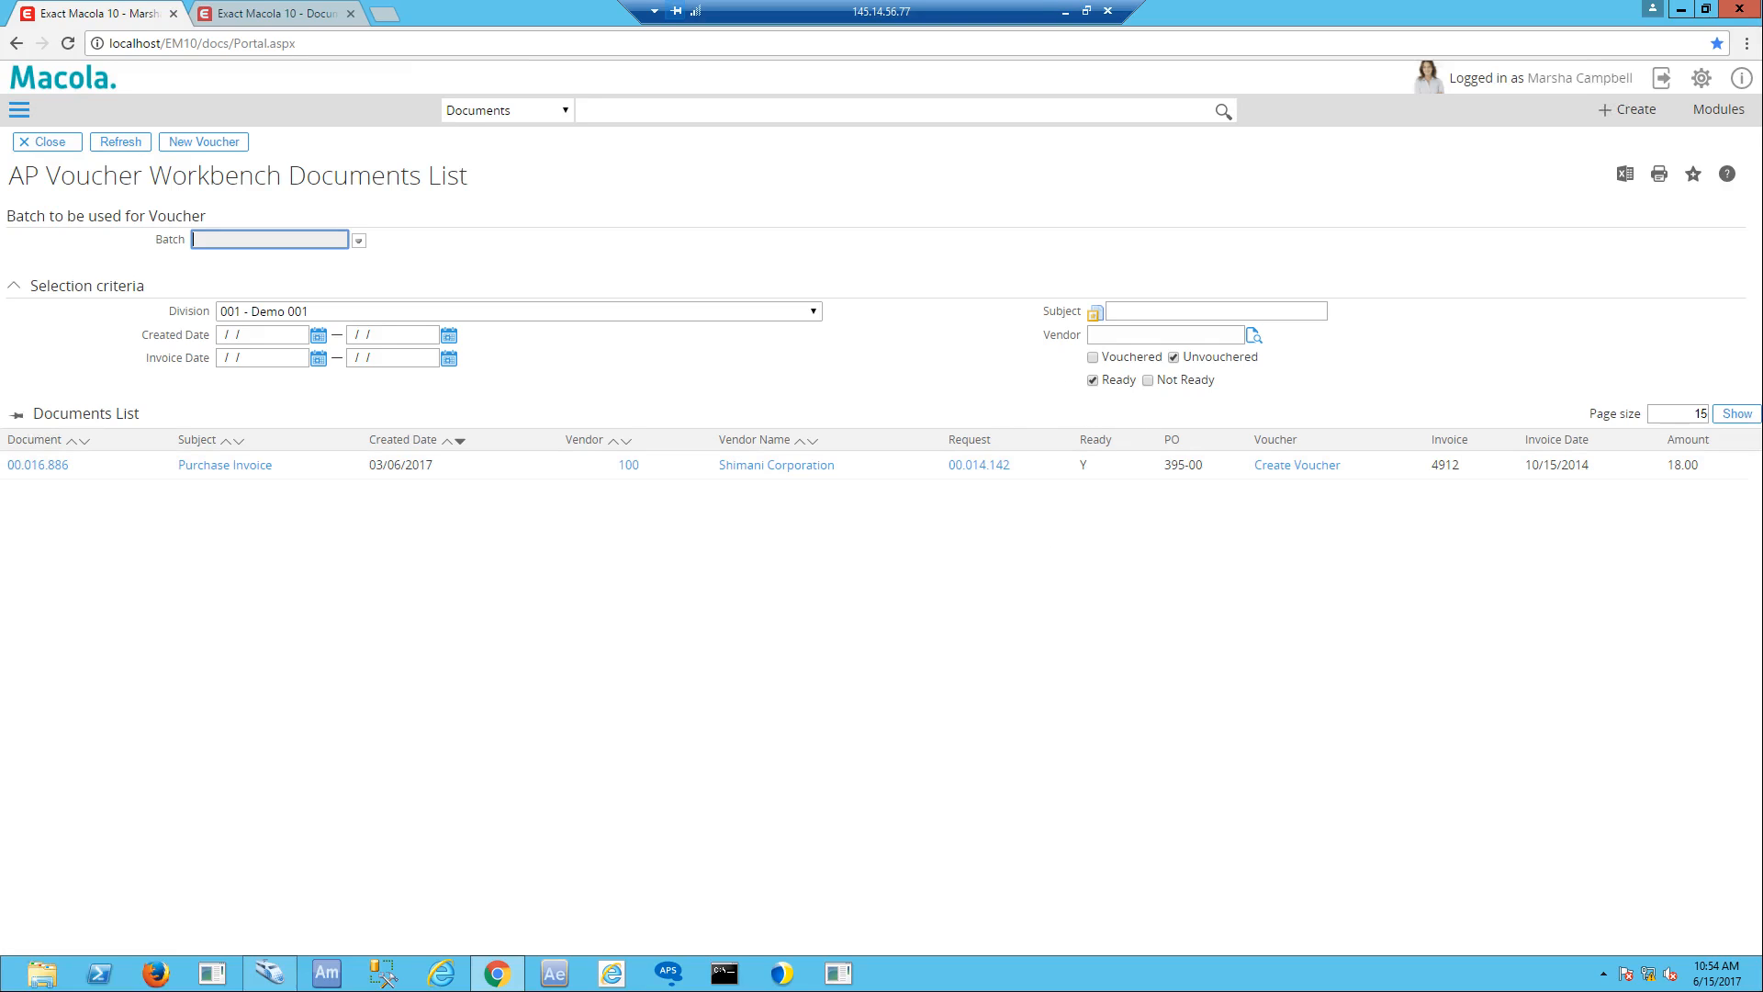
Create voucher 2029290 for approved document 00.016.886 with invoice 4912 and PO 395 receivers
left_click(1295, 464)
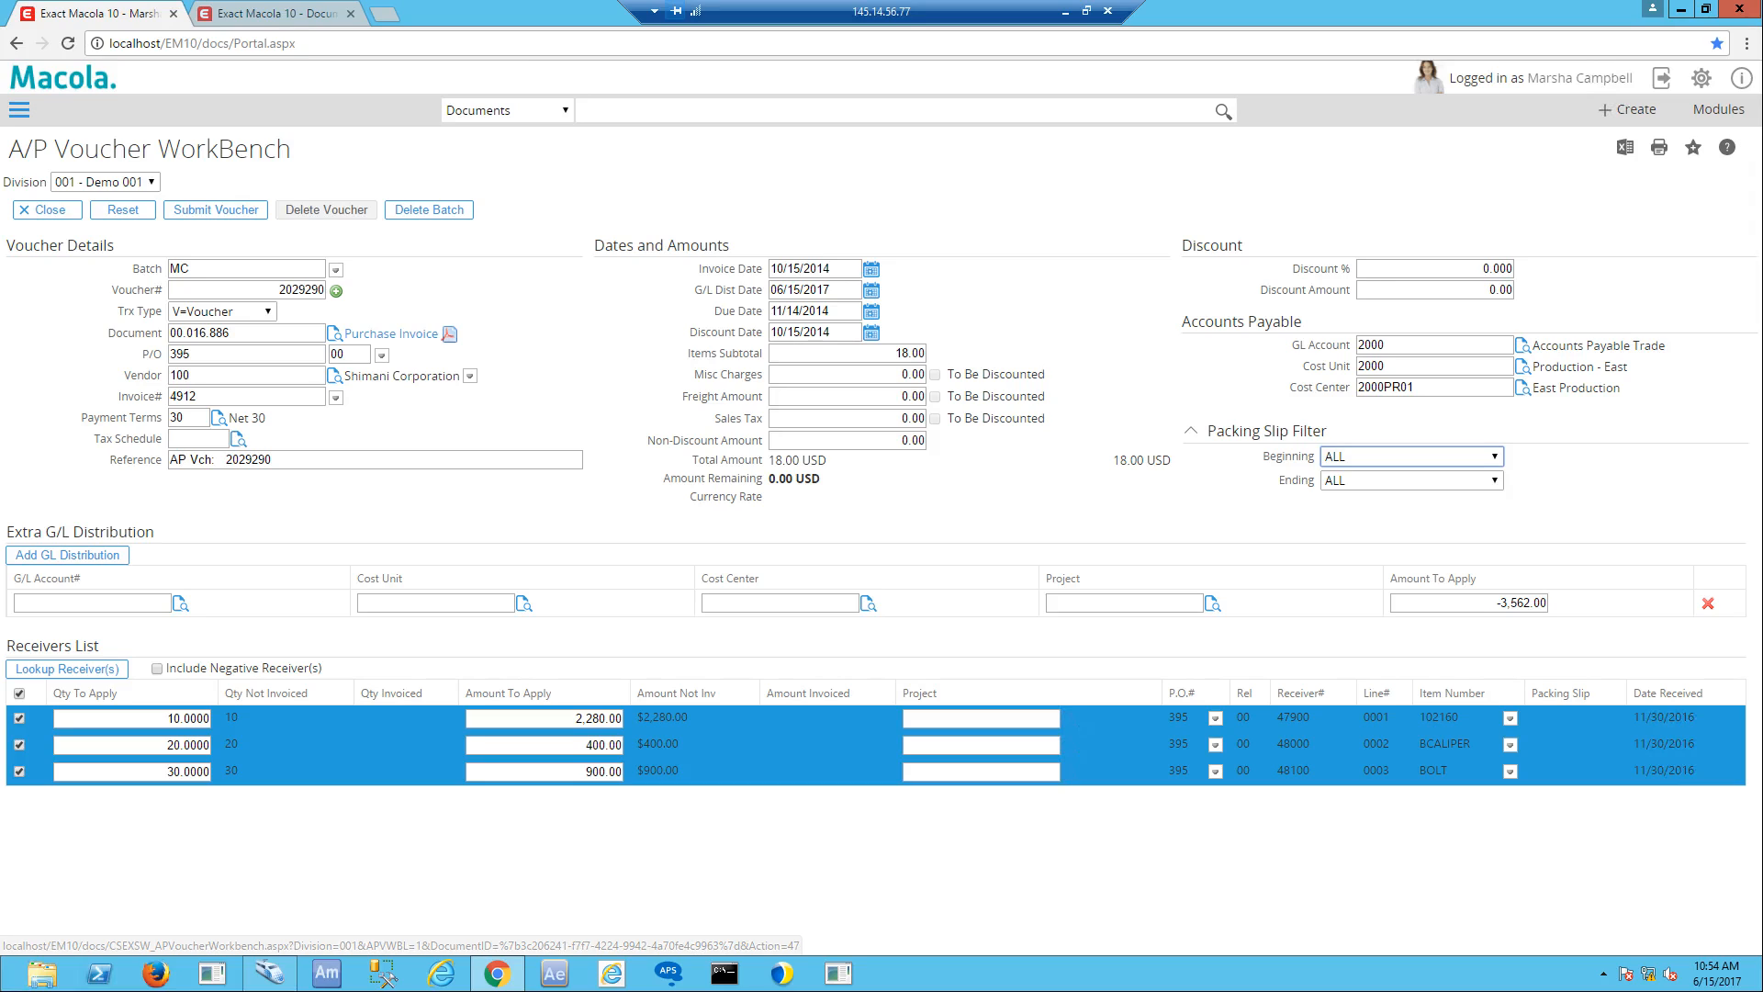
mouse_move(46, 209)
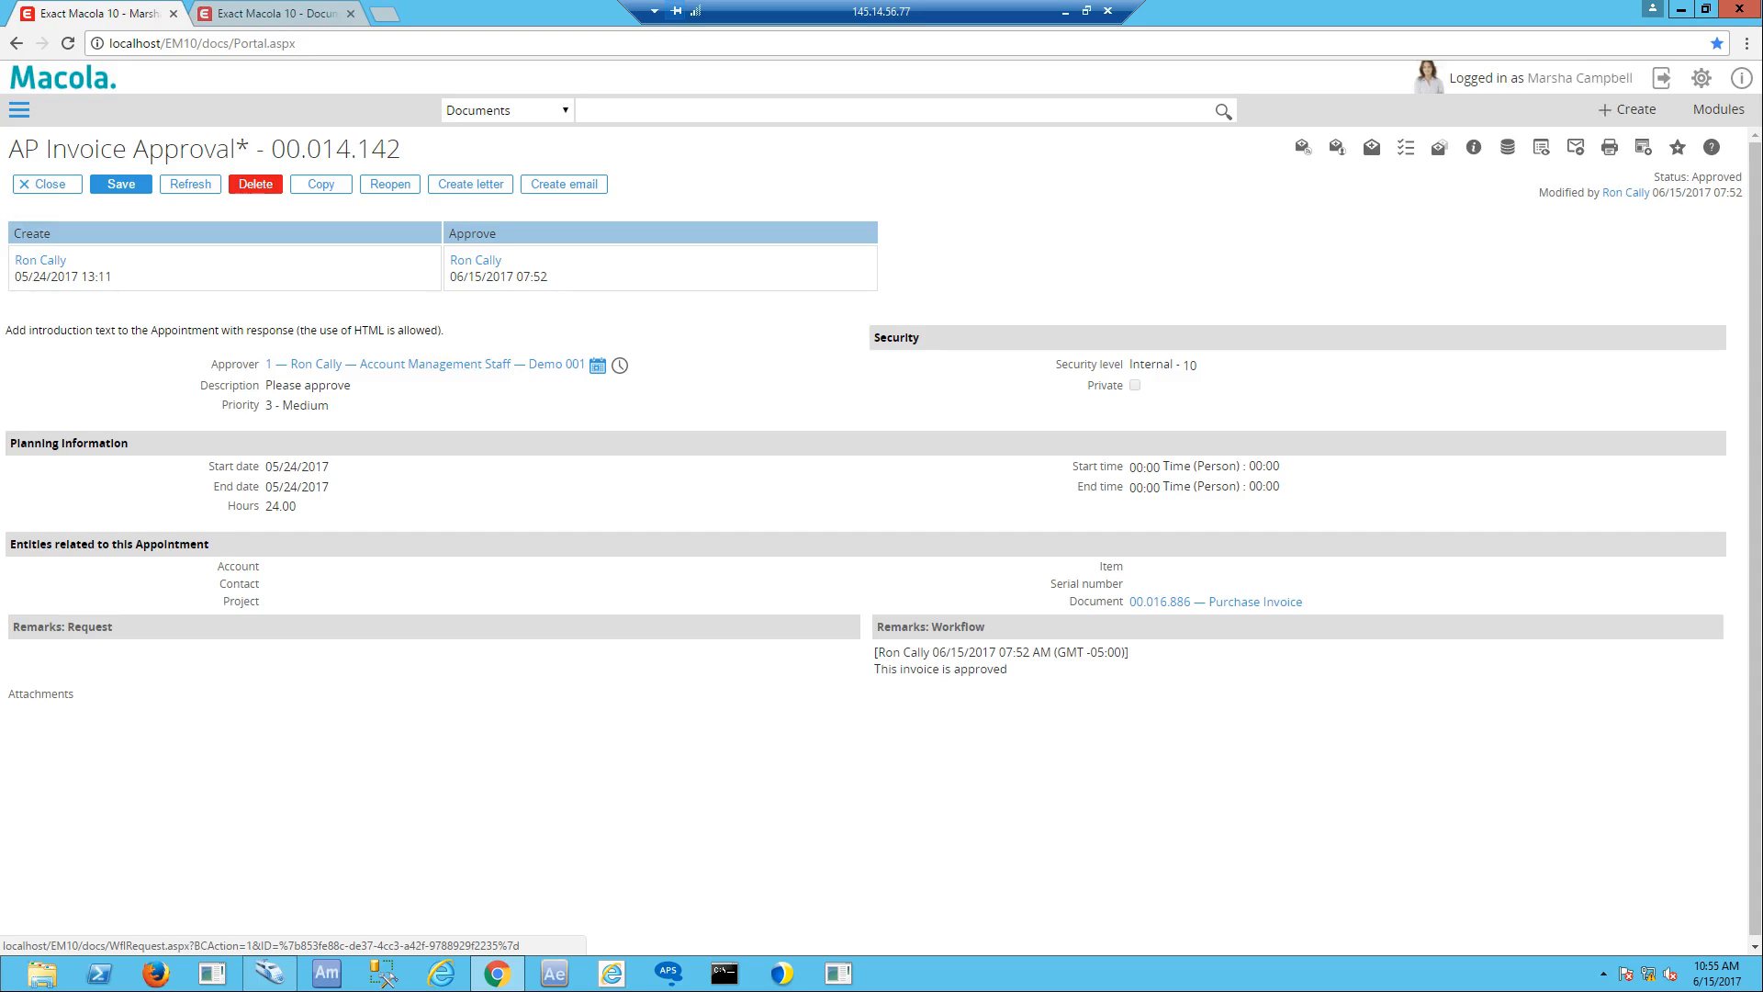
mouse_move(46, 184)
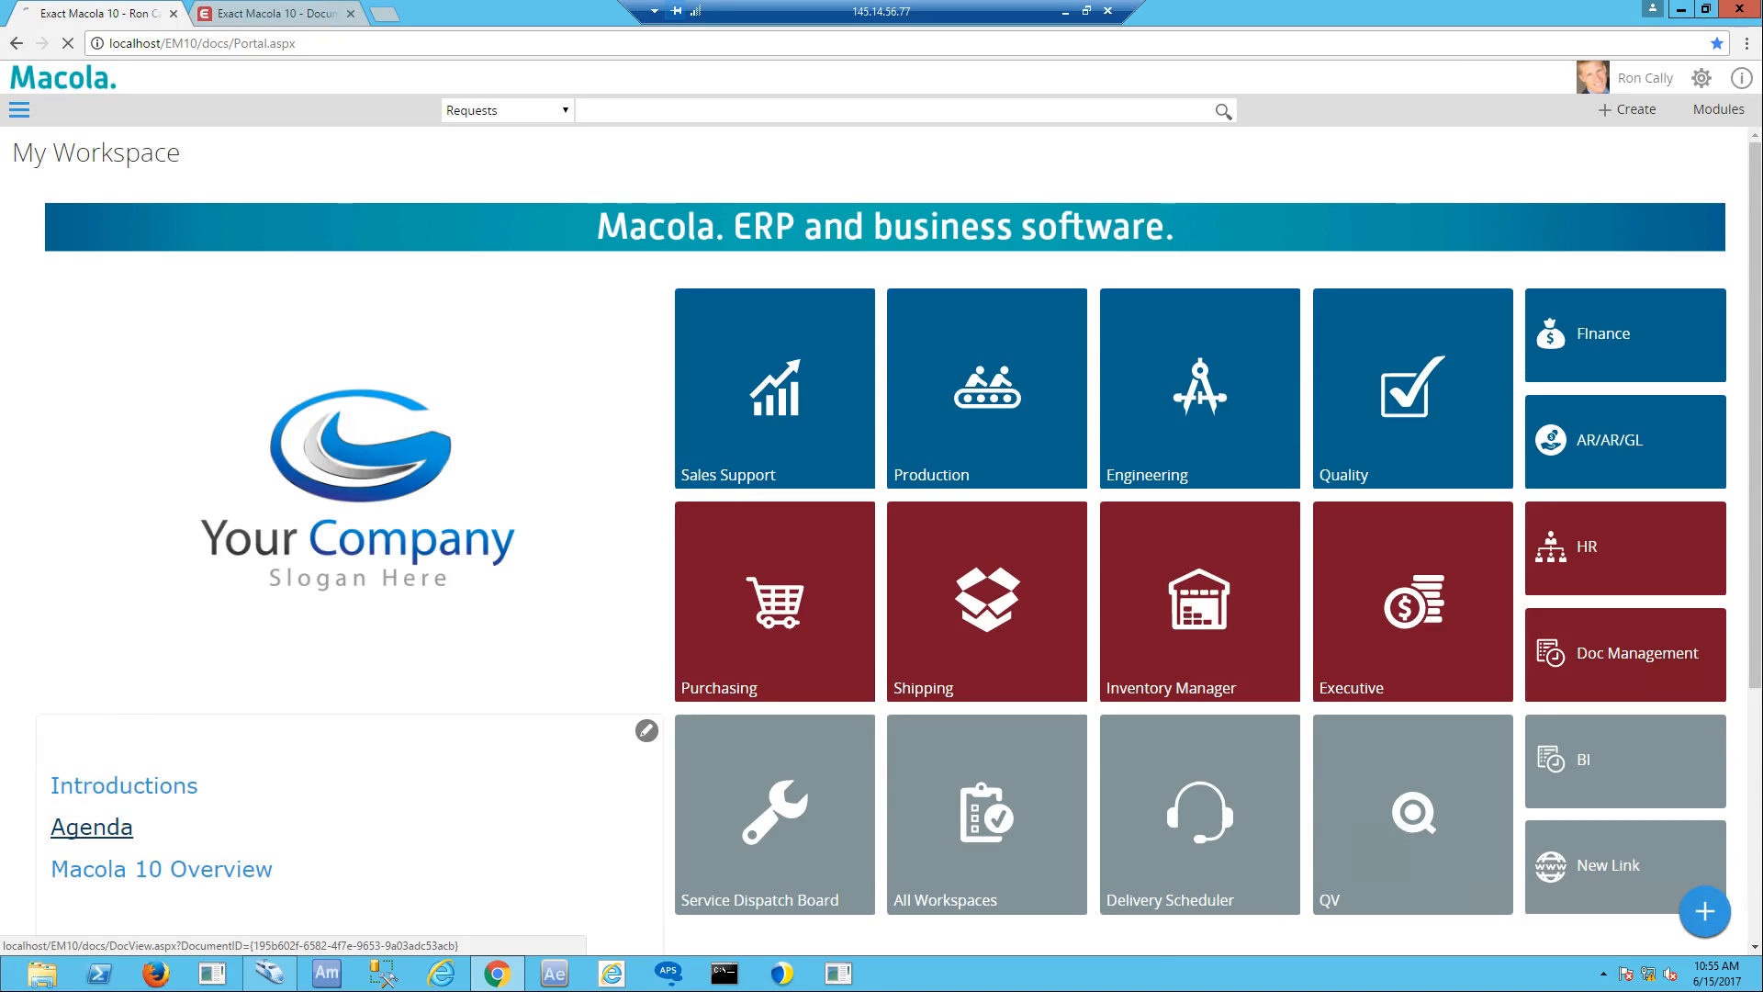
Bring up agenda document 00.016.990, AP Automation in Macola 10, from My Workspace
left_click(92, 827)
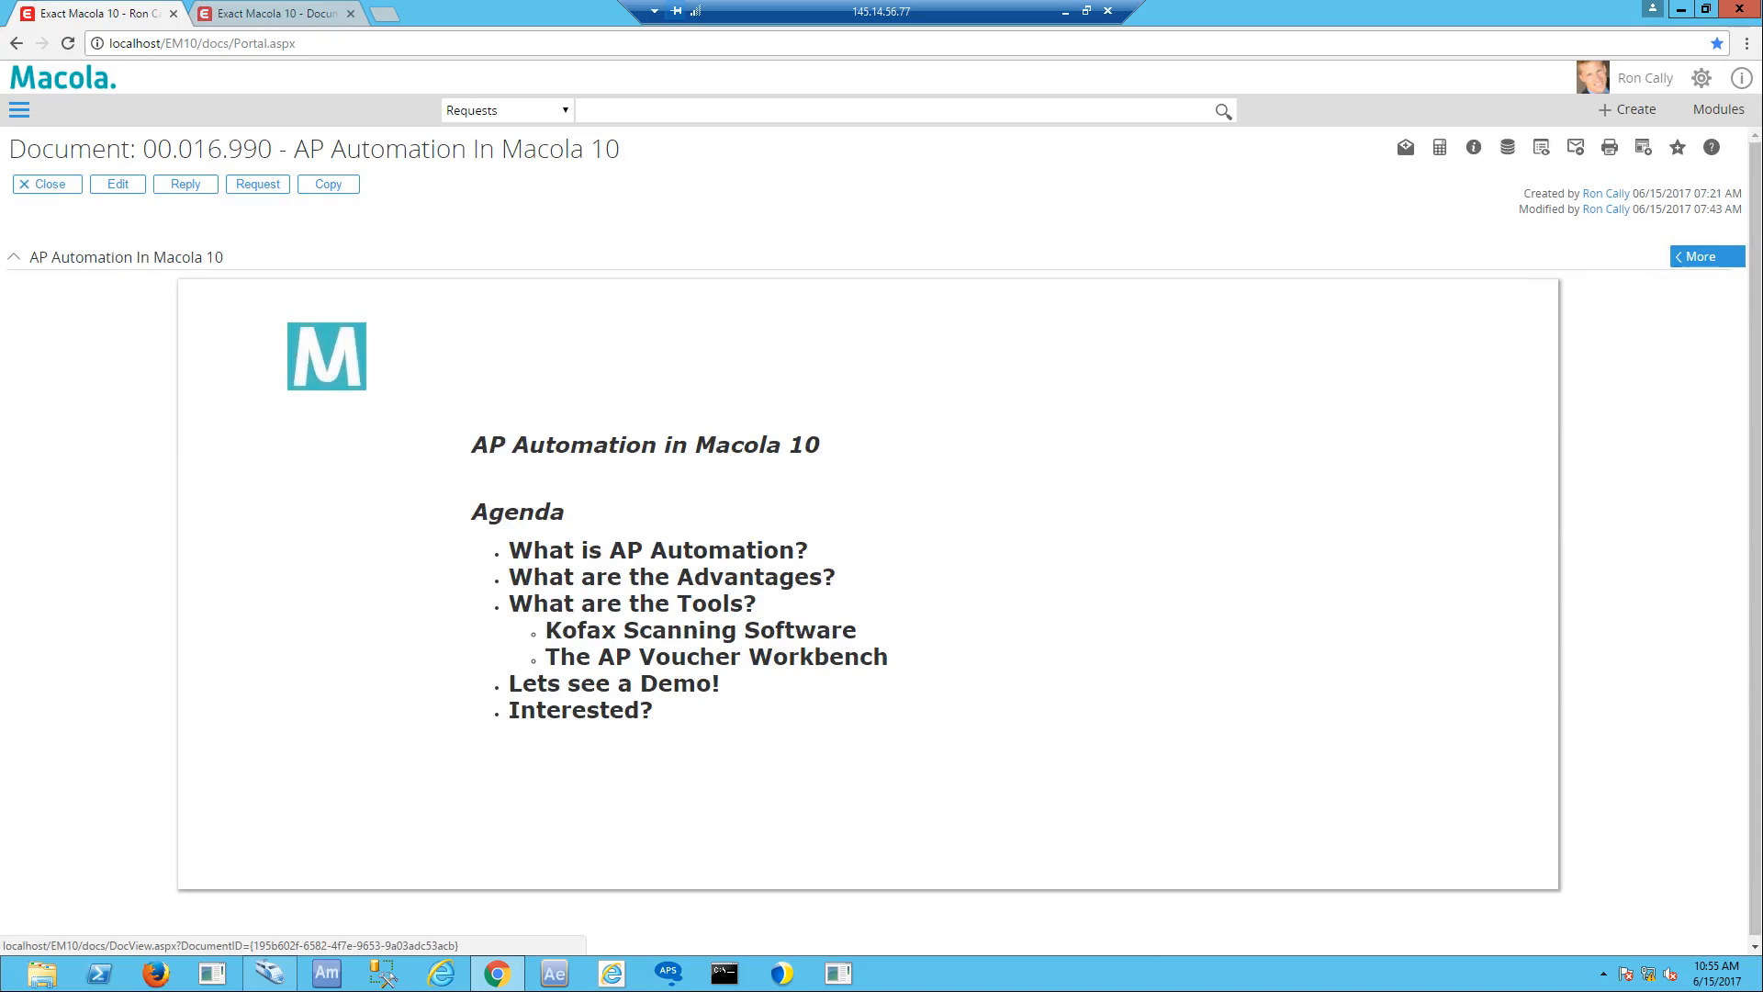